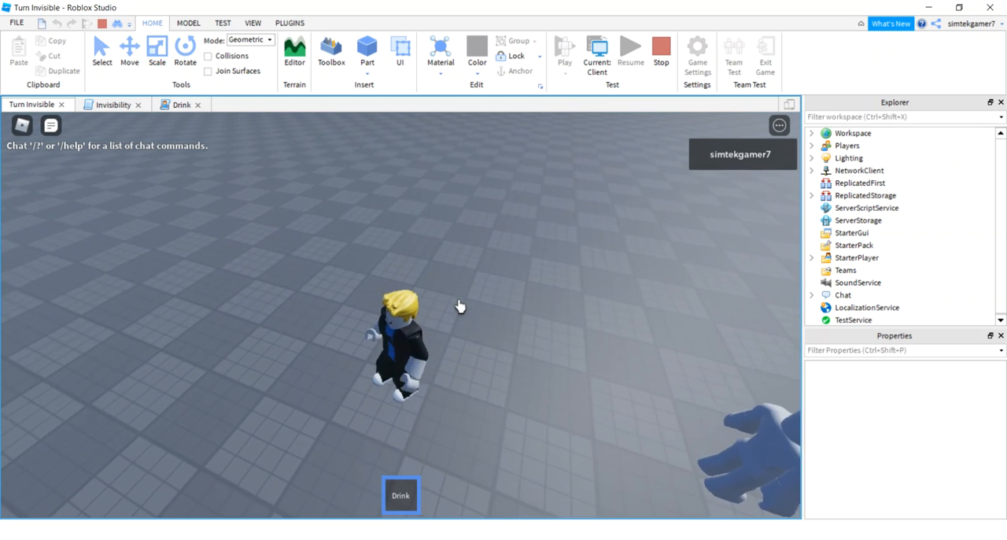
Step: Equip the Drink tool from the hotbar and have the character drink, then leave for the new Baseplate place
{"action": "left_click", "coordinate": [399, 494]}
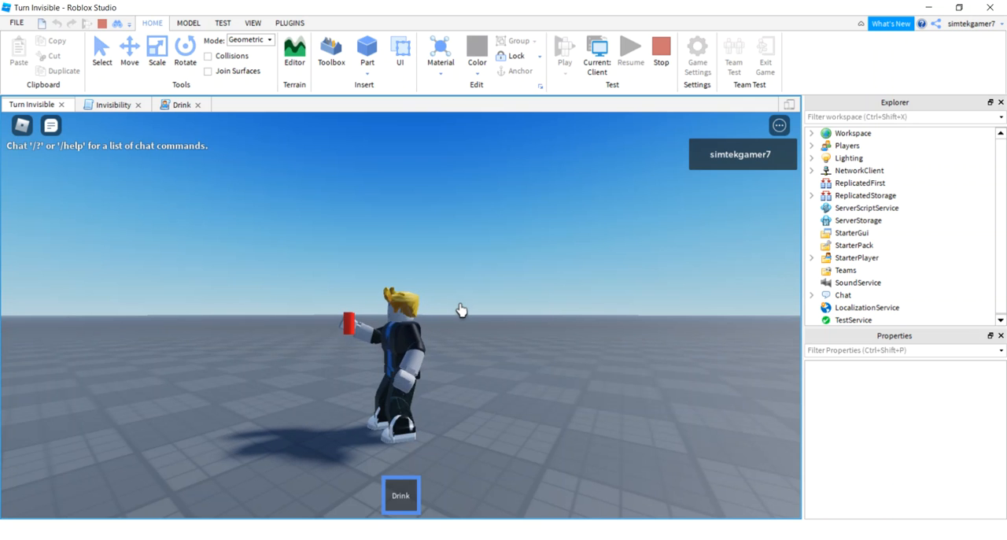
{"action": "left_click", "coordinate": [400, 494]}
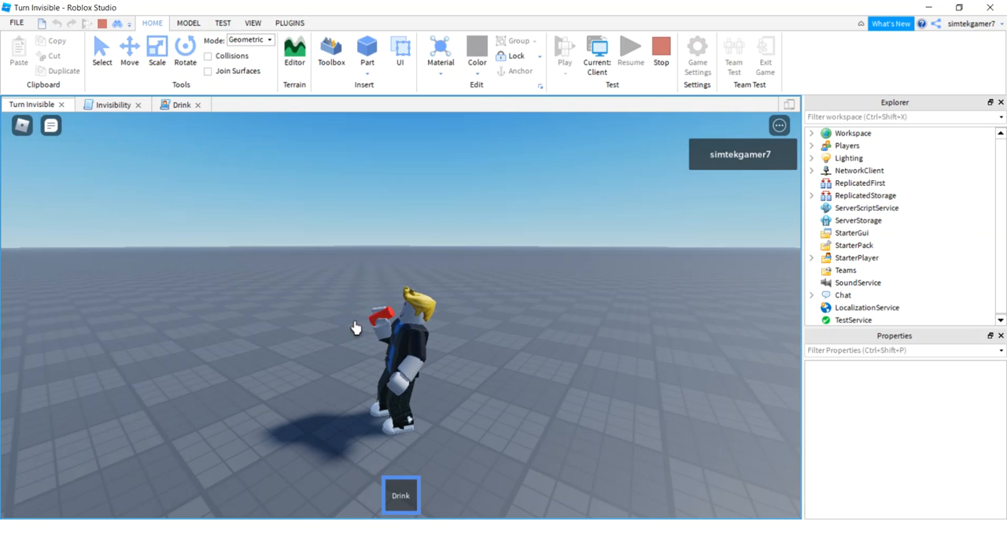
{"action": "left_click", "coordinate": [661, 55]}
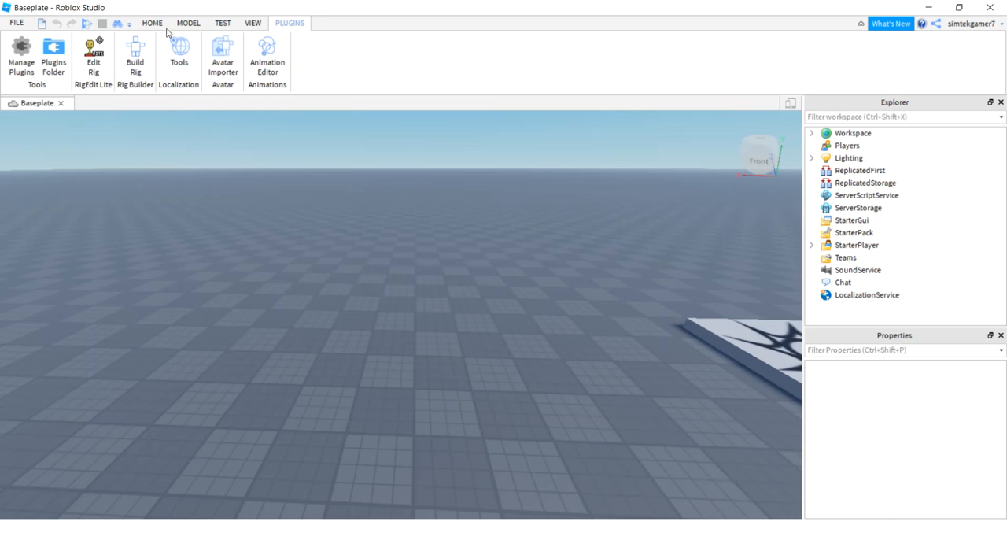
Step: Insert an R15 humanoid Dummy rig with the Build Rig plugin
{"action": "left_click", "coordinate": [151, 22]}
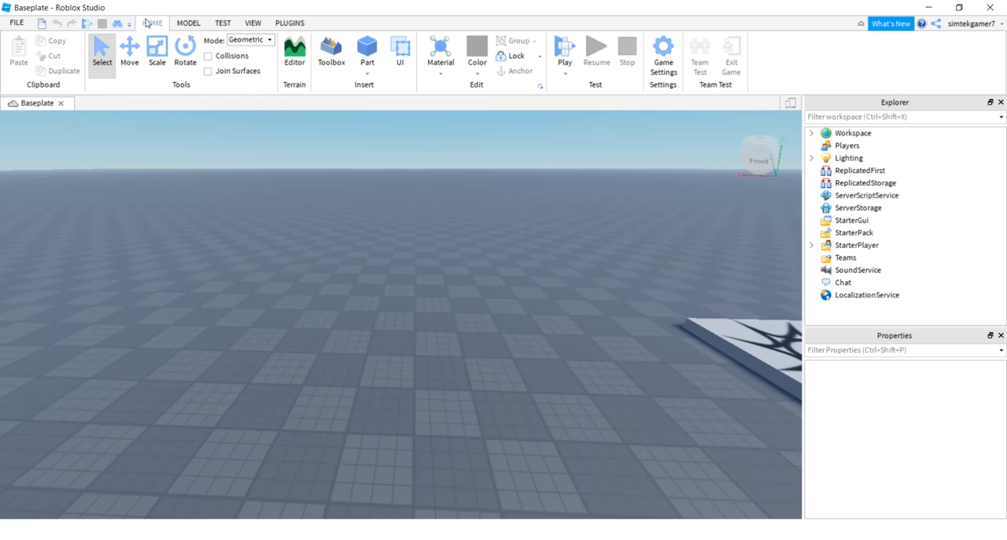
{"action": "left_click", "coordinate": [290, 22]}
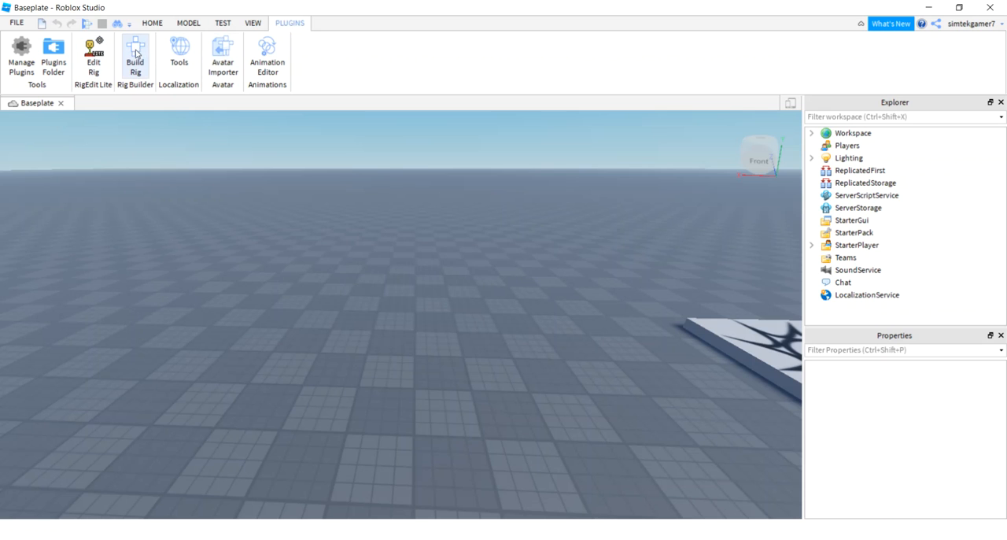
{"action": "left_click", "coordinate": [135, 60]}
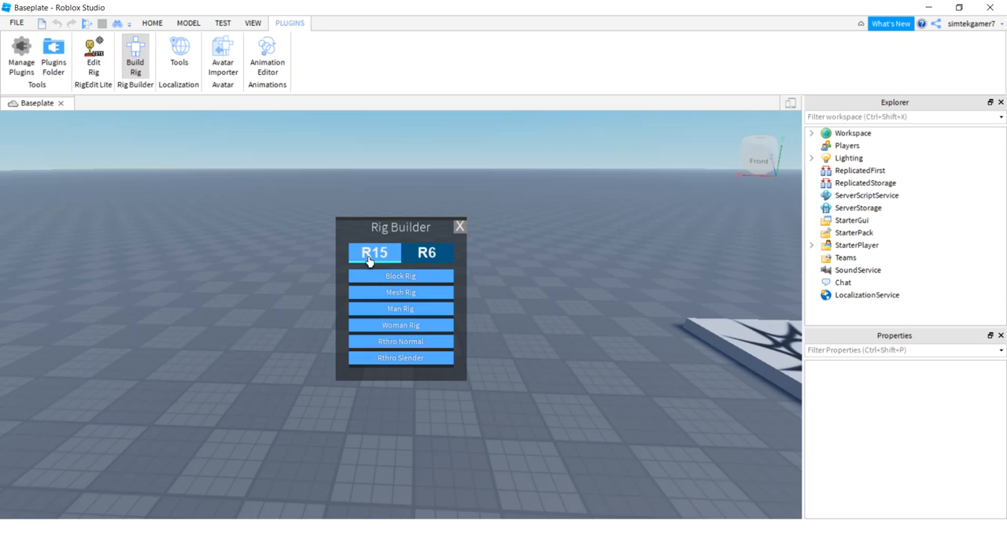
{"action": "mouse_move", "coordinate": [400, 308]}
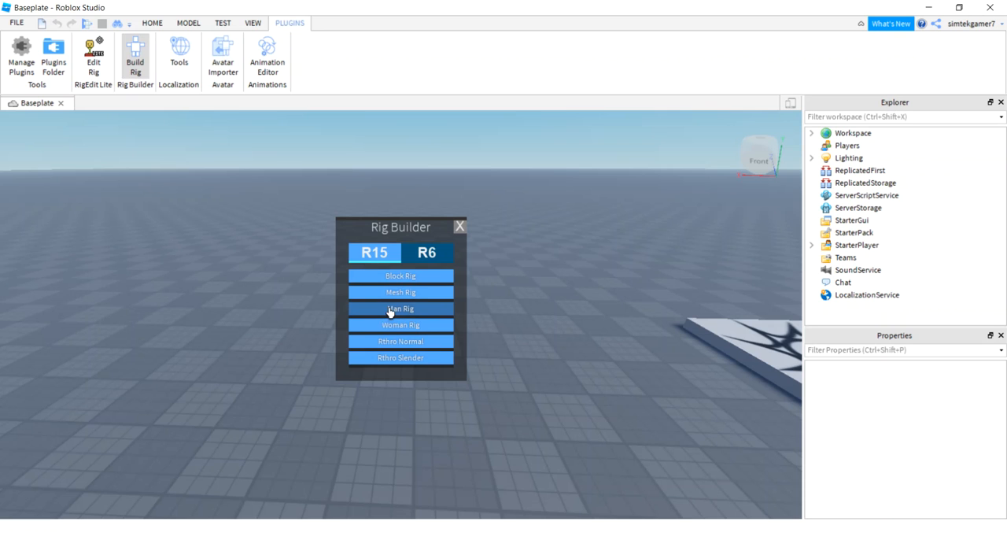
{"action": "left_click", "coordinate": [400, 308]}
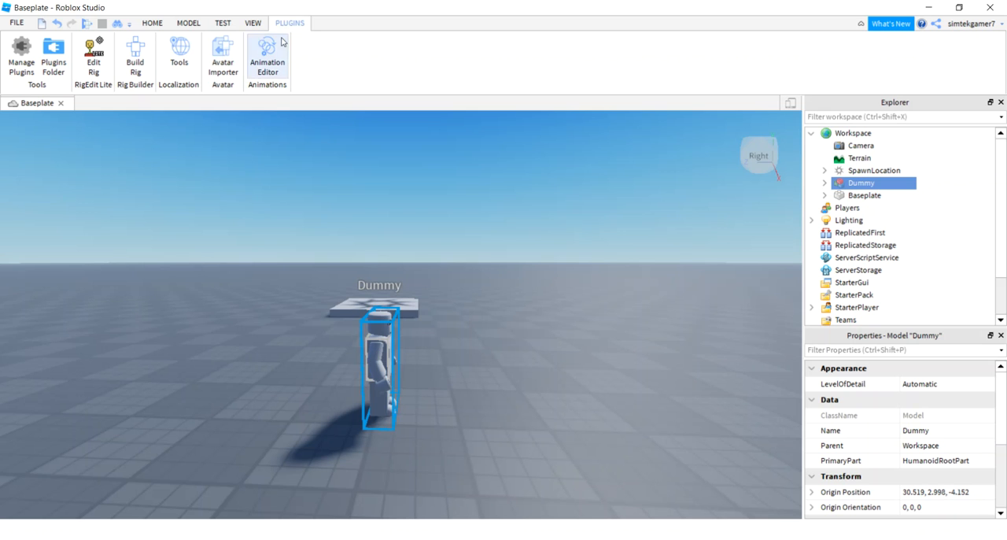
Step: Create a new animation named Drink for the Dummy in the Animation Editor
{"action": "left_click", "coordinate": [267, 57]}
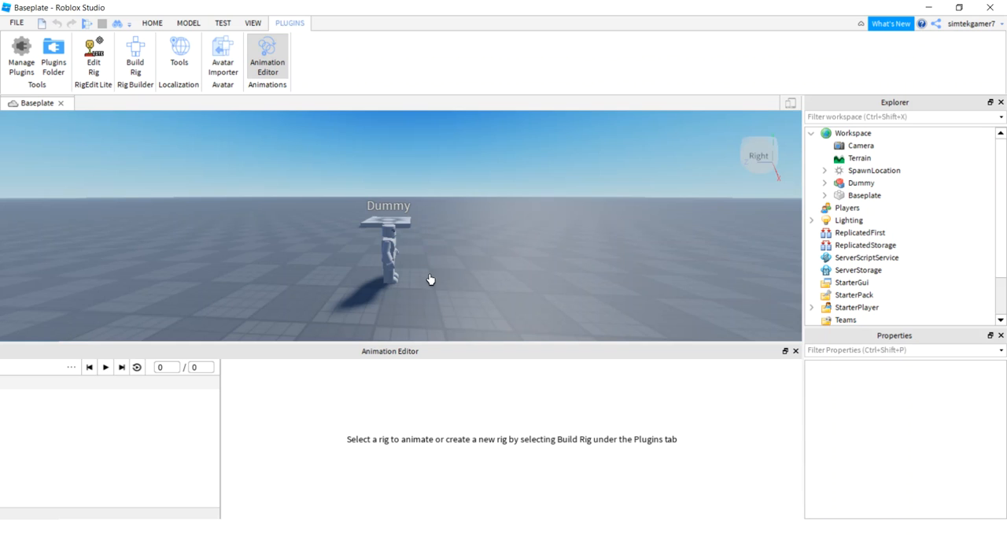
{"action": "left_click", "coordinate": [386, 252]}
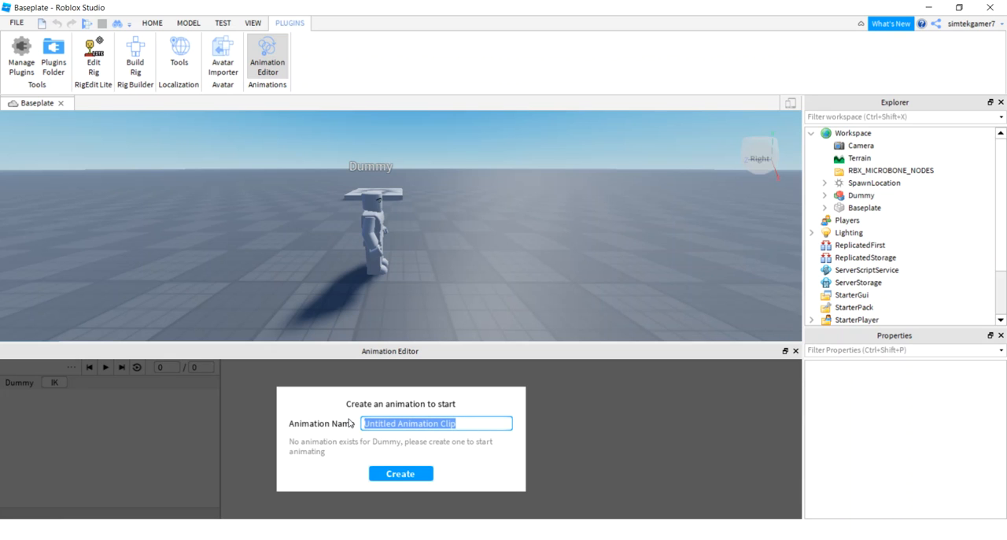
{"action": "type", "text": "Drink"}
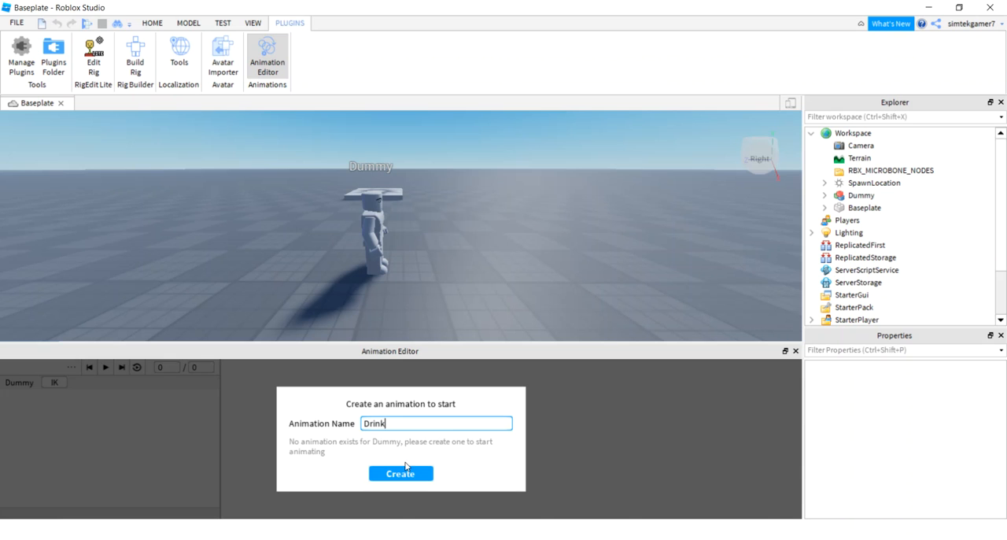
{"action": "left_click", "coordinate": [399, 472]}
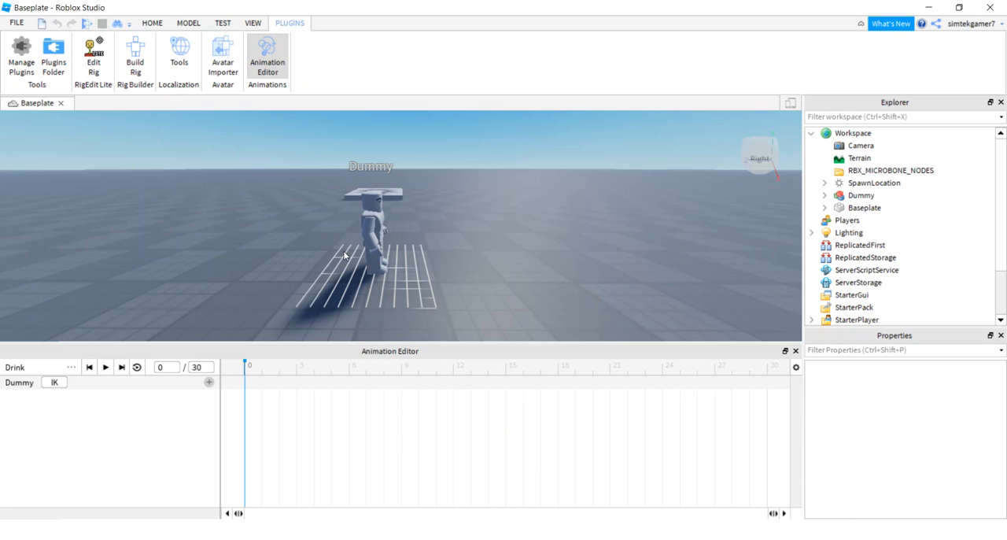
{"action": "mouse_move", "coordinate": [69, 368]}
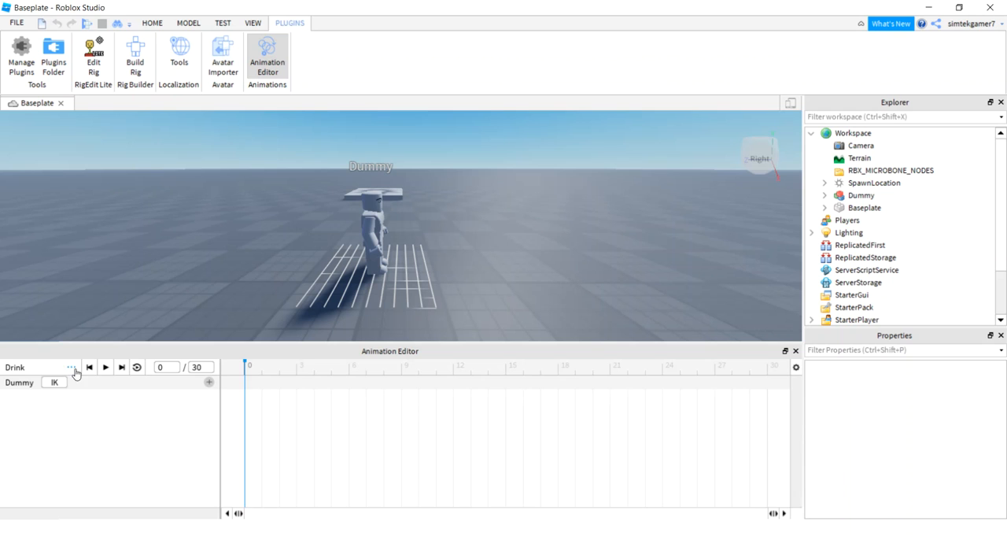
{"action": "mouse_move", "coordinate": [72, 371]}
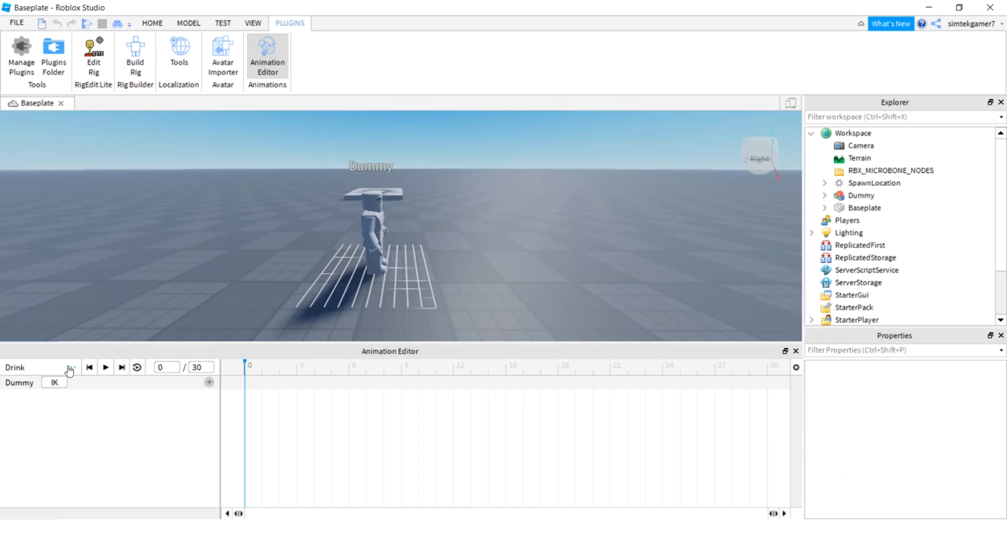
Step: Set the Drink animation's priority and bring up the timeline settings for the first RightUpperArm key
{"action": "left_click", "coordinate": [69, 369]}
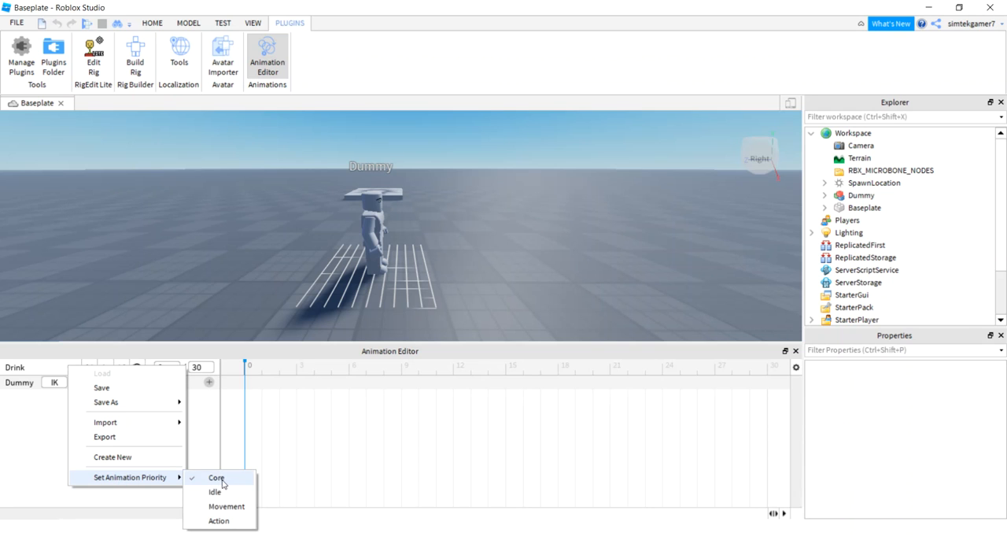
{"action": "left_click", "coordinate": [217, 478]}
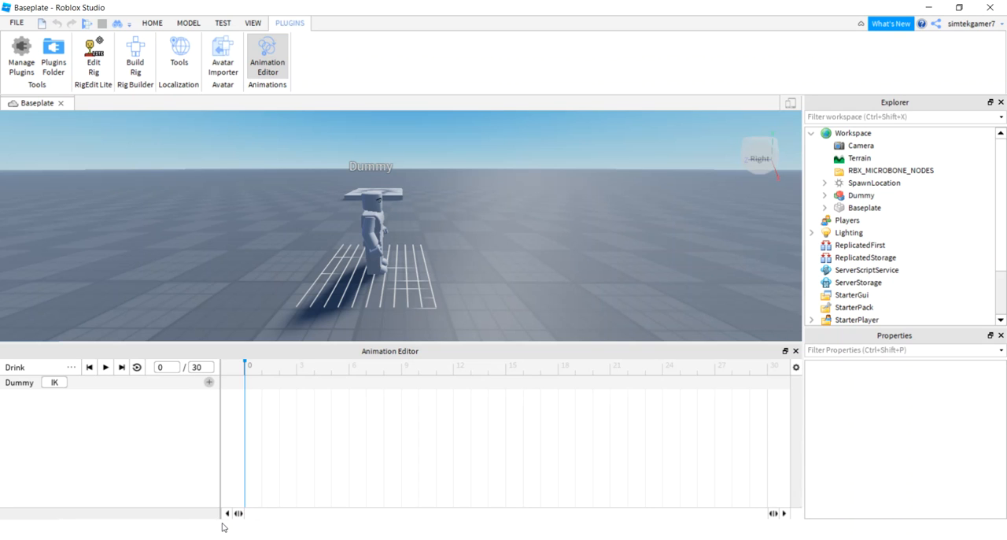
{"action": "mouse_move", "coordinate": [321, 334]}
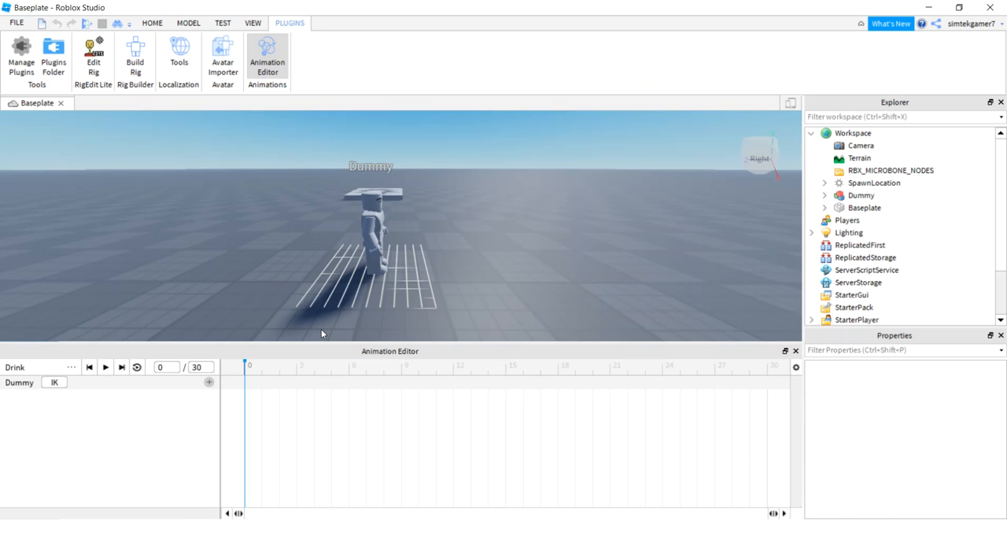
{"action": "mouse_move", "coordinate": [302, 343]}
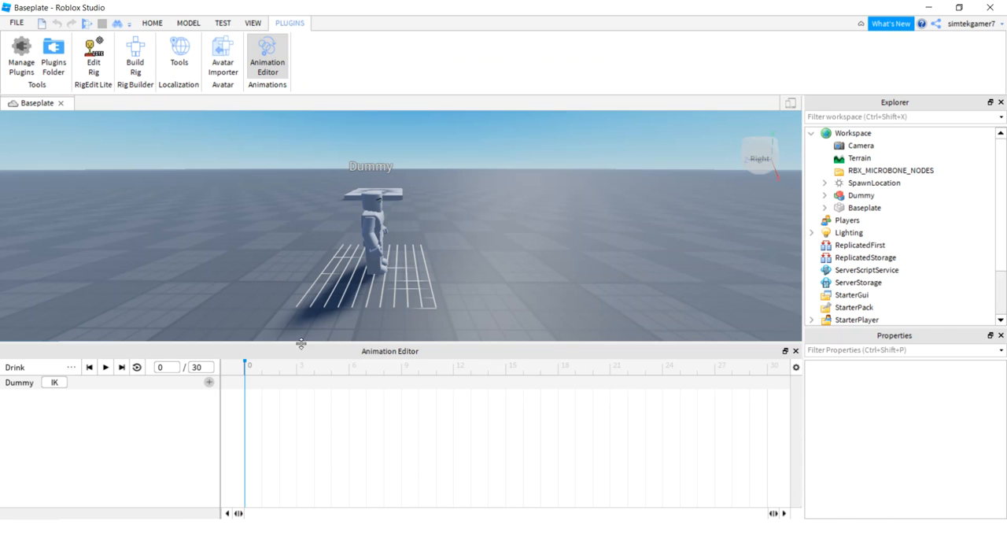
{"action": "mouse_move", "coordinate": [283, 343]}
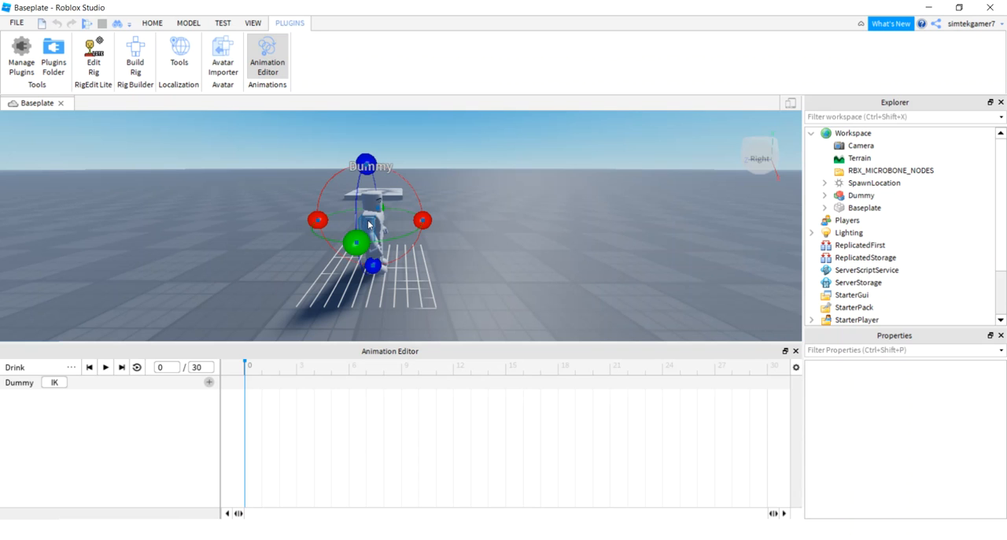
{"action": "mouse_move", "coordinate": [378, 242]}
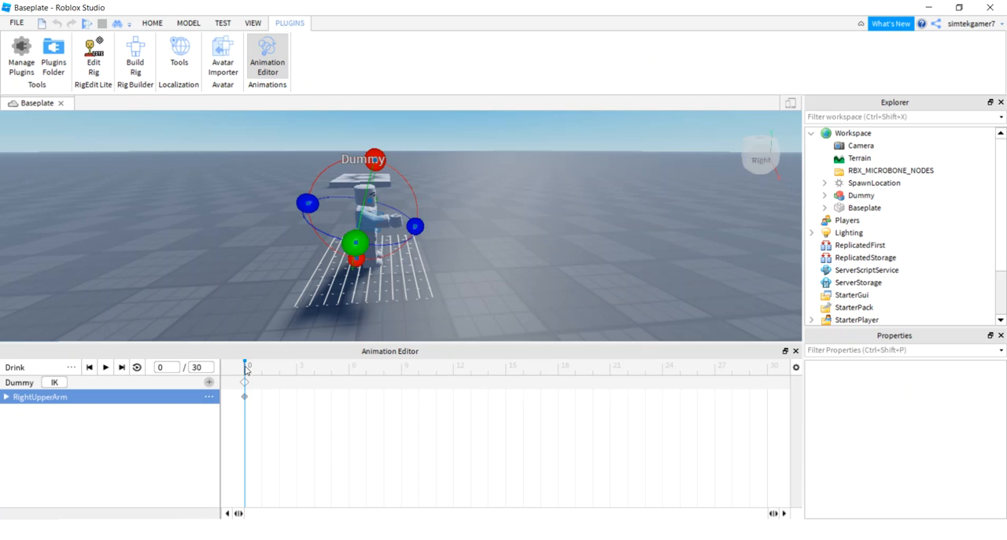
{"action": "mouse_move", "coordinate": [717, 360]}
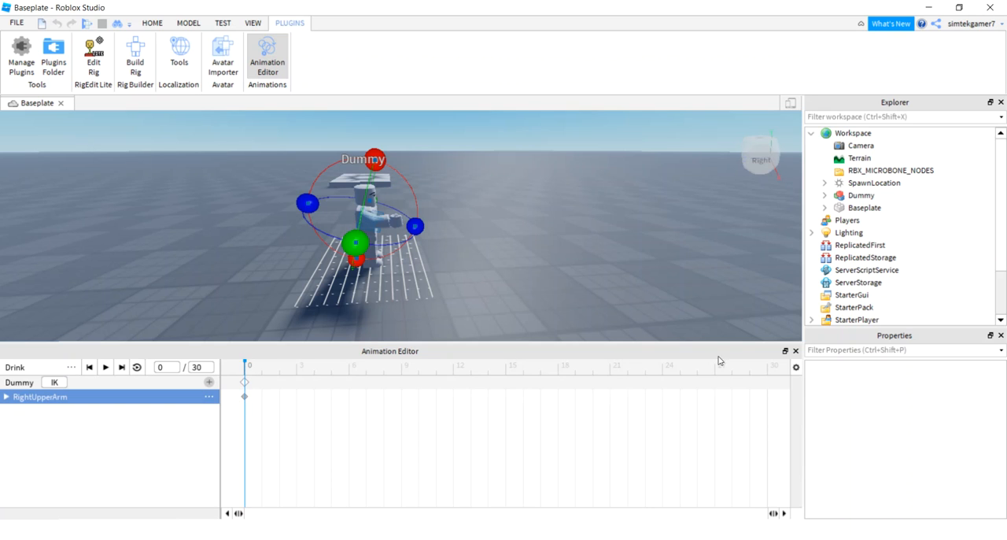
{"action": "mouse_move", "coordinate": [770, 371]}
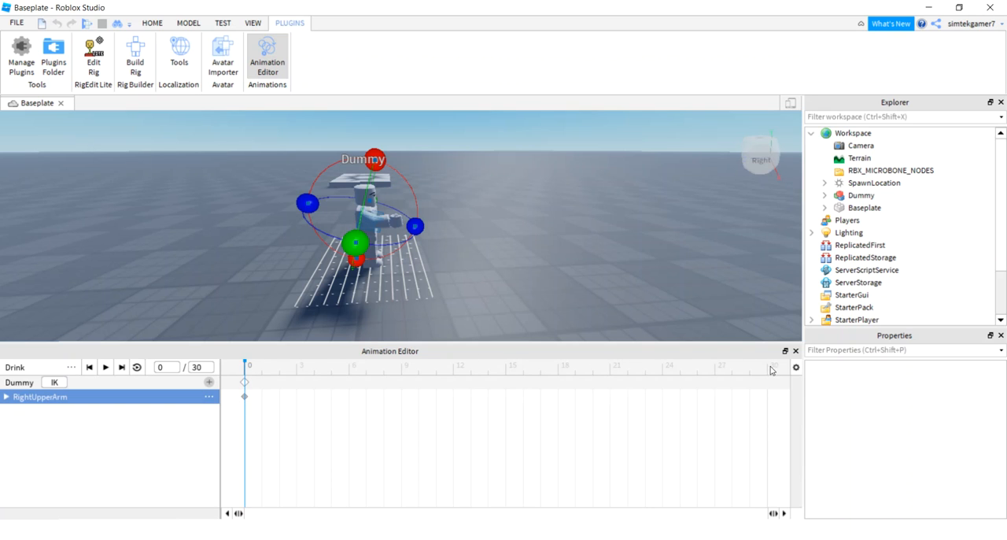
{"action": "left_click", "coordinate": [796, 367]}
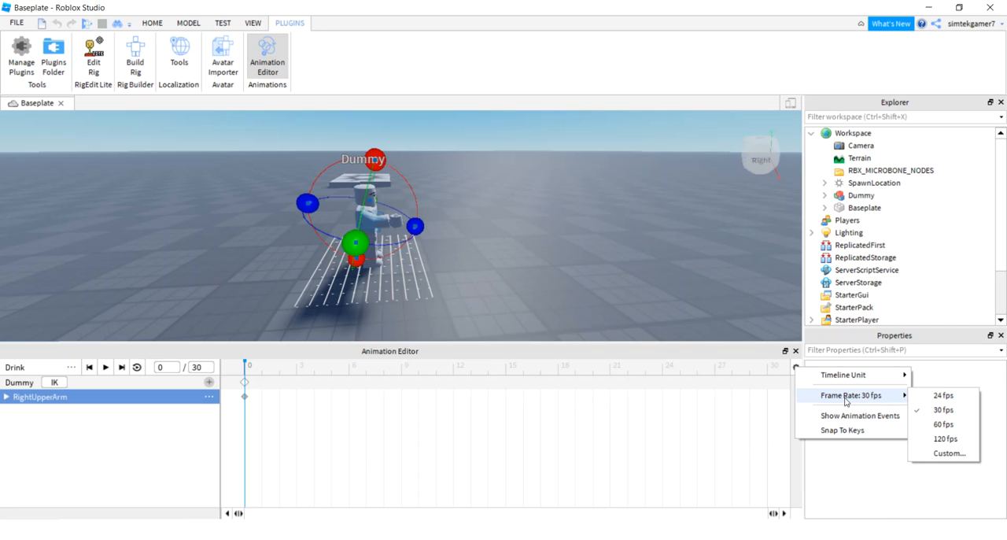
{"action": "mouse_move", "coordinate": [767, 383]}
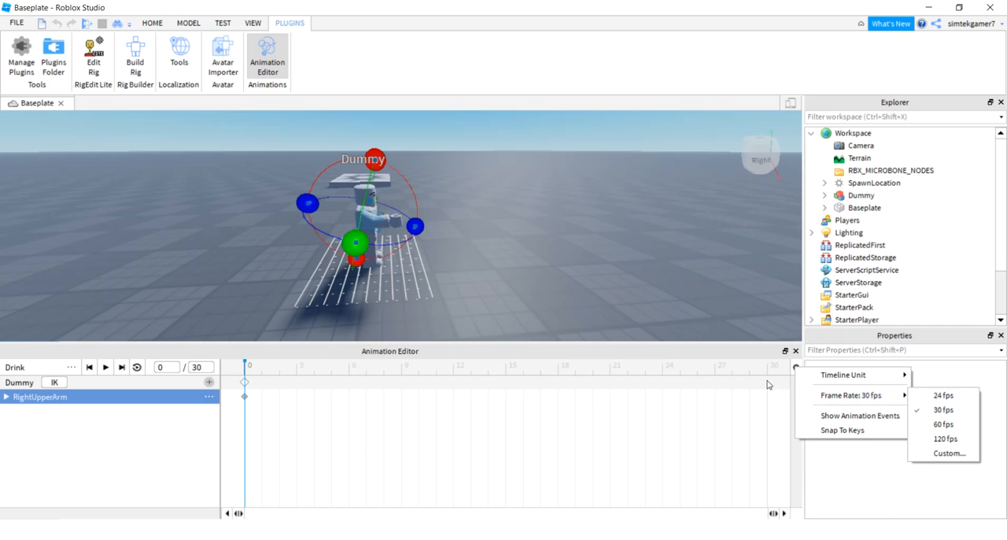
{"action": "mouse_move", "coordinate": [843, 374]}
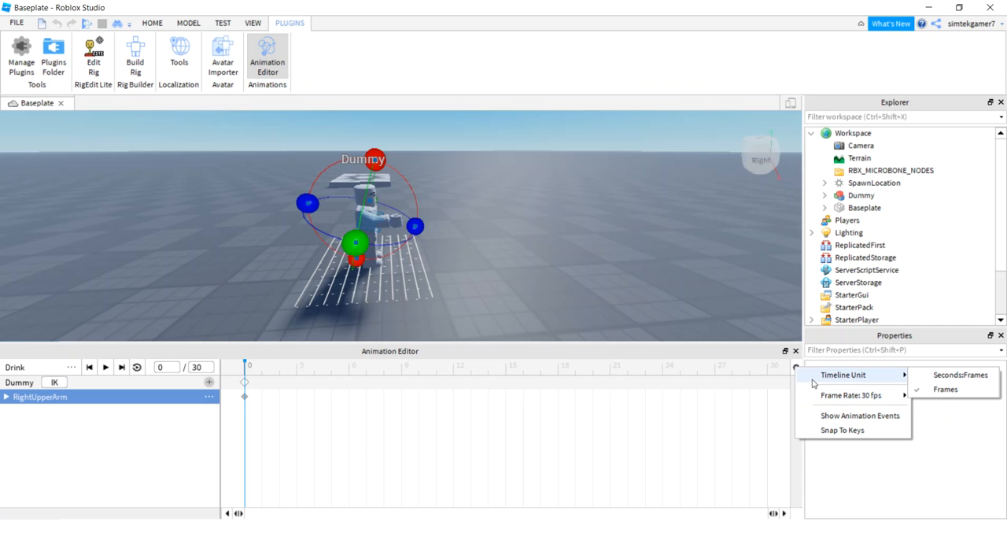
{"action": "mouse_move", "coordinate": [670, 393]}
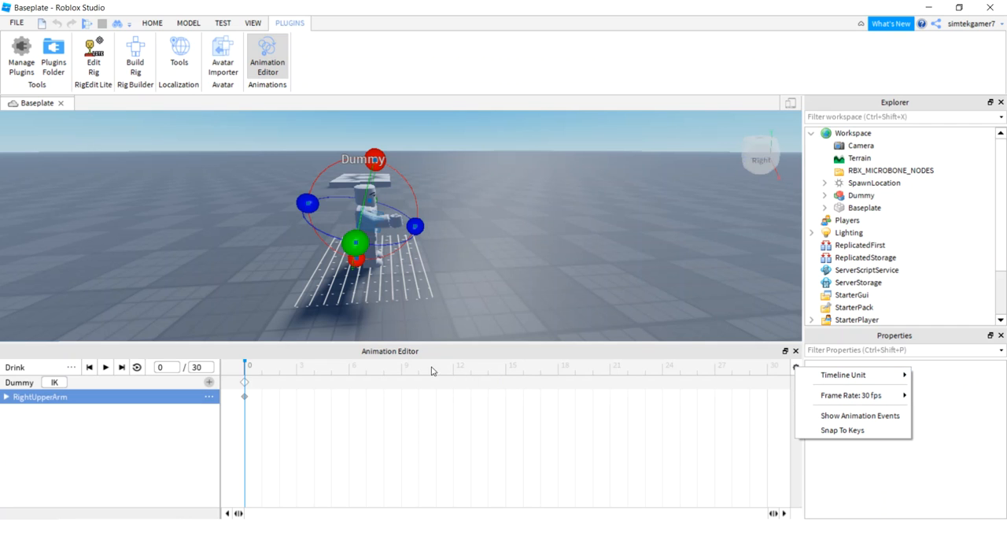
Step: Rotate the Dummy's right arm upward at frame 9 to form the raised drinking pose
{"action": "left_click", "coordinate": [401, 365]}
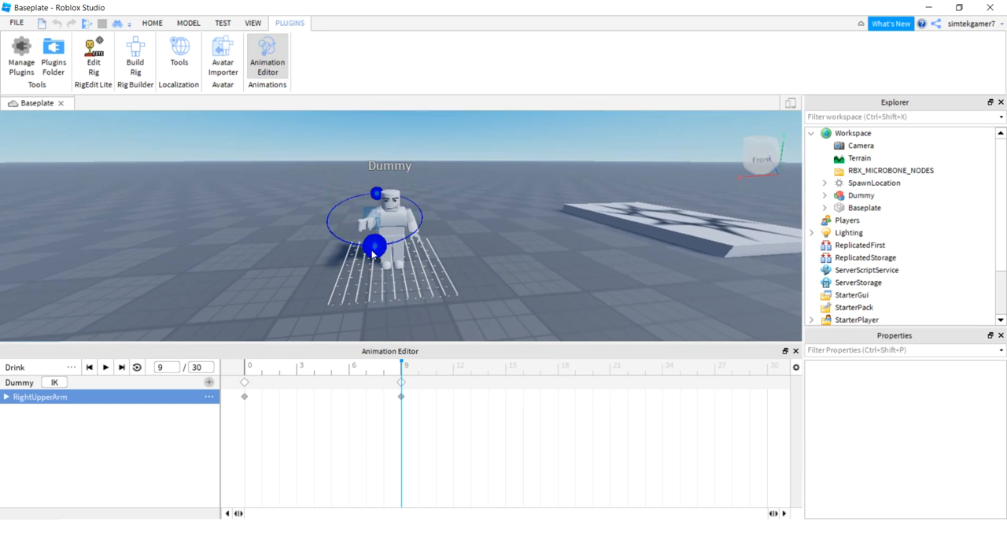
{"action": "left_click_drag", "start_coordinate": [375, 246], "coordinate": [402, 238]}
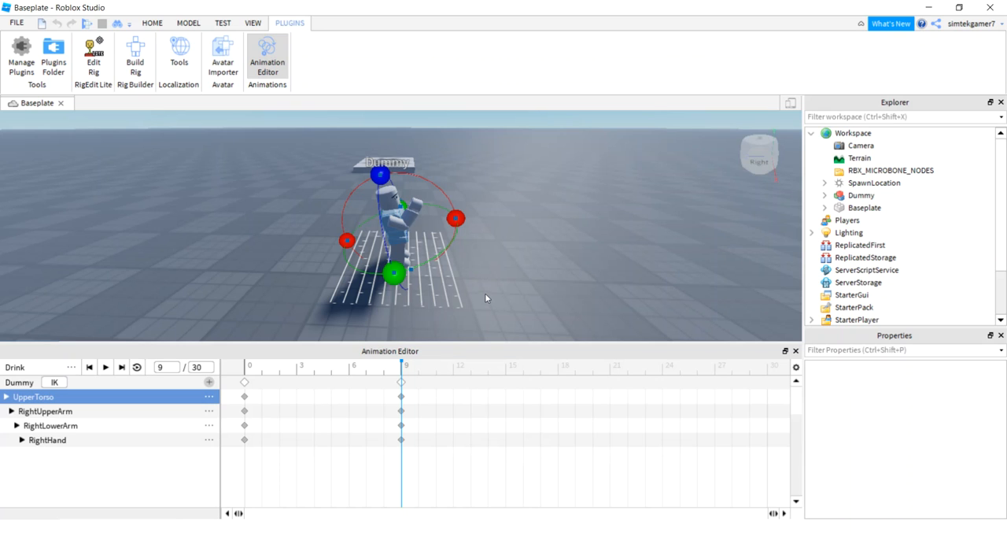
{"action": "mouse_move", "coordinate": [452, 265]}
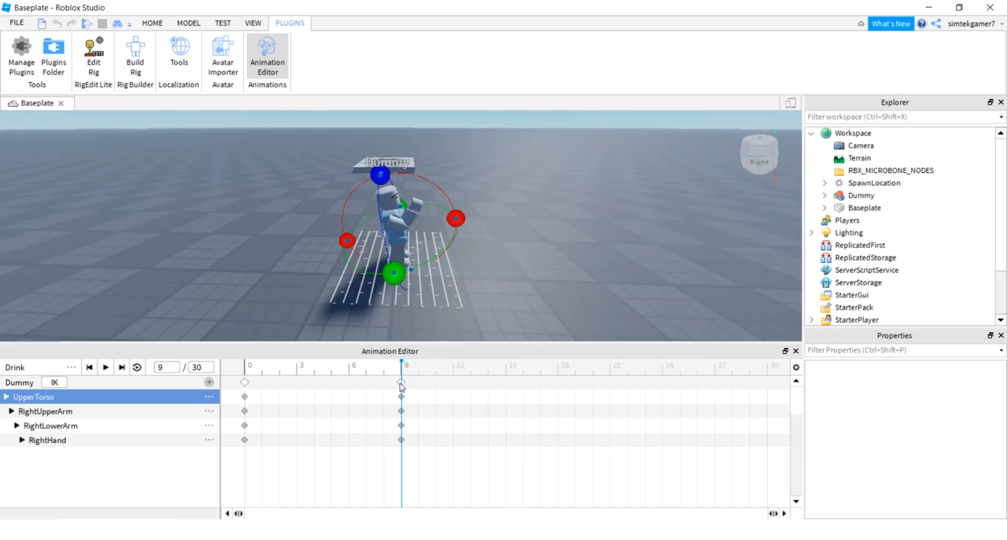
Step: Paste the frame-9 pose at frame 21 and the starting pose at frame 30
{"action": "left_click", "coordinate": [401, 384]}
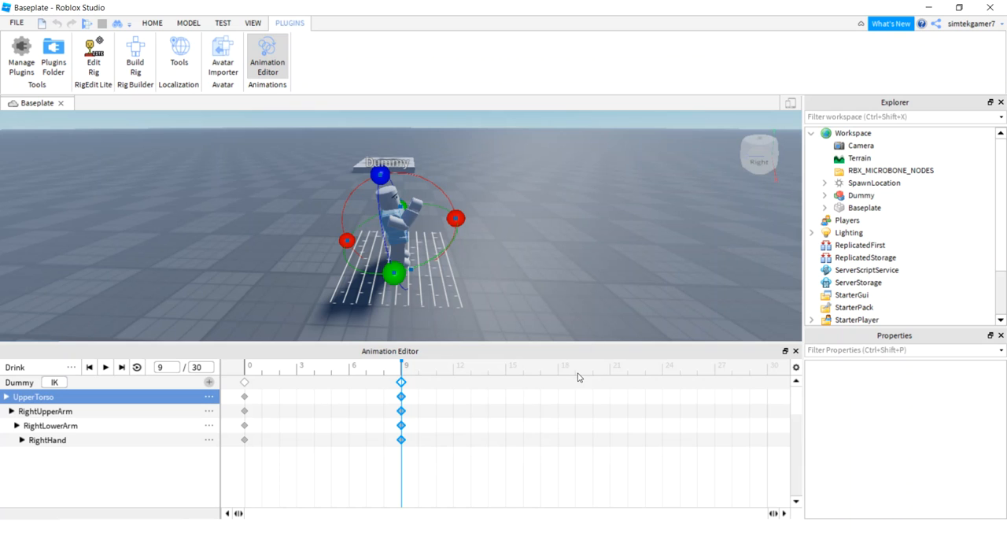
{"action": "mouse_move", "coordinate": [612, 370]}
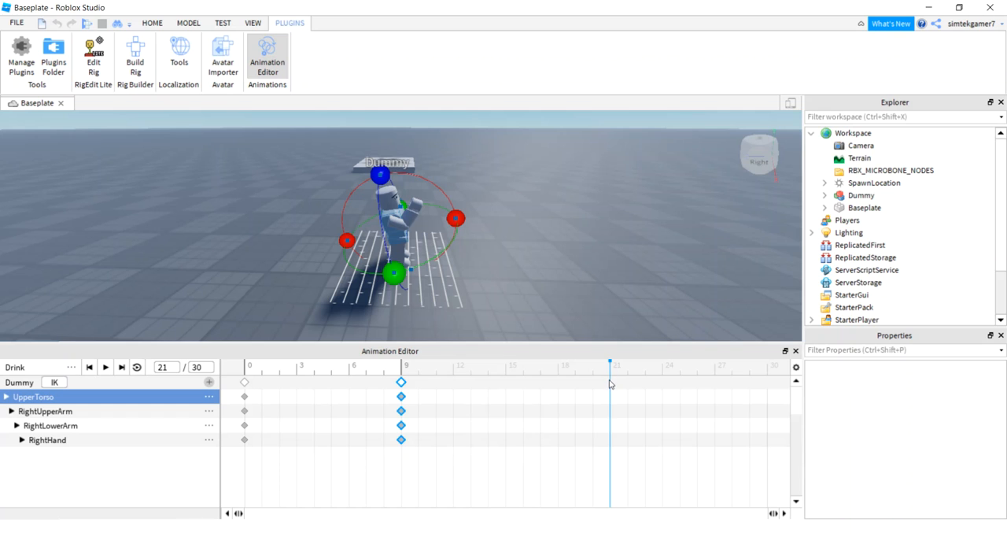
{"action": "mouse_move", "coordinate": [612, 385]}
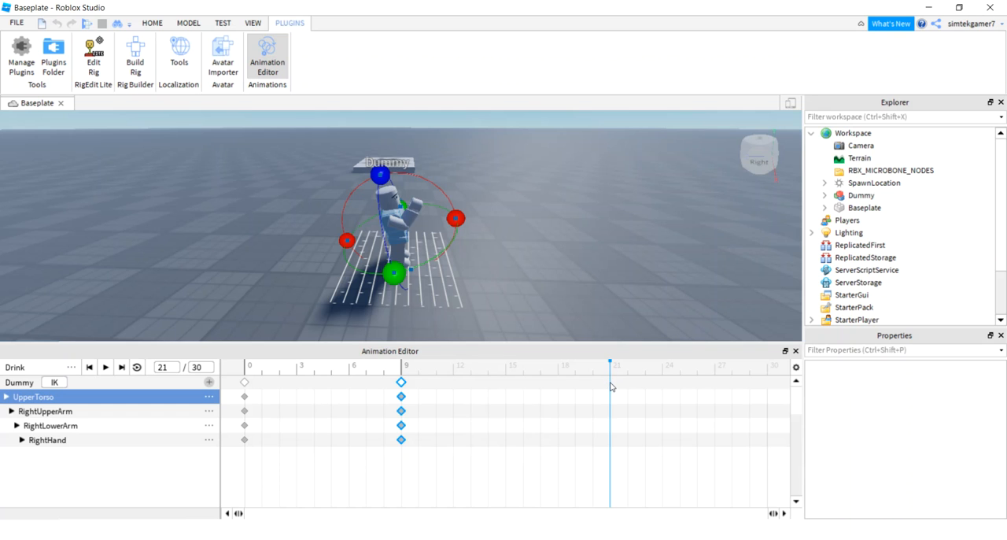
{"action": "right_click", "coordinate": [611, 385]}
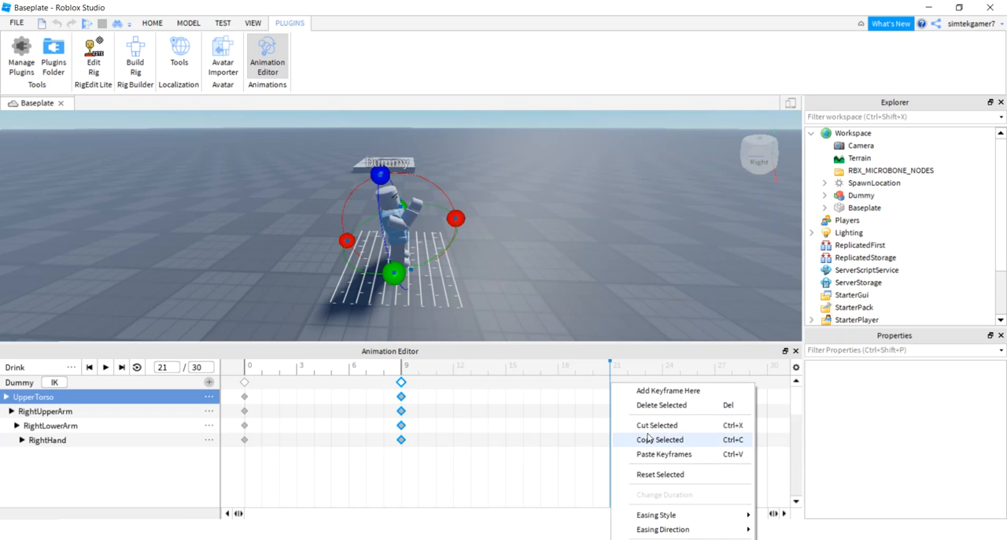
{"action": "left_click", "coordinate": [664, 453]}
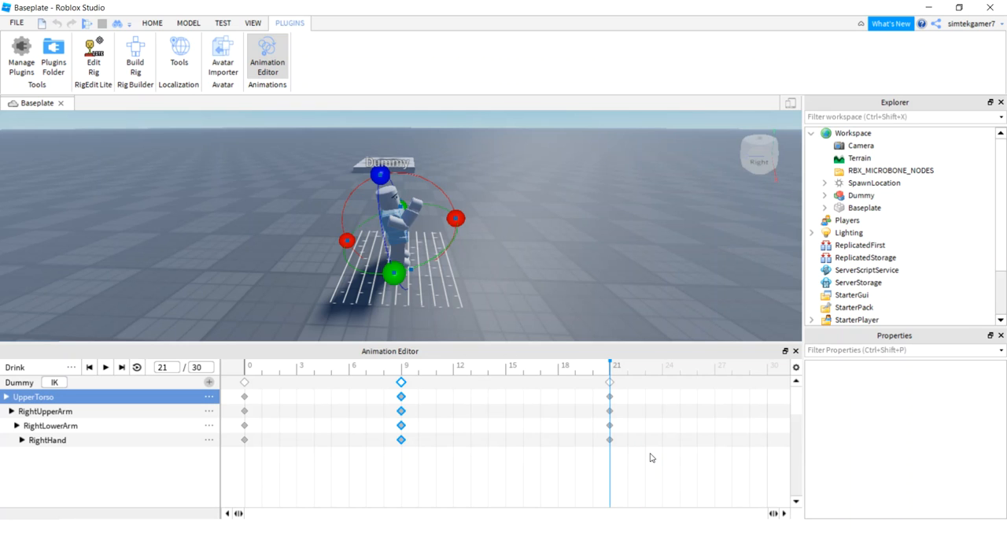
{"action": "mouse_move", "coordinate": [619, 393]}
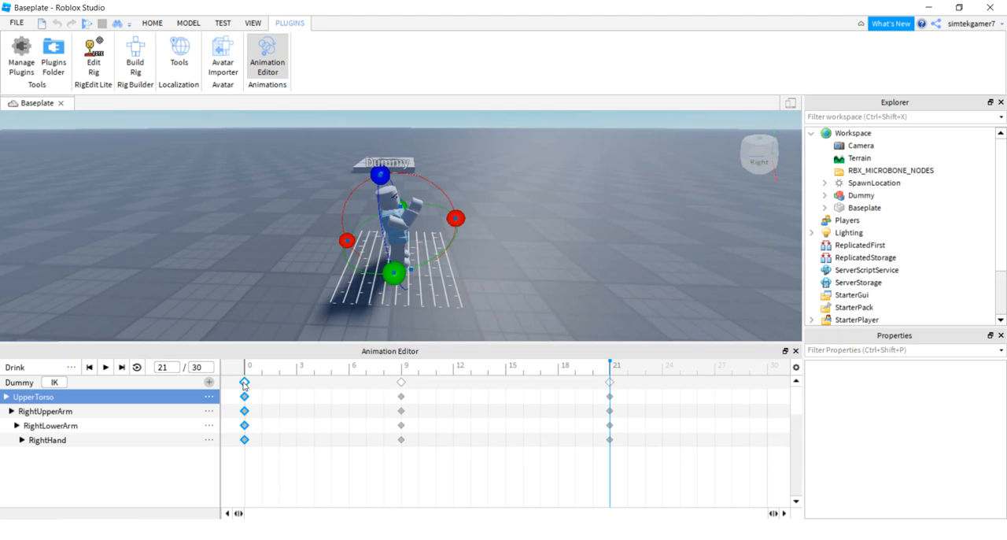
{"action": "right_click", "coordinate": [245, 384]}
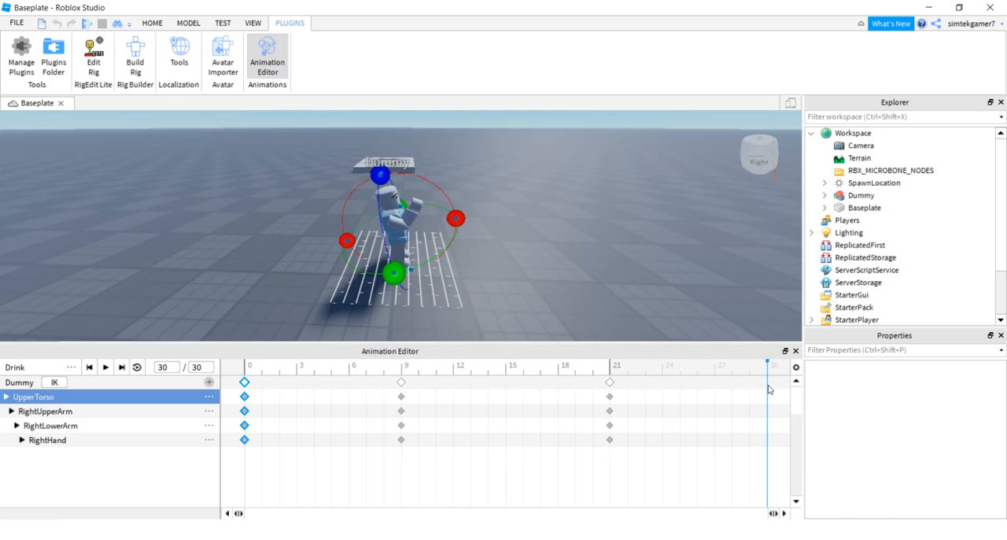
{"action": "right_click", "coordinate": [769, 390]}
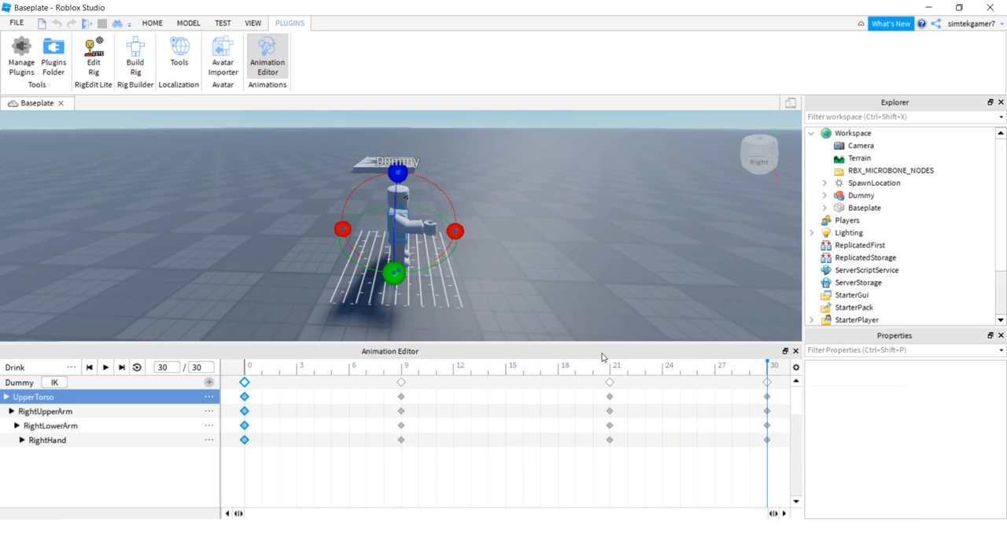
Step: Preview the Drink animation and set its priority to Action
{"action": "left_click", "coordinate": [105, 366]}
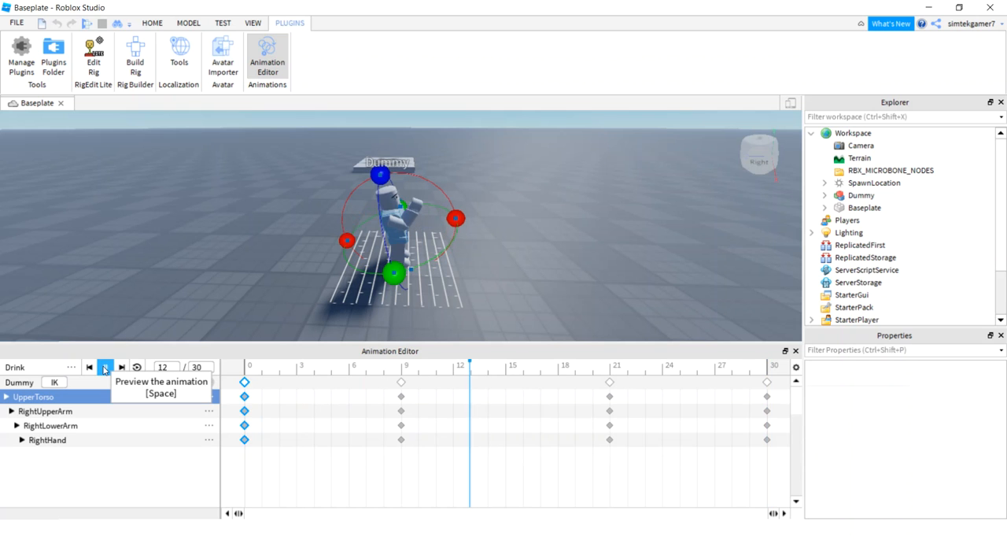
{"action": "left_click", "coordinate": [105, 367]}
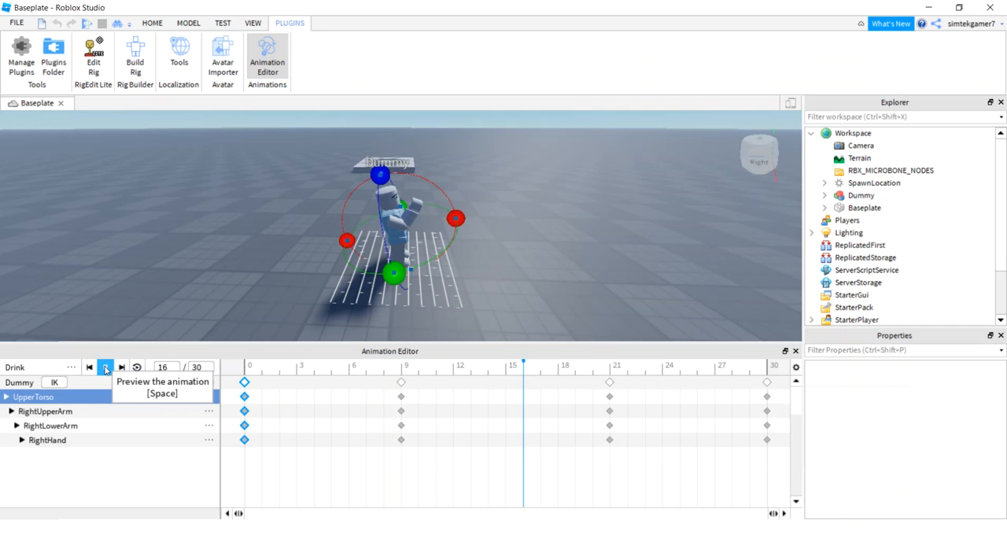
{"action": "left_click", "coordinate": [106, 366]}
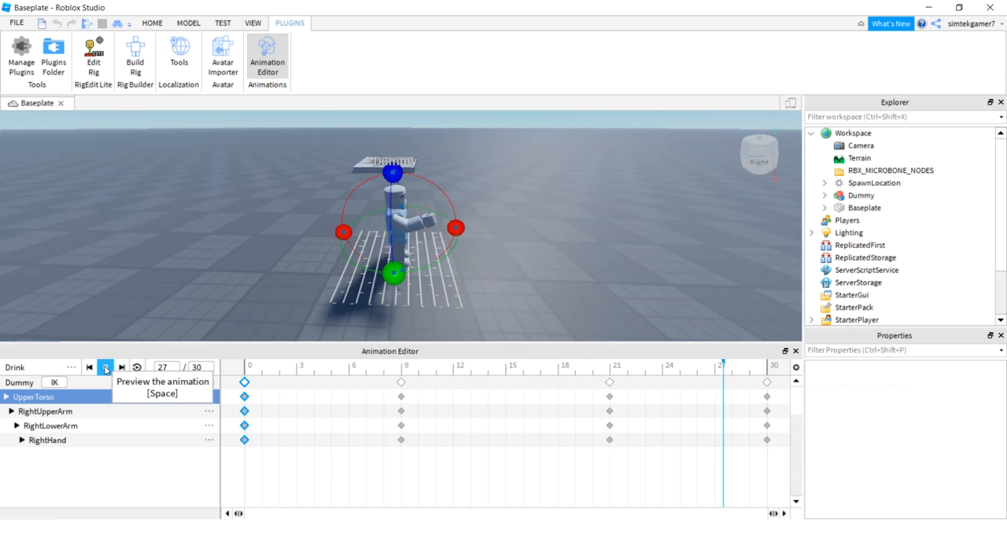
{"action": "left_click", "coordinate": [106, 366]}
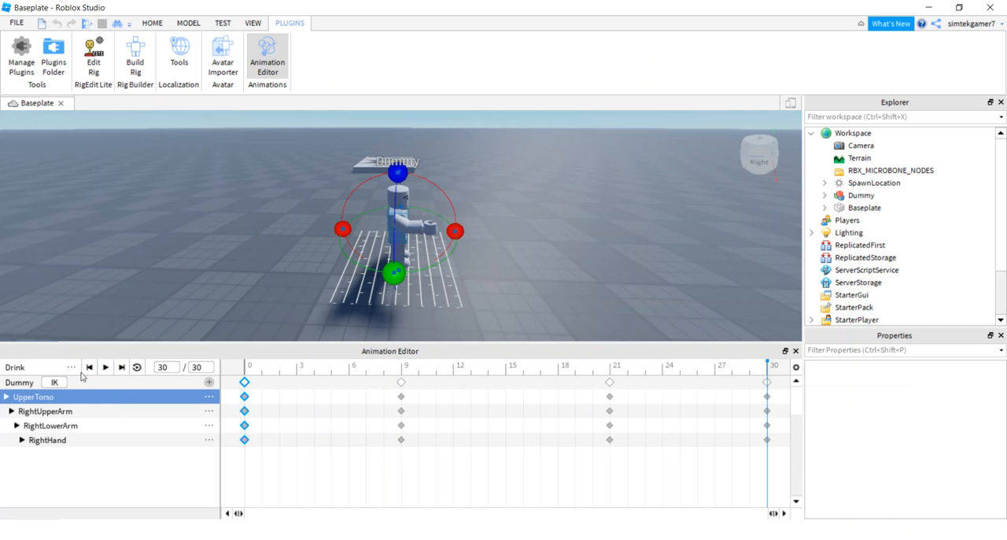
{"action": "left_click", "coordinate": [69, 367]}
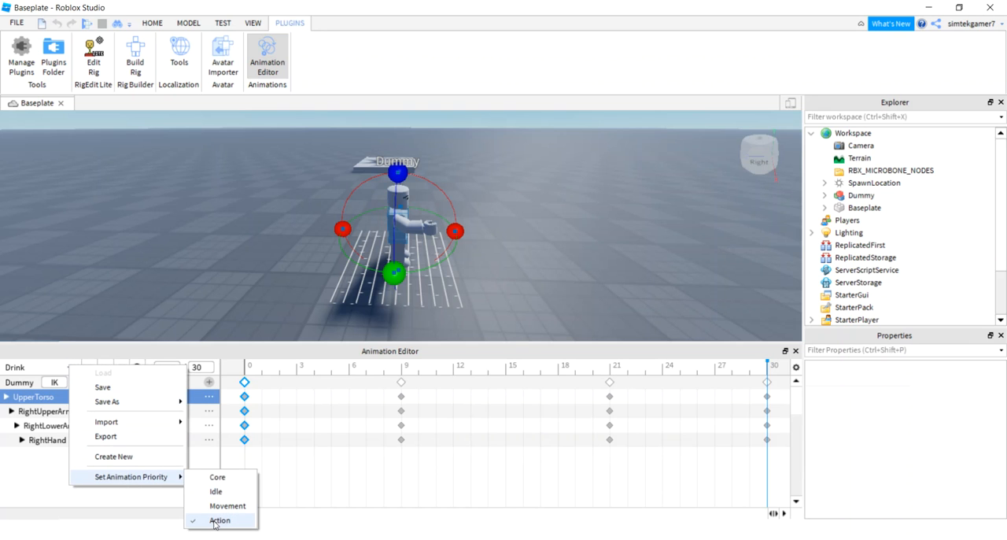
{"action": "left_click", "coordinate": [220, 519]}
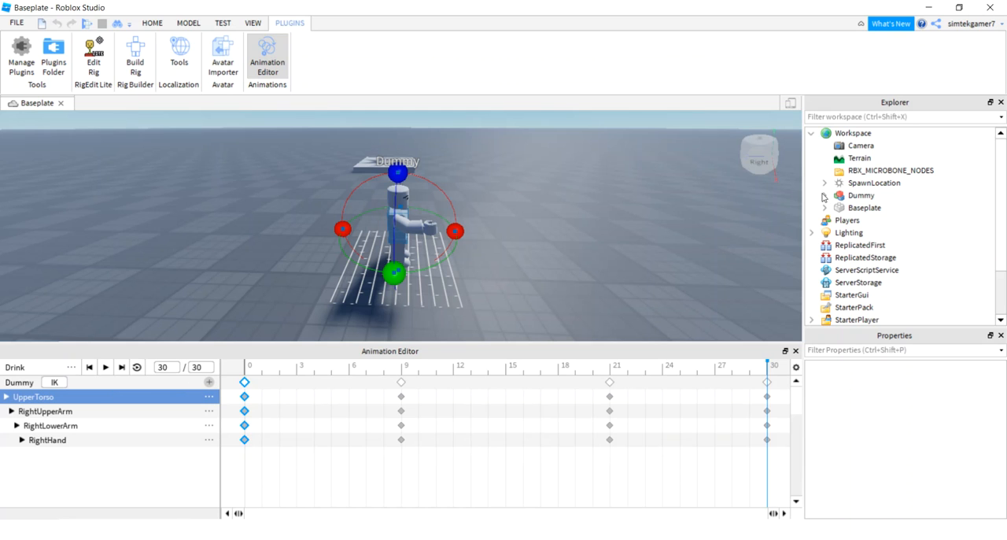
Step: Expand Dummy > AnimSaves in the Explorer to show the saved Drink animation
{"action": "left_click", "coordinate": [824, 195]}
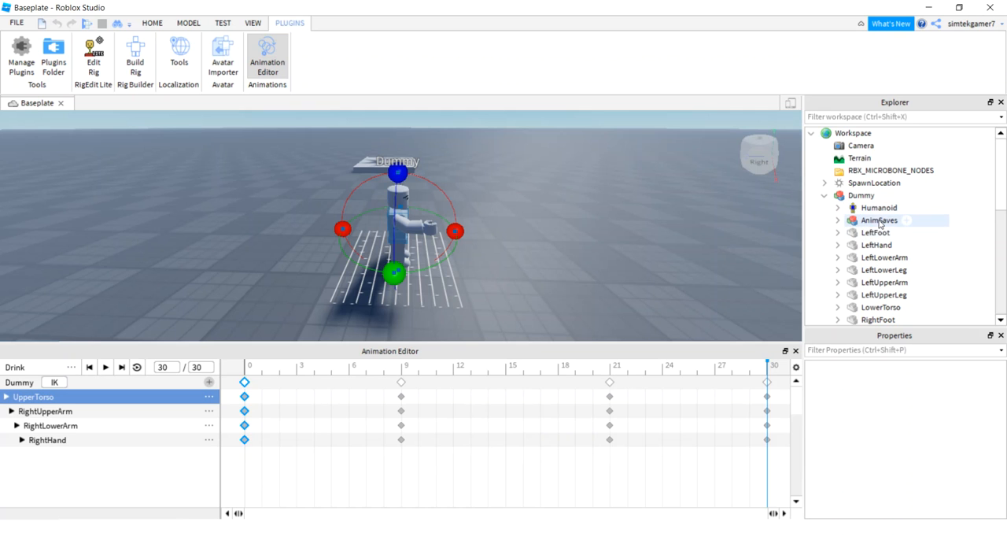
{"action": "left_click", "coordinate": [837, 220]}
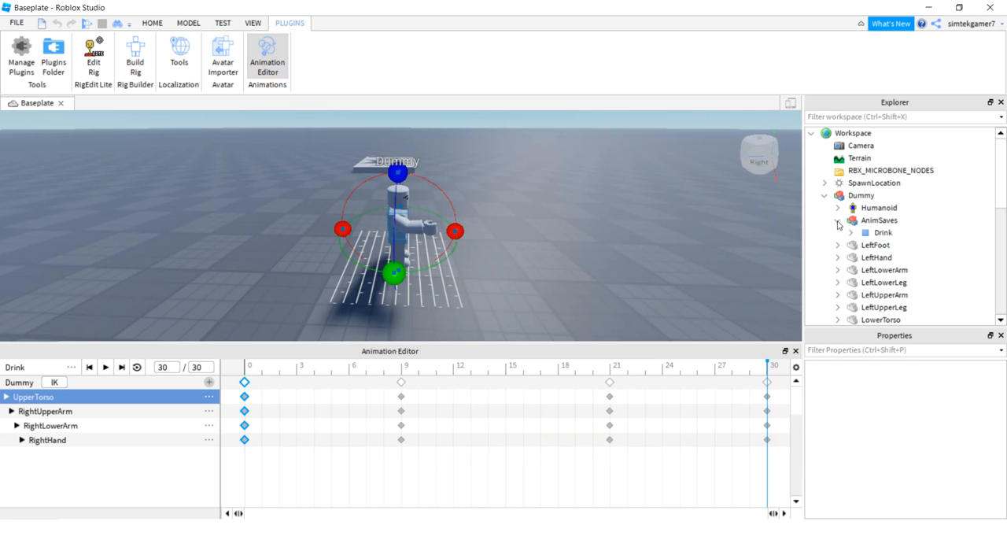
{"action": "left_click", "coordinate": [882, 233]}
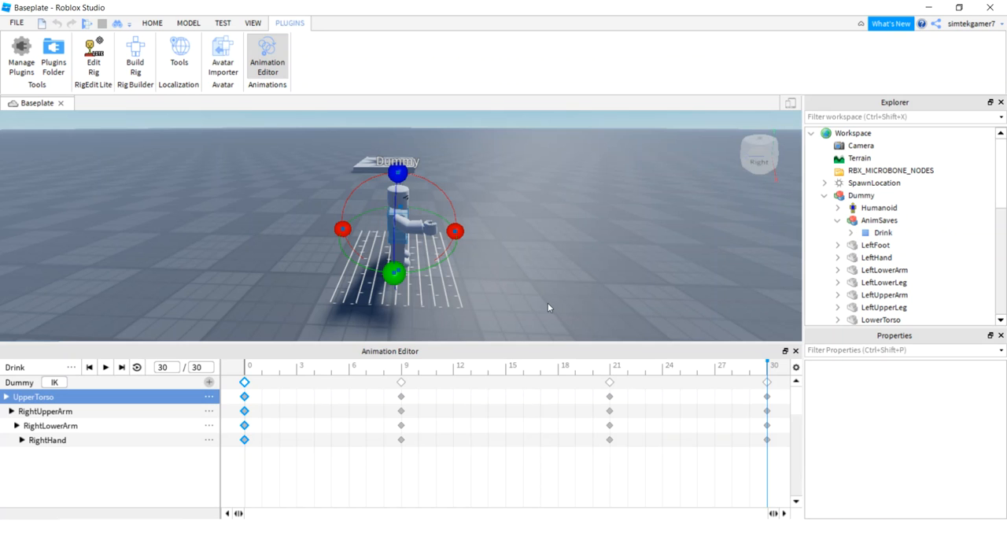
{"action": "mouse_move", "coordinate": [670, 302]}
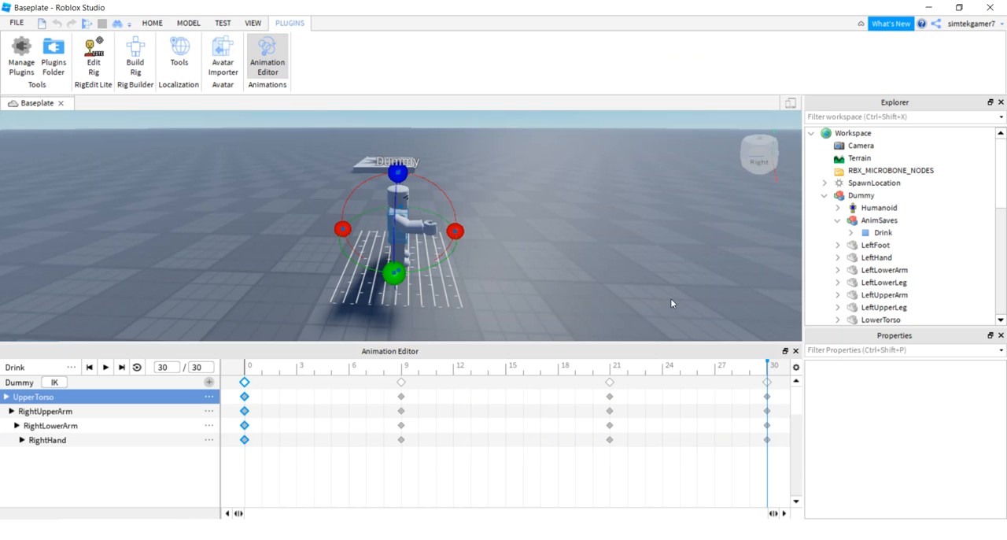
{"action": "mouse_move", "coordinate": [349, 343]}
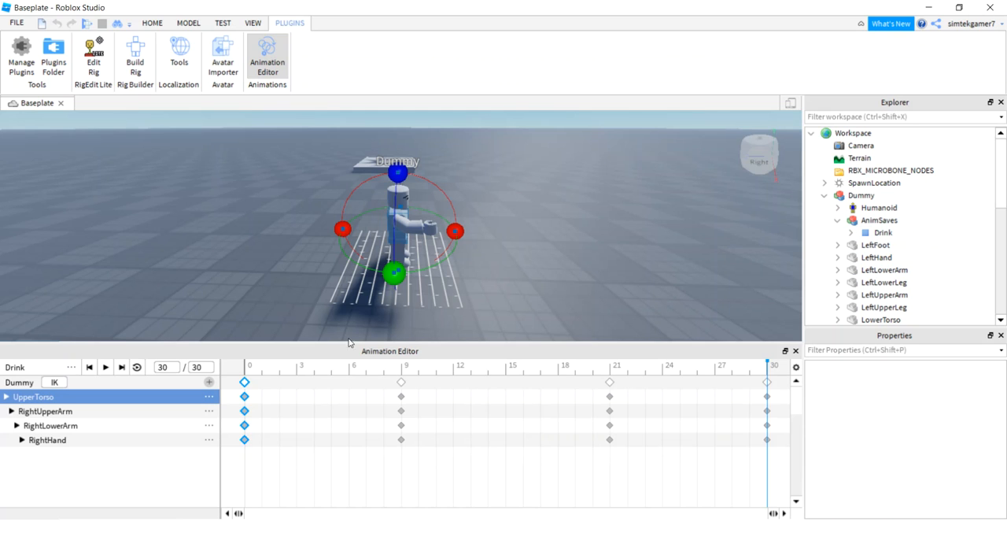
Step: Export the Drink animation as a Roblox asset and copy its asset ID
{"action": "left_click", "coordinate": [71, 368]}
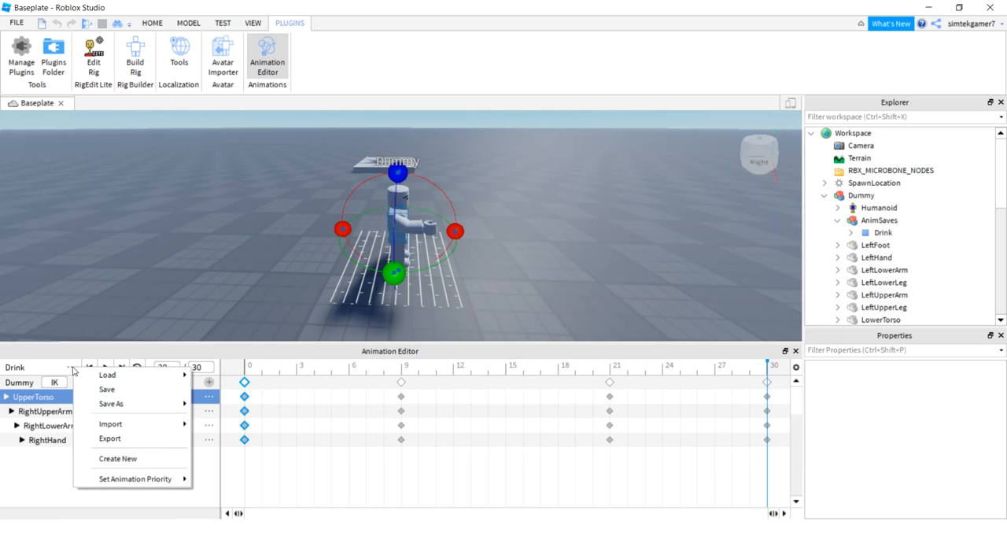
{"action": "mouse_move", "coordinate": [110, 437]}
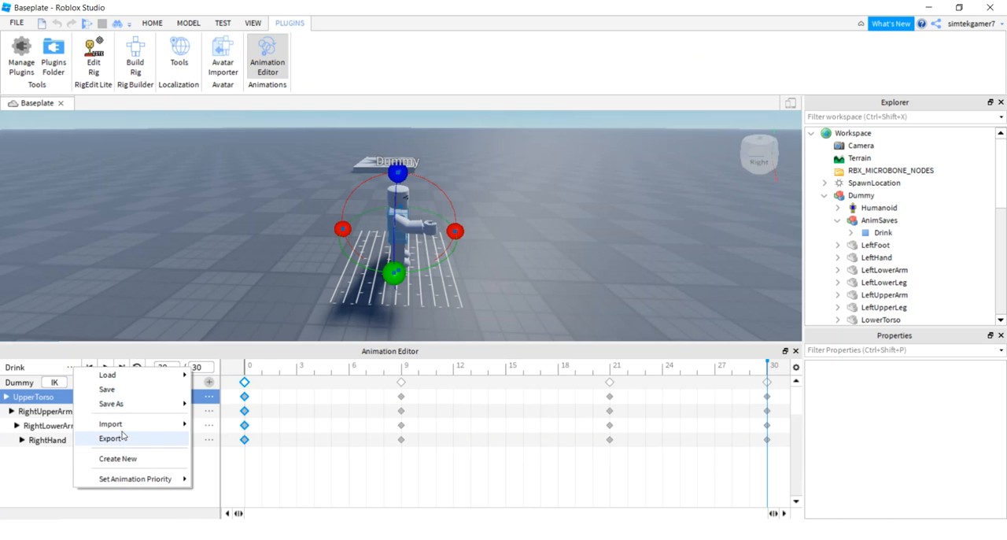
{"action": "left_click", "coordinate": [111, 437]}
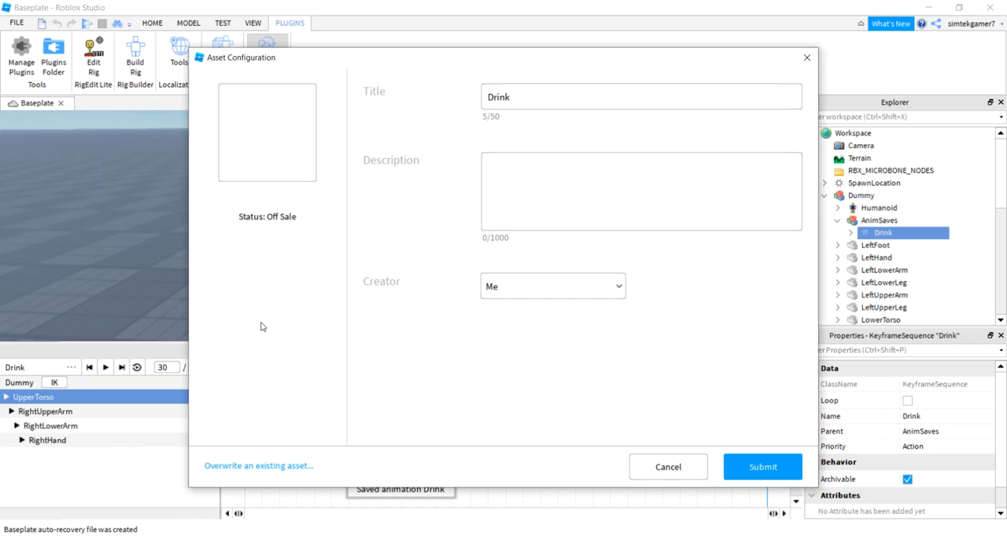
{"action": "left_click", "coordinate": [761, 465]}
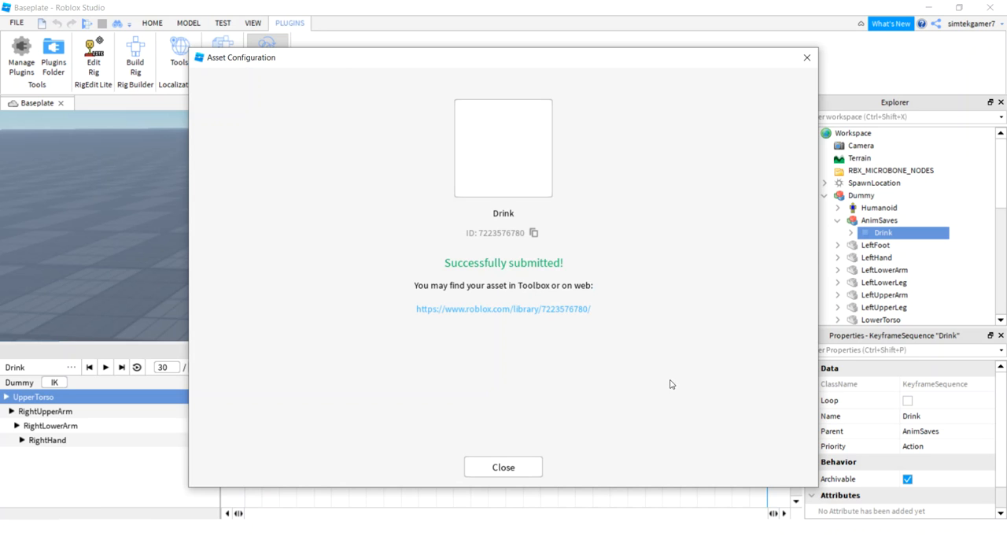
{"action": "mouse_move", "coordinate": [483, 242]}
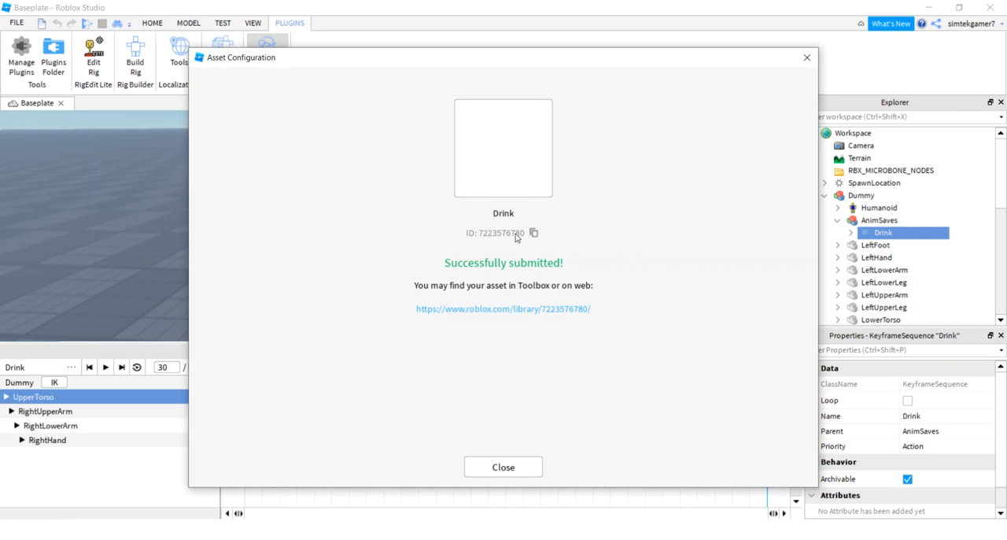
{"action": "left_click", "coordinate": [533, 233]}
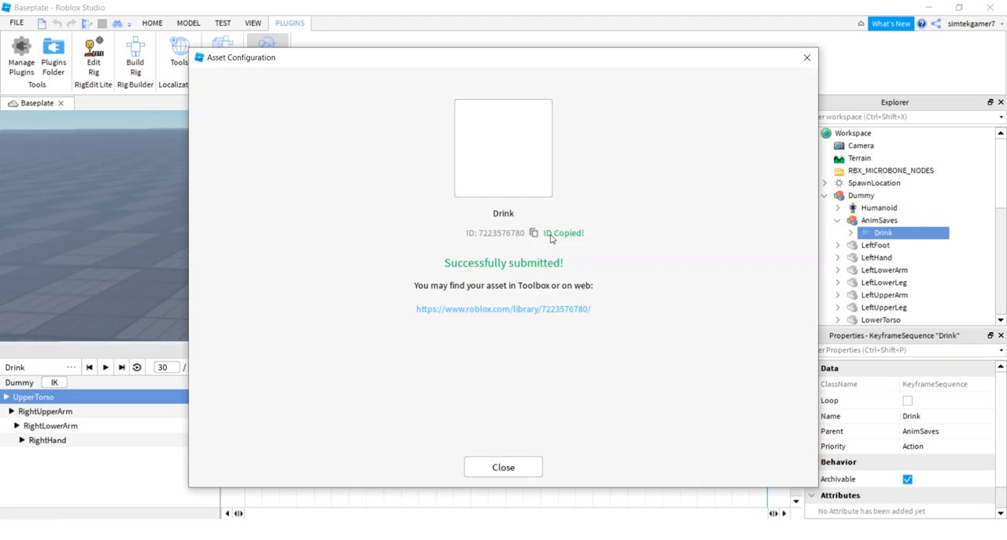
{"action": "left_click", "coordinate": [503, 466]}
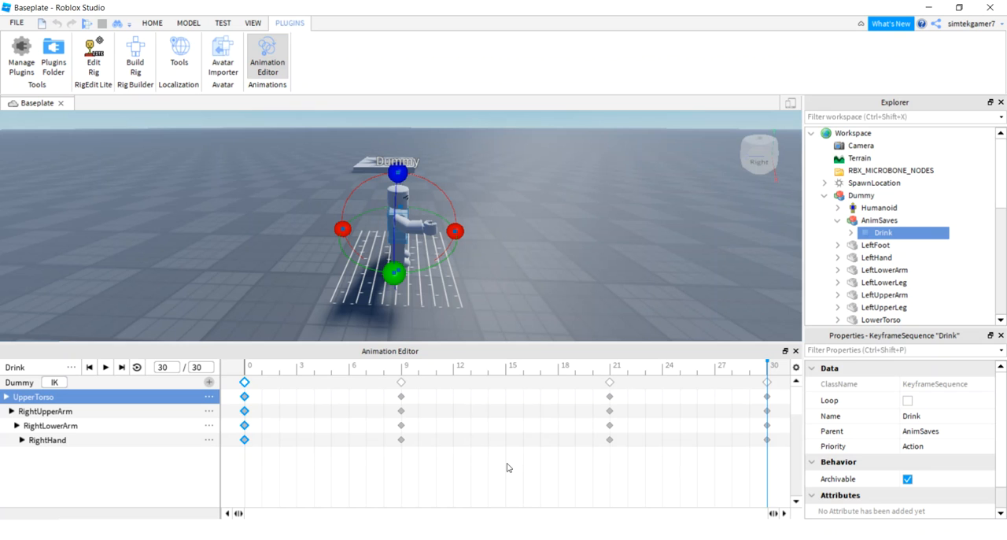
Step: Add a Tool to the Workspace with an Animation object inside it
{"action": "left_click", "coordinate": [857, 132]}
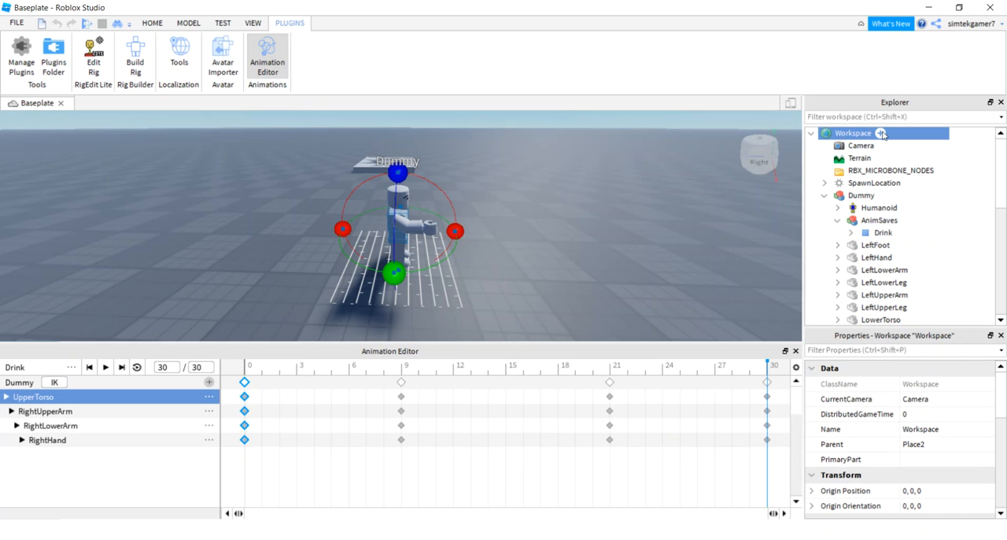
{"action": "left_click", "coordinate": [881, 132]}
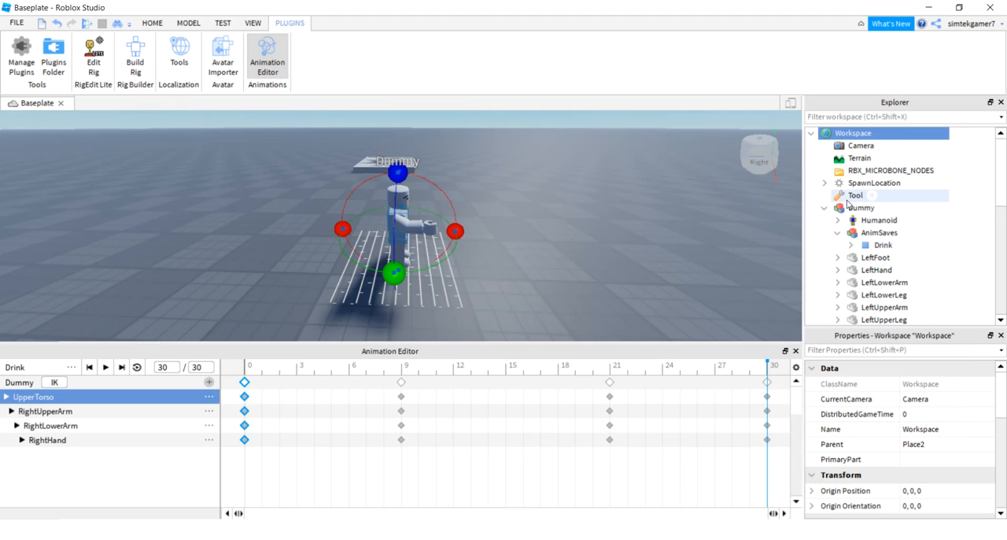
{"action": "left_click", "coordinate": [871, 195]}
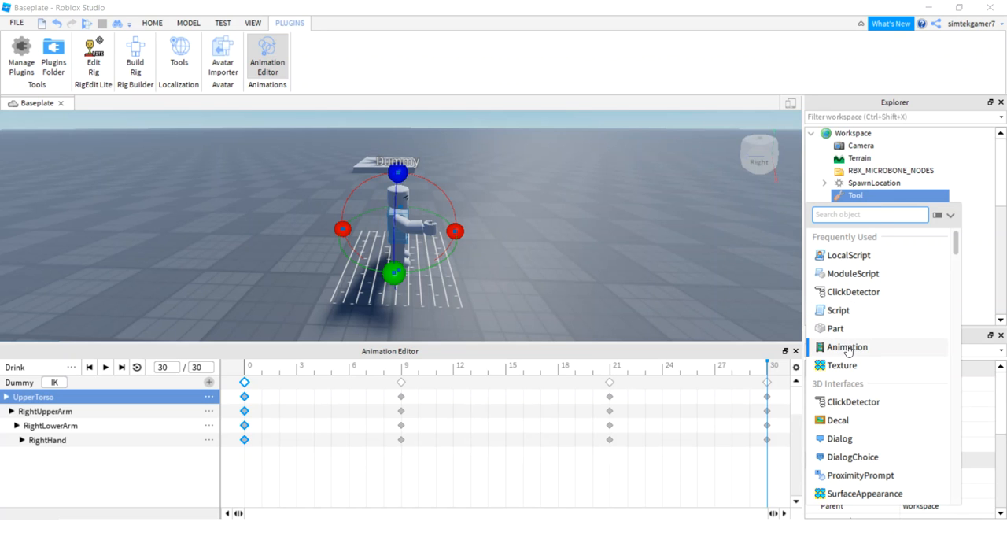
{"action": "type", "text": "a"}
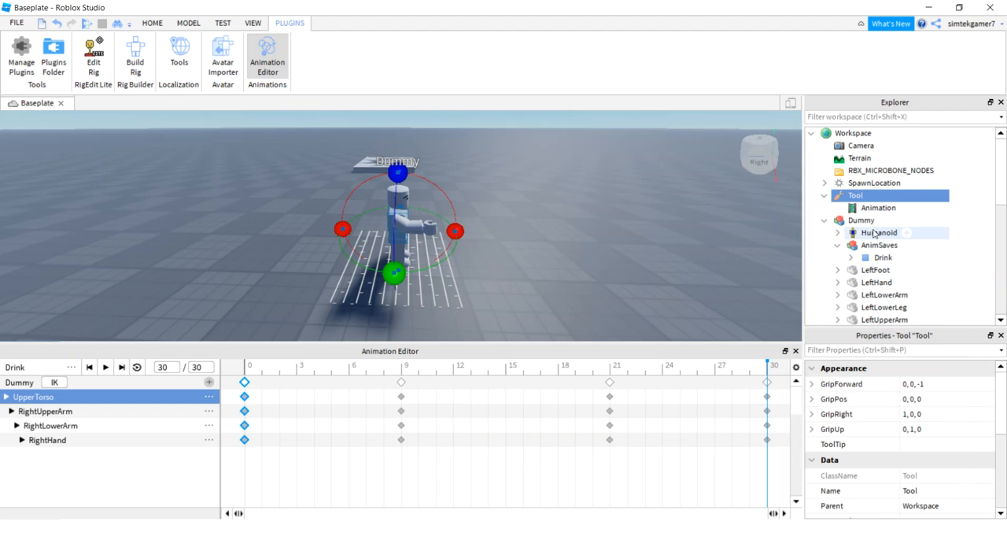
{"action": "left_click", "coordinate": [878, 208]}
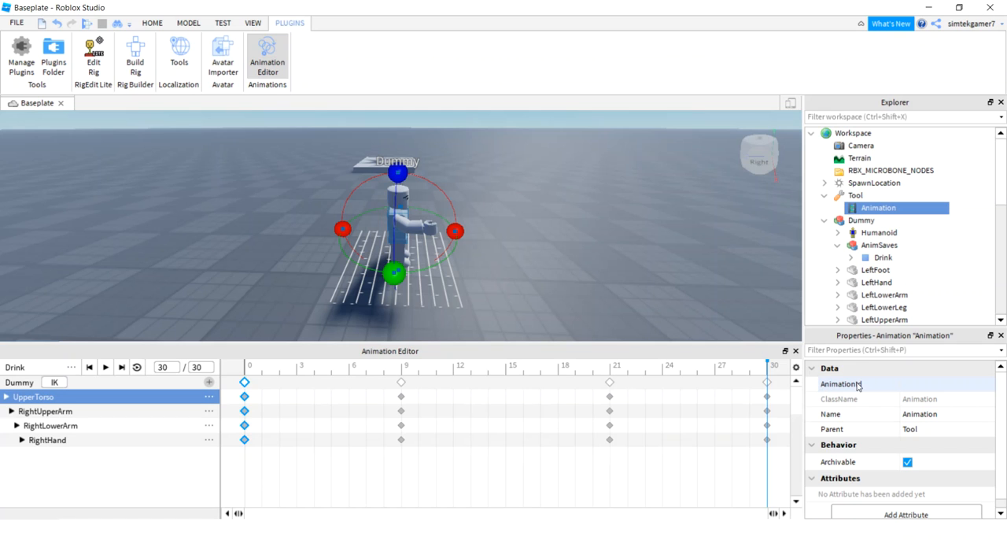
{"action": "left_click", "coordinate": [944, 384]}
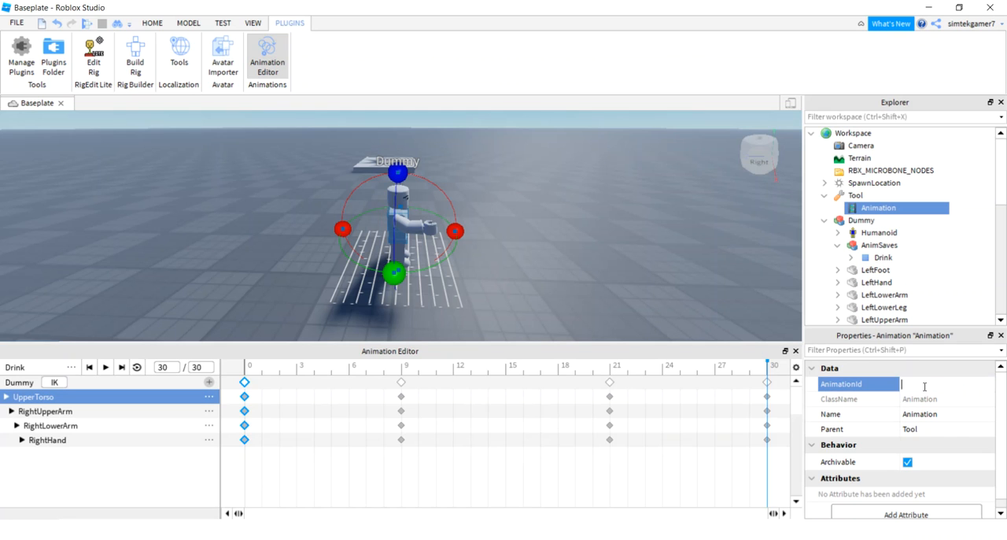
{"action": "type", "text": "7223576780"}
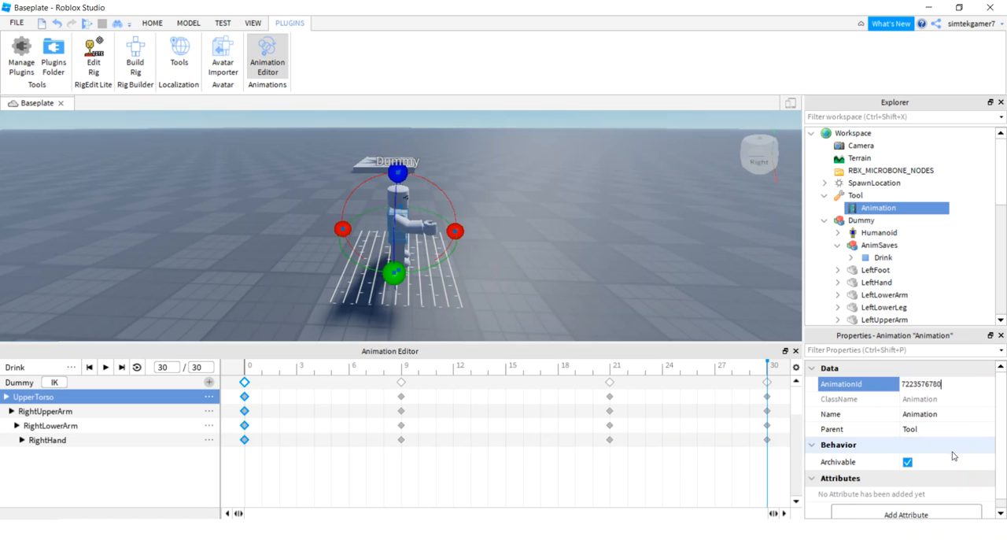
{"action": "type", "text": "rbxassetid://7223576780"}
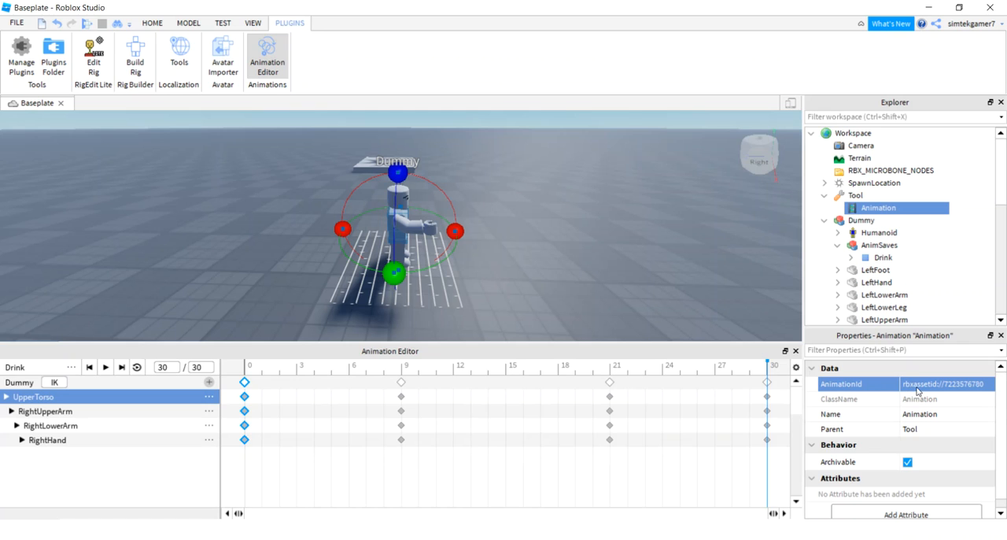
{"action": "mouse_move", "coordinate": [934, 389]}
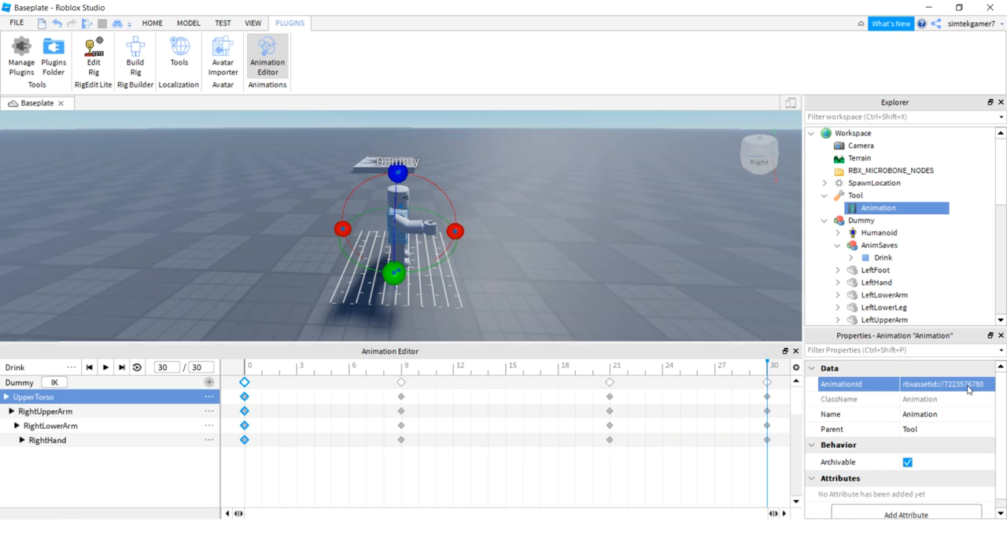
{"action": "mouse_move", "coordinate": [431, 226]}
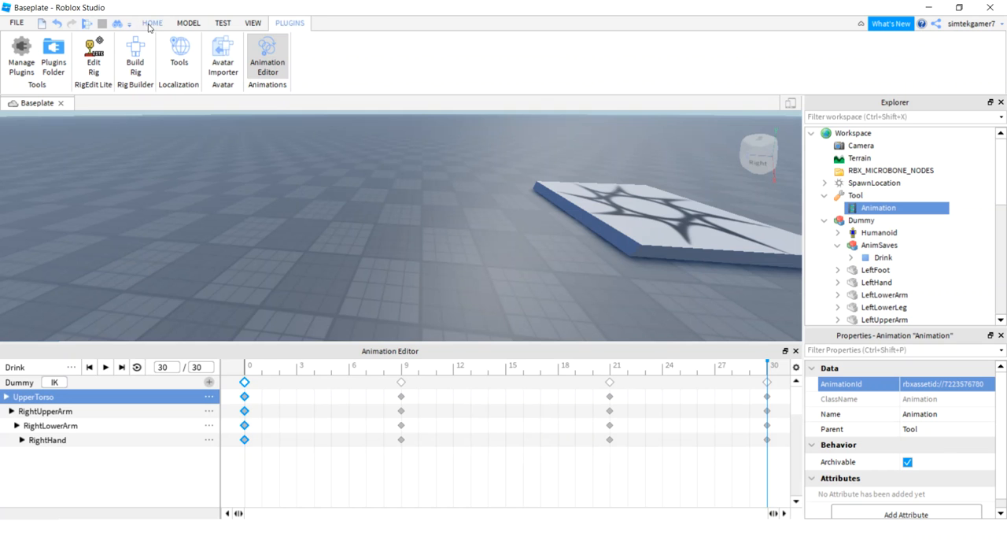
Step: Switch to the Home ribbon's building tools for adding parts
{"action": "left_click", "coordinate": [151, 22]}
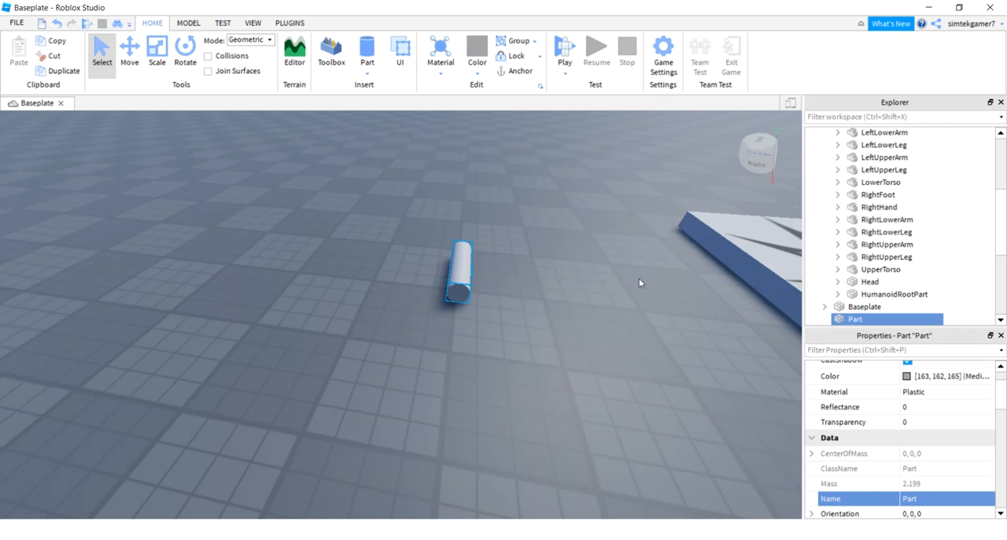
Step: Rename the cylinder to Can and give it a lime green colour with Neon material
{"action": "double_click", "coordinate": [856, 320]}
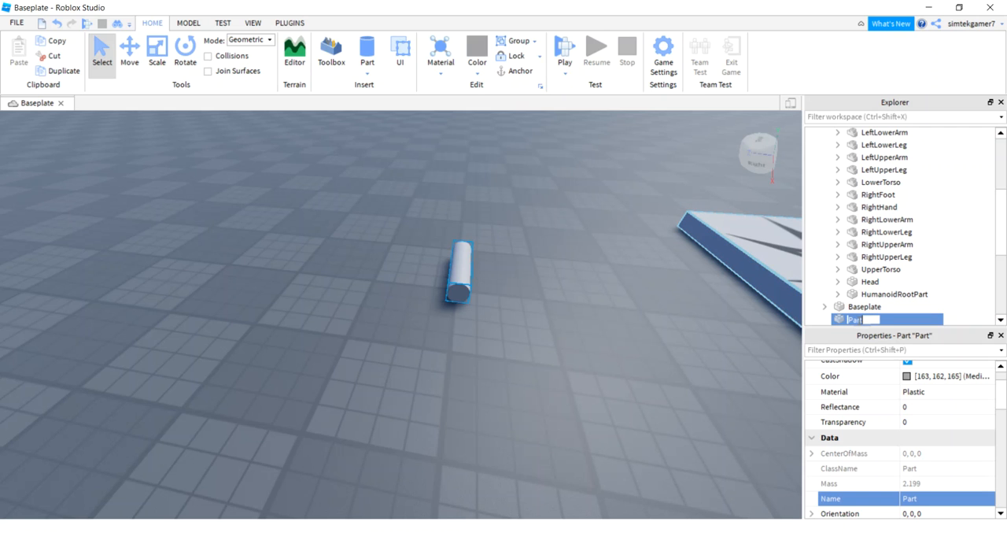
{"action": "type", "text": "Can"}
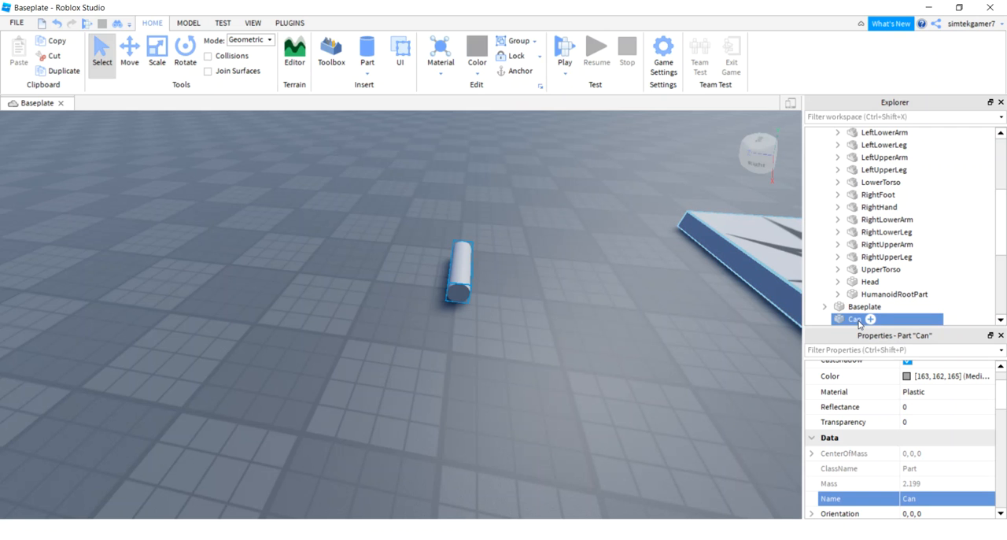
{"action": "scroll", "scroll_direction": "down", "scroll_amount": 3}
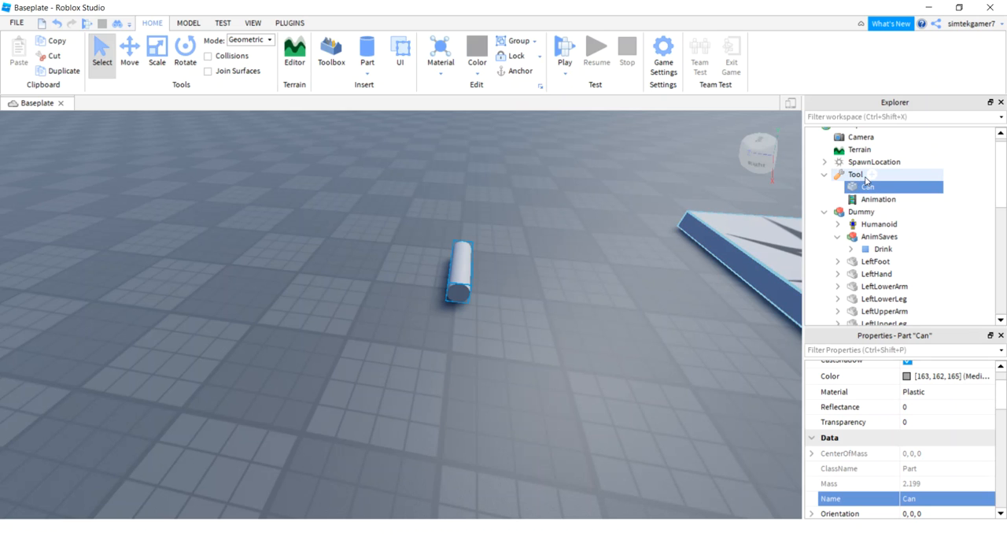
{"action": "left_click", "coordinate": [943, 376]}
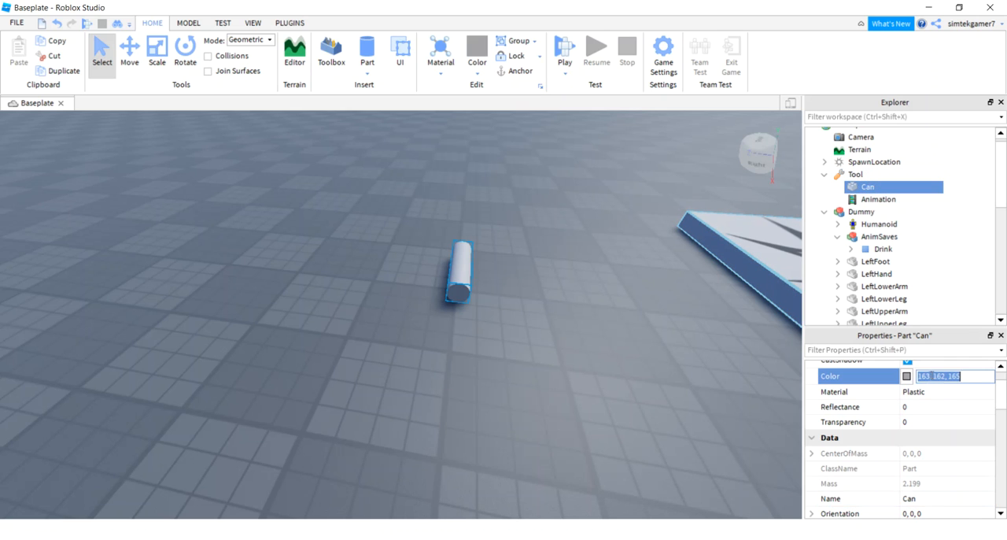
{"action": "left_click", "coordinate": [906, 376]}
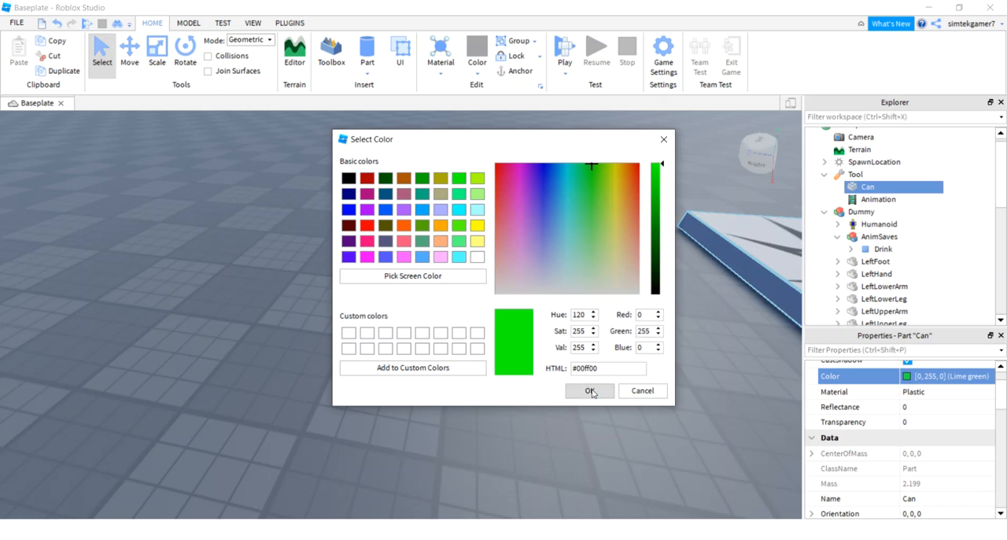
{"action": "left_click", "coordinate": [589, 390]}
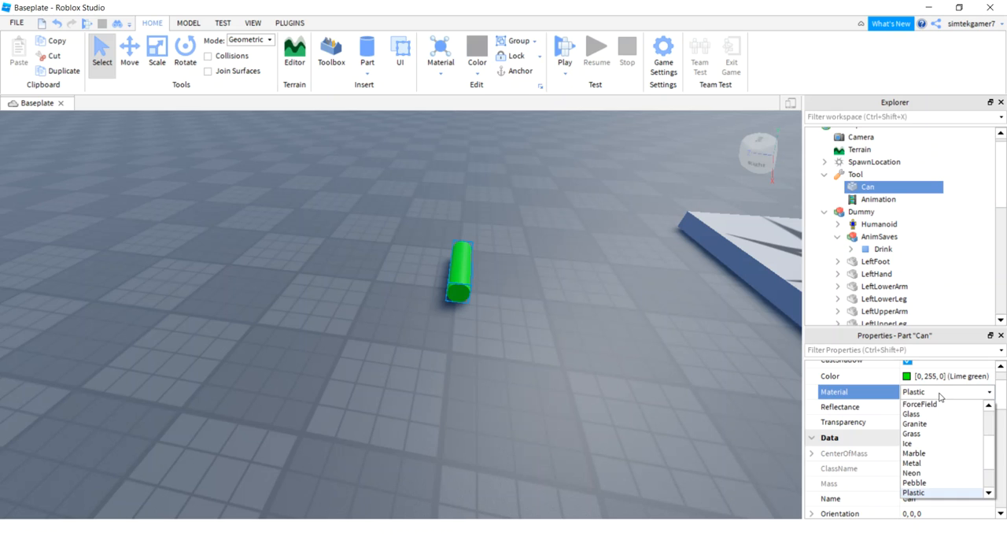
{"action": "mouse_move", "coordinate": [913, 472]}
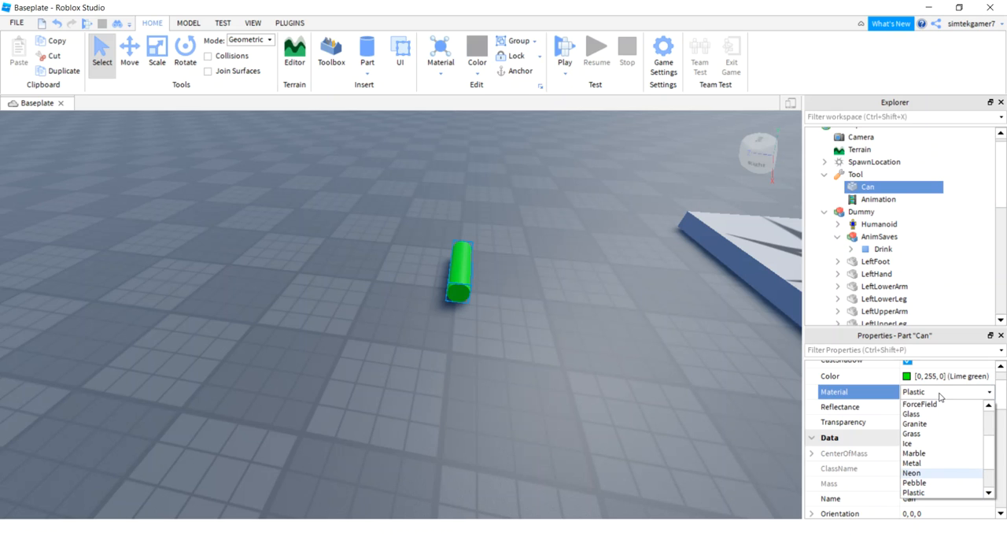
{"action": "left_click", "coordinate": [911, 472]}
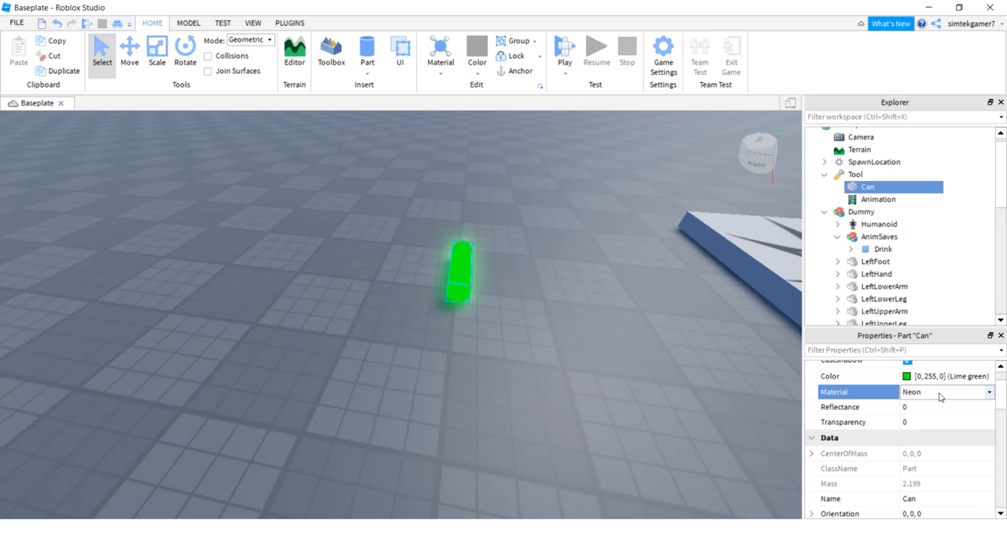
Step: Stand the Can upright with Orientation 0,0,90 and shrink its Size to about 1.2, 0.6
{"action": "scroll", "scroll_direction": "down", "scroll_amount": 3}
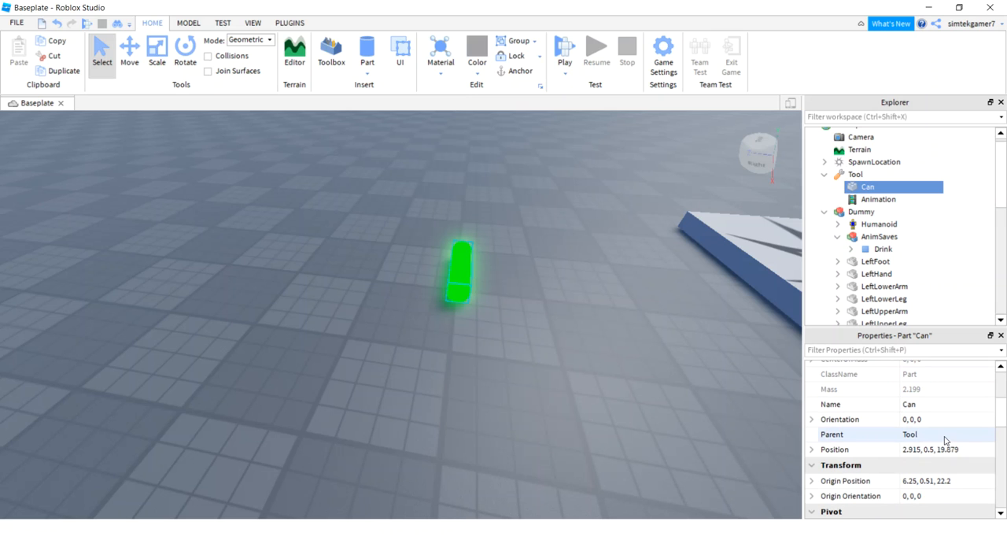
{"action": "left_click", "coordinate": [928, 418]}
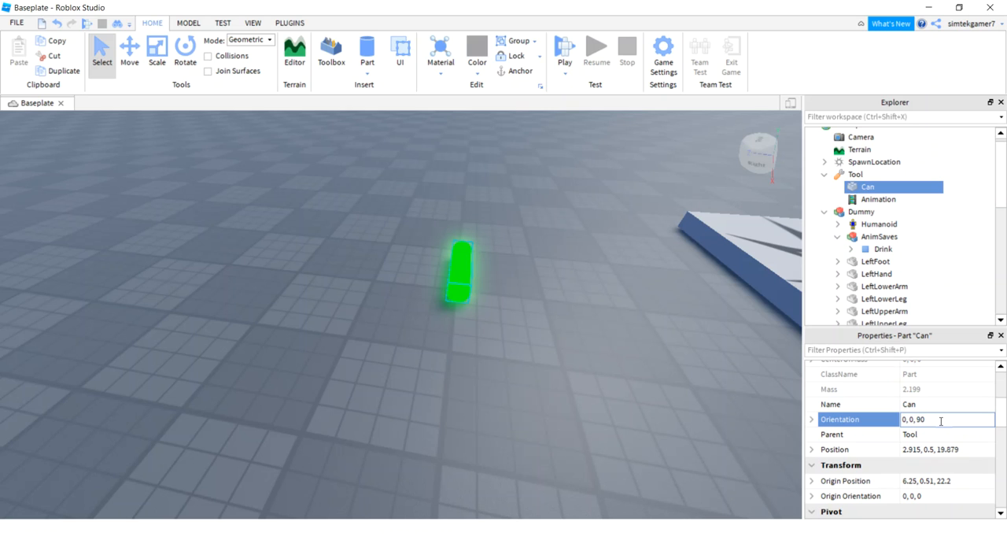
{"action": "left_click", "coordinate": [855, 173]}
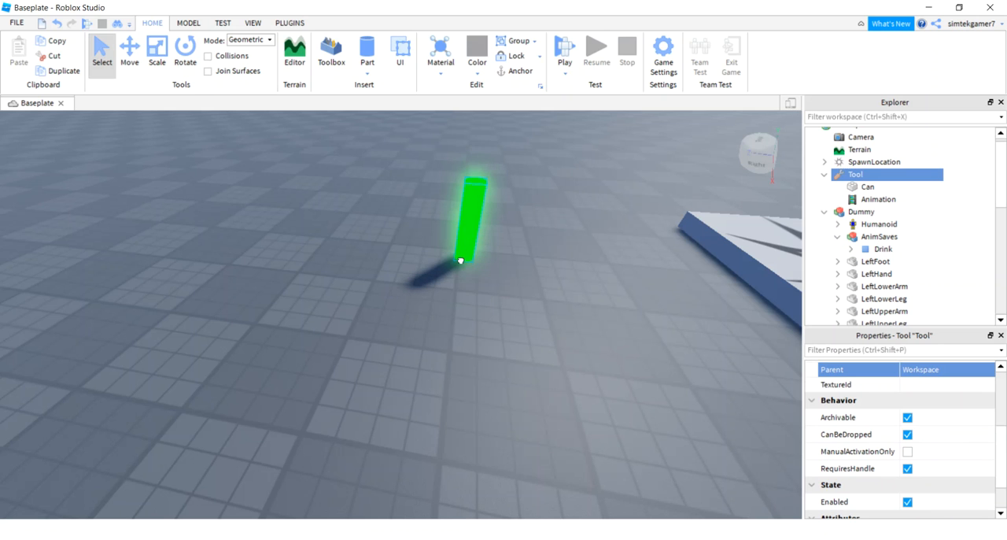
{"action": "left_click", "coordinate": [867, 185]}
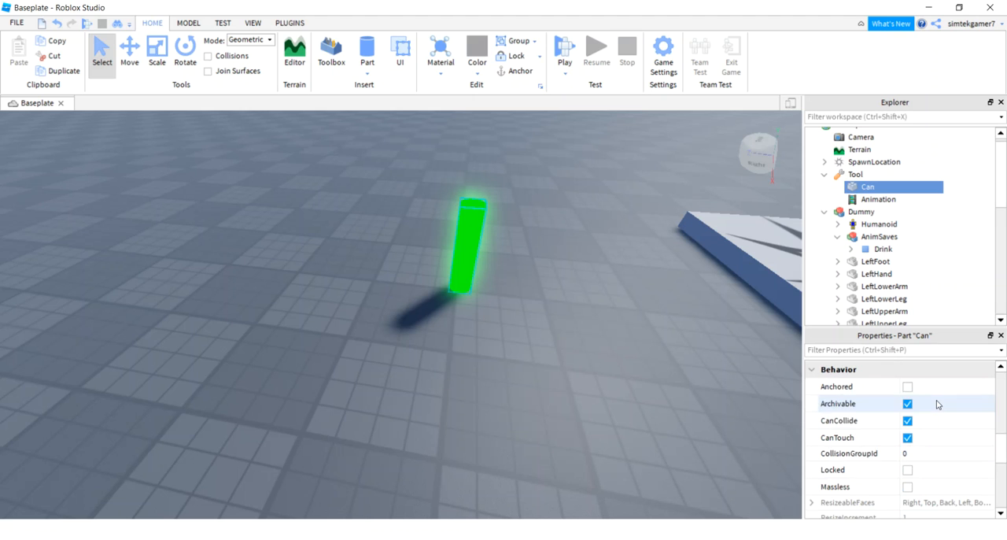
{"action": "scroll", "scroll_direction": "down", "scroll_amount": 3}
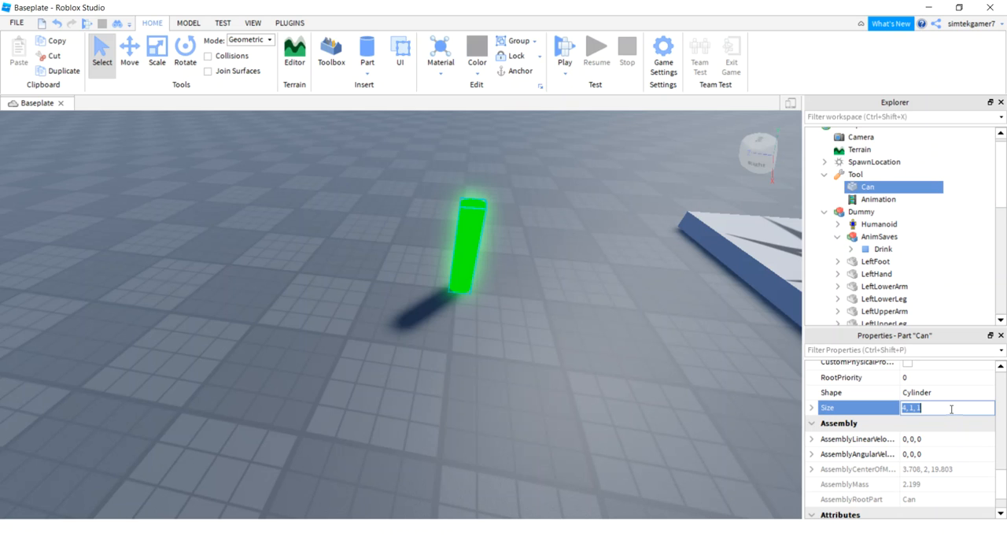
{"action": "type", "text": "1.2,"}
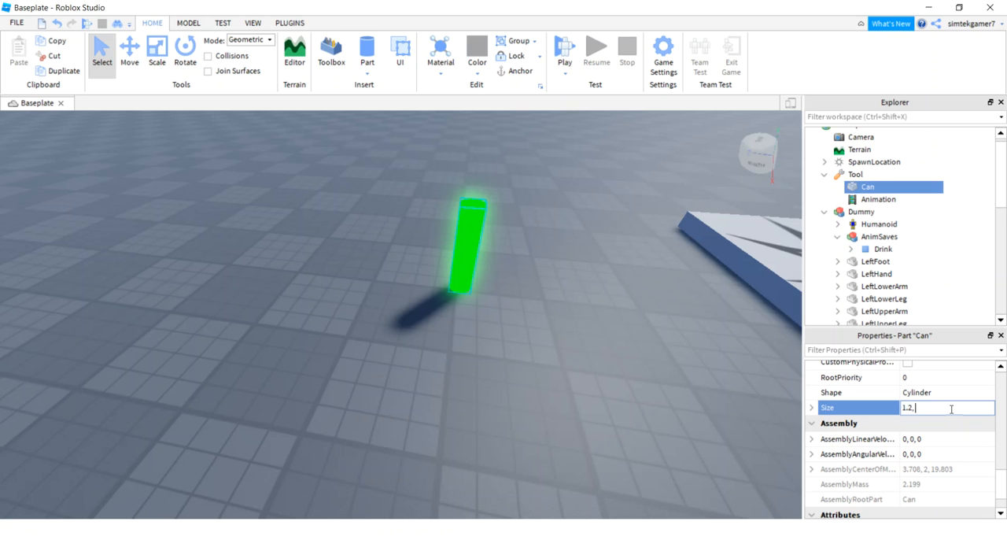
{"action": "type", "text": ".6,"}
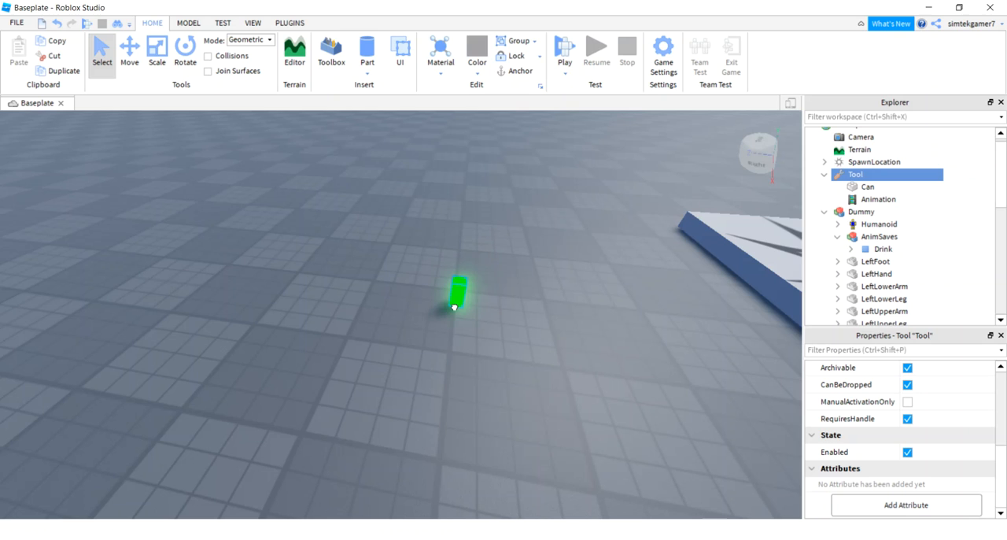
{"action": "mouse_move", "coordinate": [518, 318]}
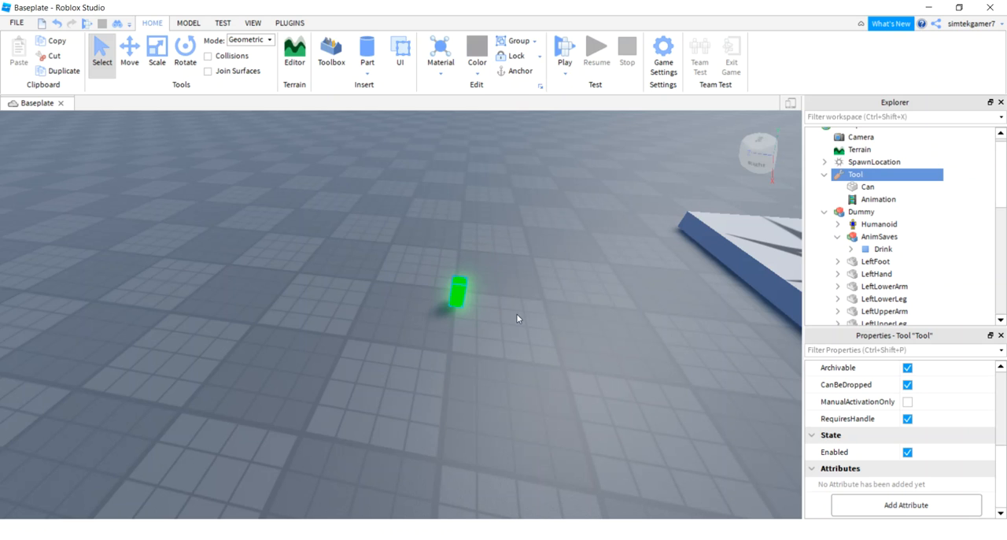
{"action": "mouse_move", "coordinate": [472, 305]}
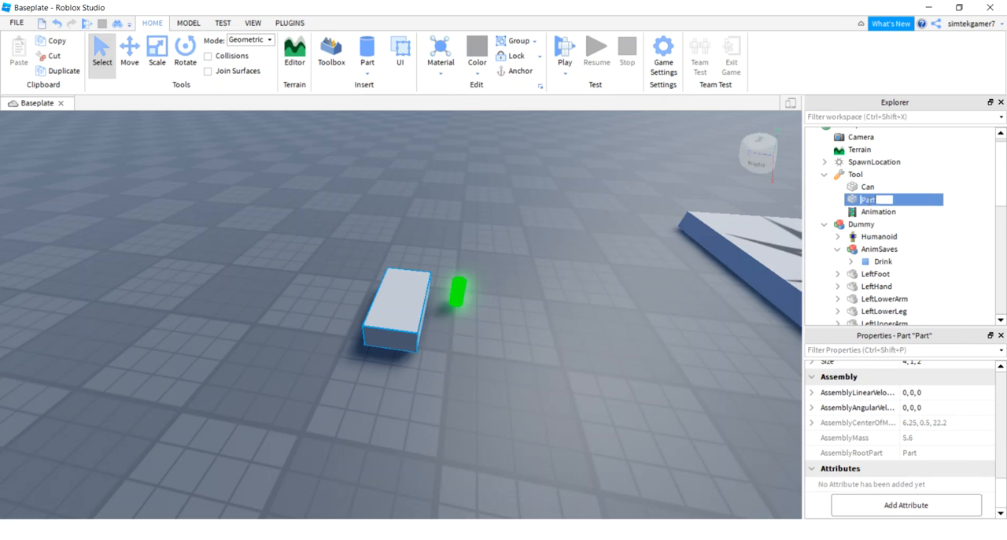
Step: Name the new block Handle and set its Size to 0.1, 0.1, 0.1
{"action": "type", "text": "Handle"}
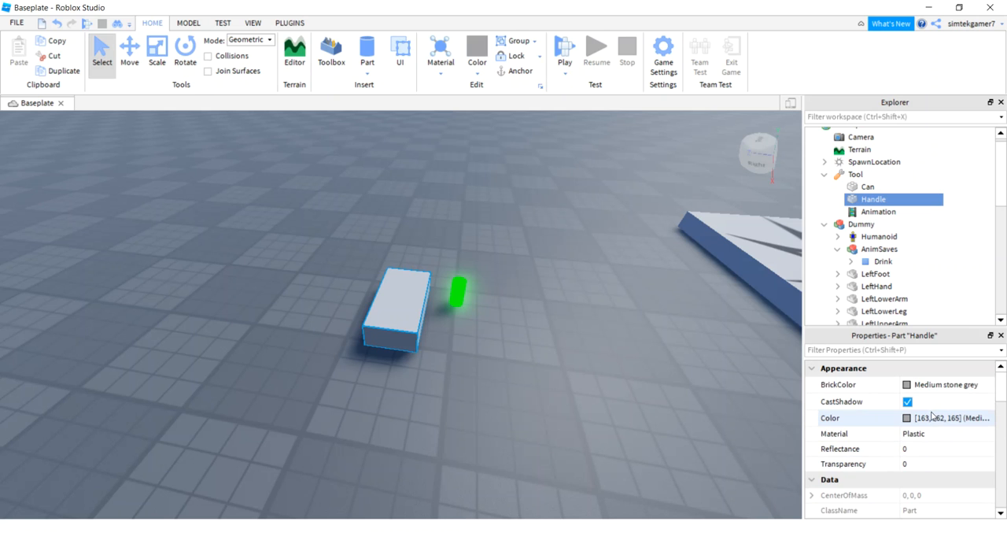
{"action": "scroll", "scroll_direction": "down", "scroll_amount": 3}
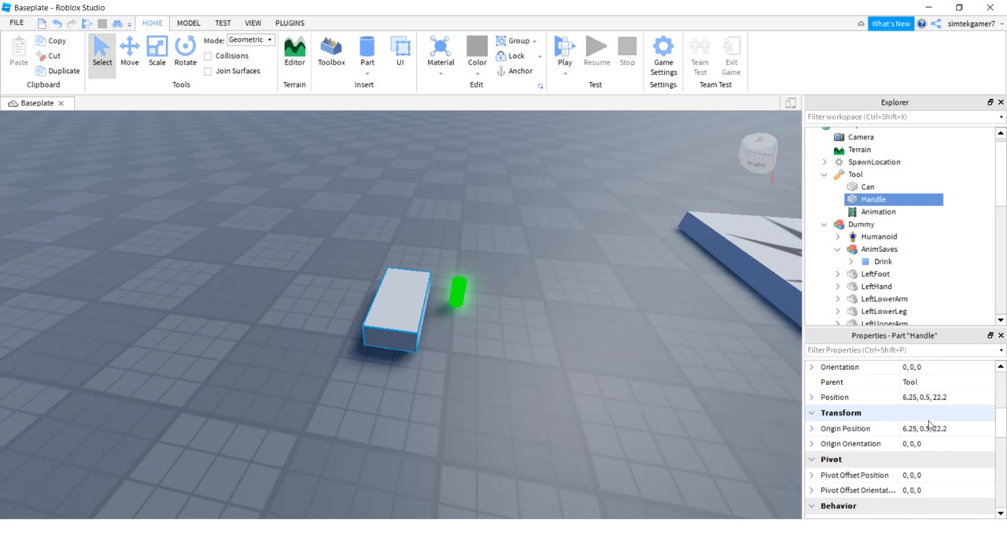
{"action": "scroll", "scroll_direction": "down", "scroll_amount": 3}
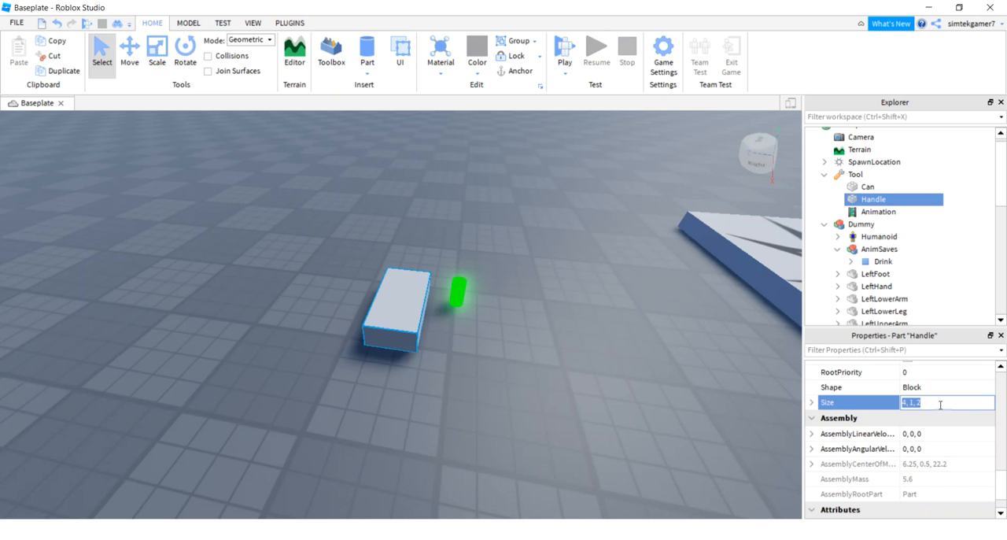
{"action": "type", "text": ".1, 0.1, 0.1"}
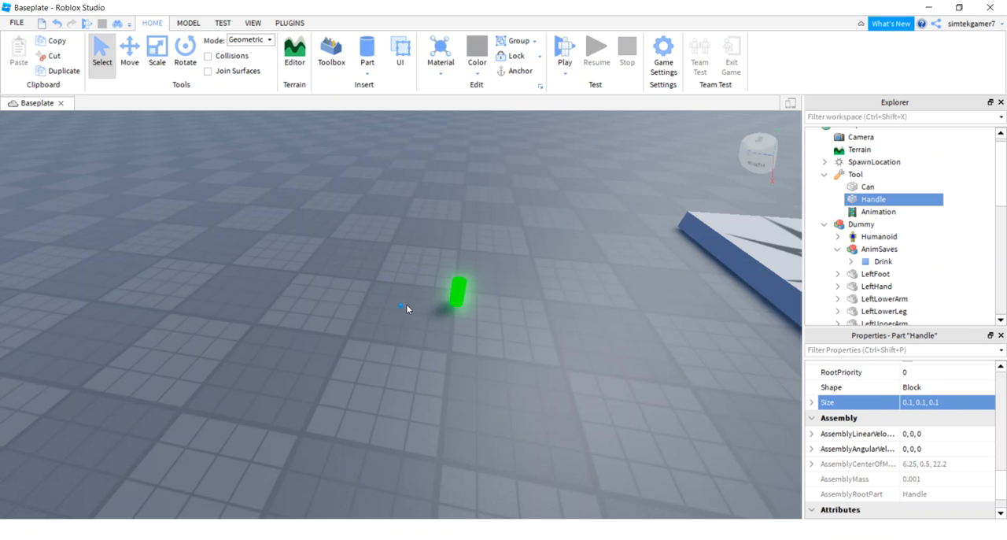
{"action": "mouse_move", "coordinate": [450, 289]}
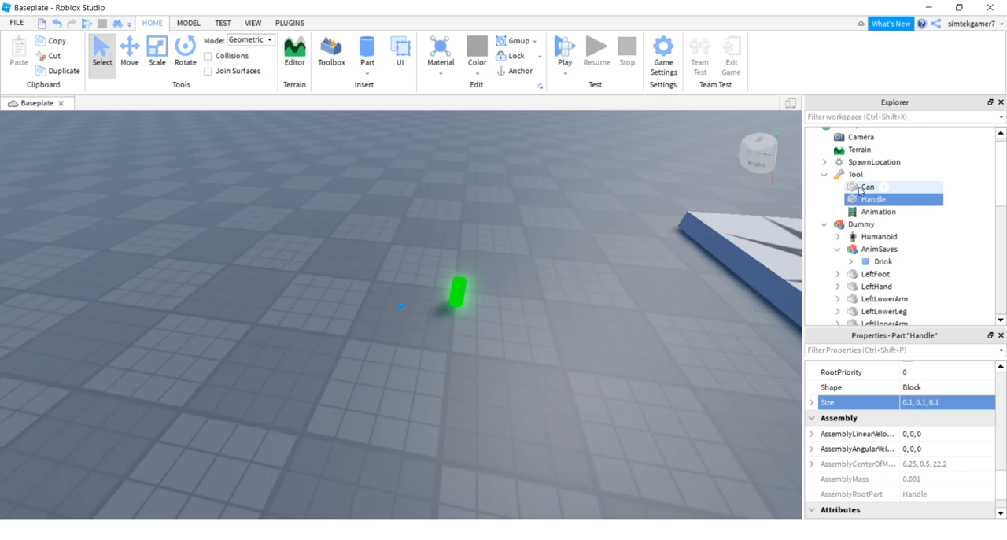
Step: Read the Can's position and set the Handle's Position to 4.964, 0.6, 19.912 to match it
{"action": "left_click", "coordinate": [867, 185]}
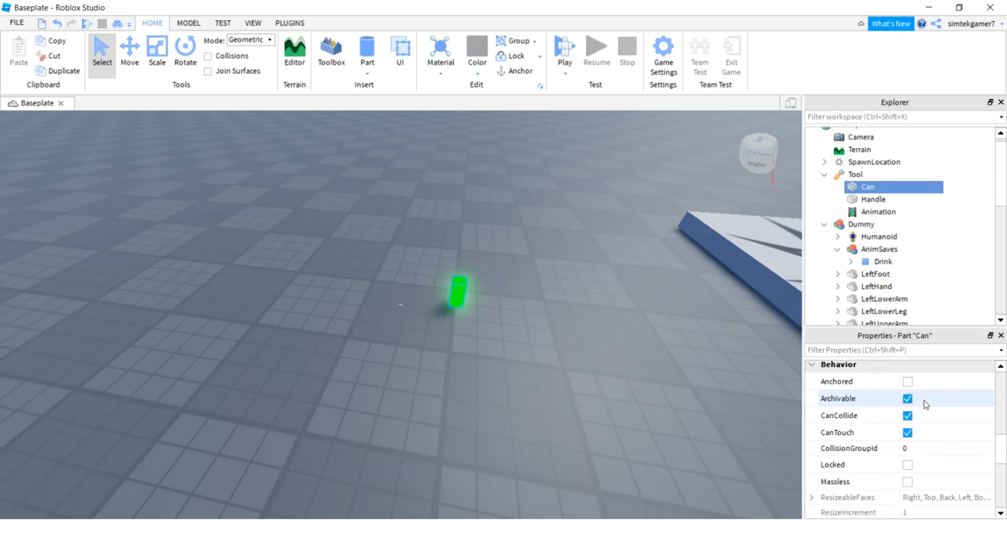
{"action": "scroll", "scroll_direction": "down", "scroll_amount": 3}
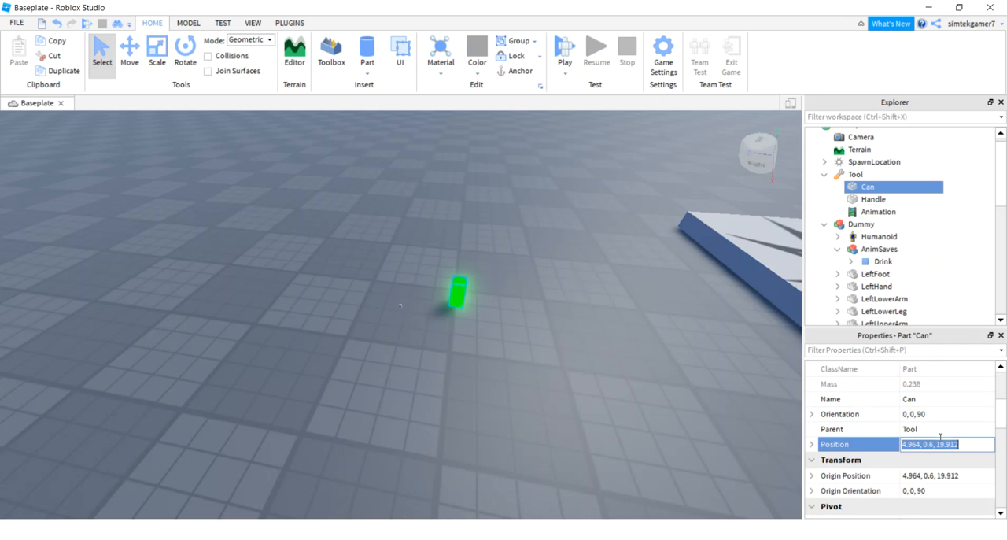
{"action": "left_click", "coordinate": [873, 198]}
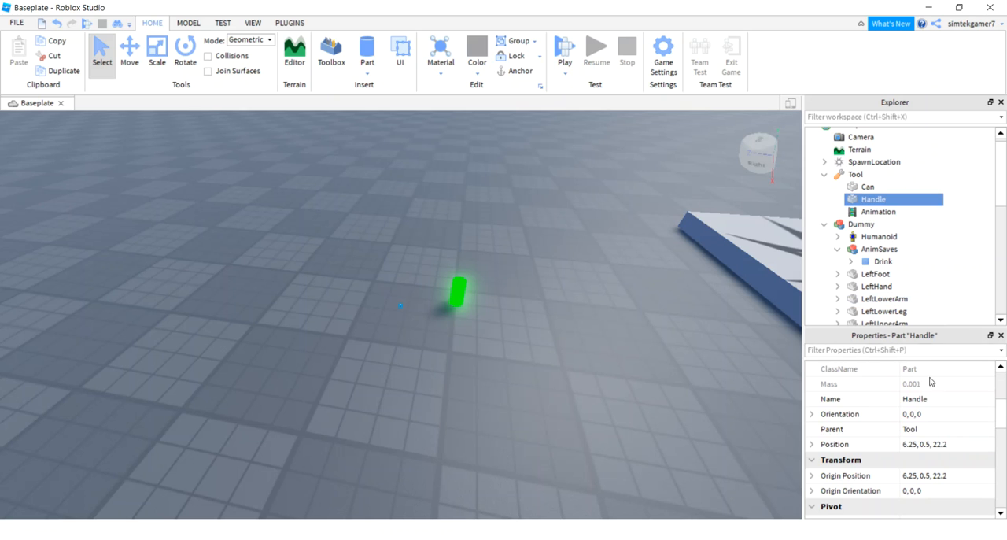
{"action": "left_click", "coordinate": [943, 443]}
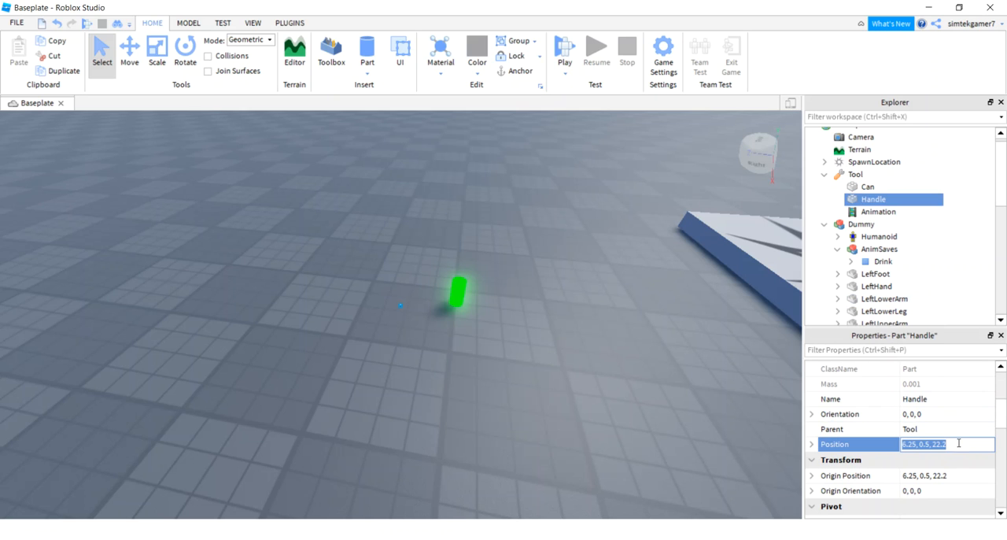
{"action": "type", "text": "4.964, 0.6, 19.912"}
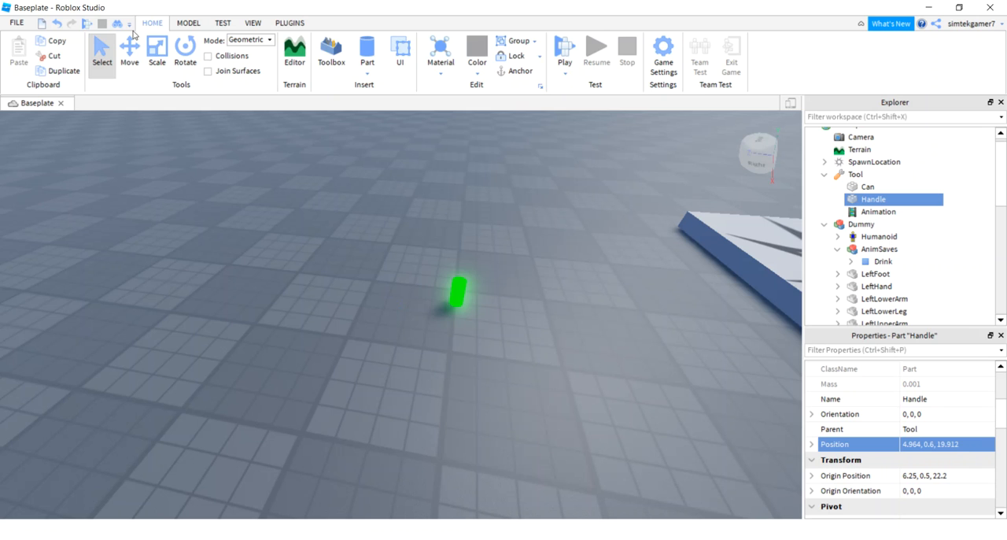
Step: Insert a WeldConstraint into the Tool joining Part0 Can to Part1 Handle
{"action": "left_click", "coordinate": [129, 55]}
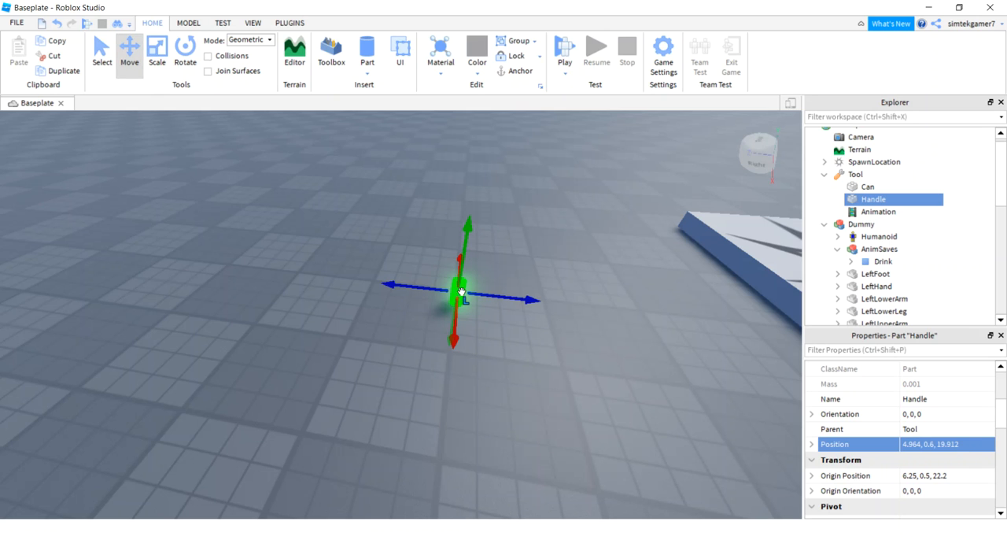
{"action": "left_click", "coordinate": [871, 173]}
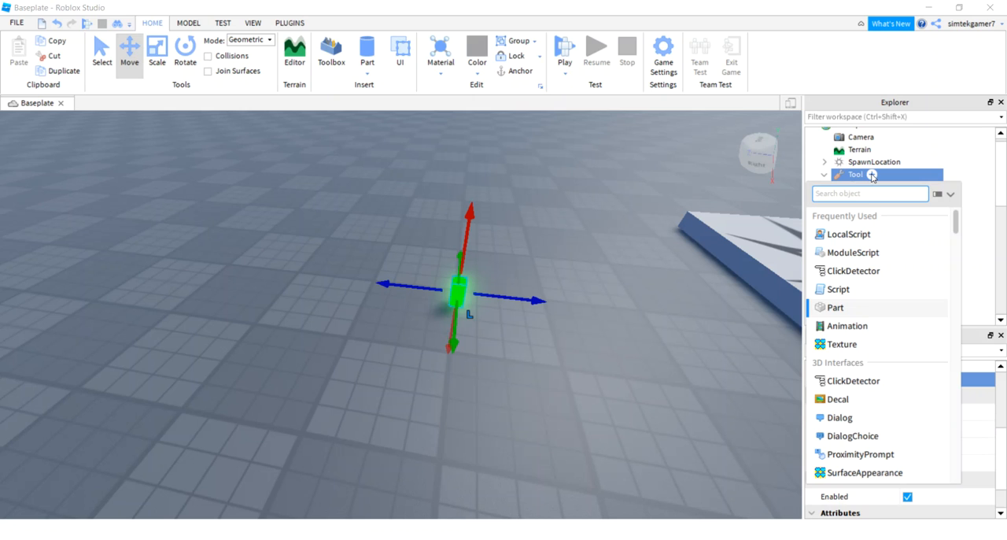
{"action": "type", "text": "w"}
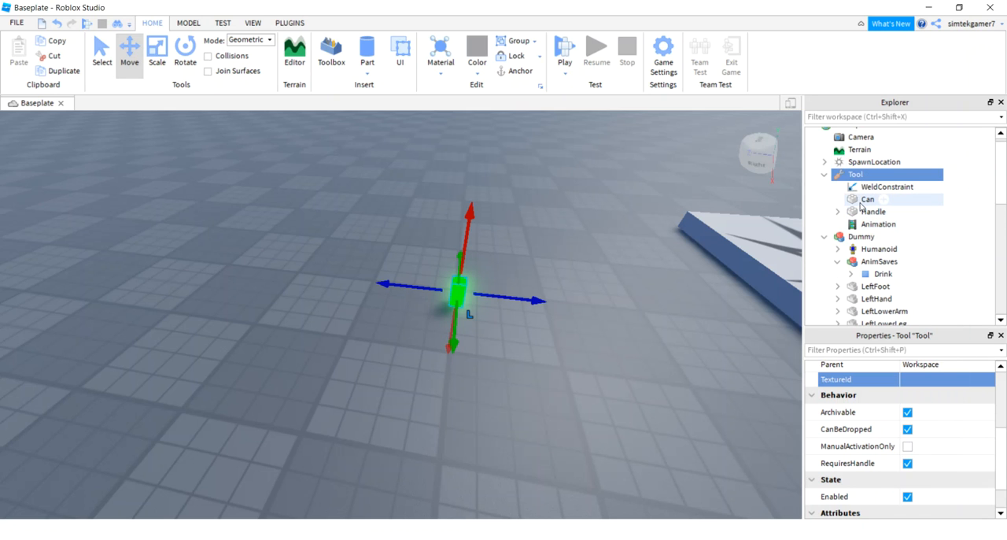
{"action": "left_click", "coordinate": [887, 185]}
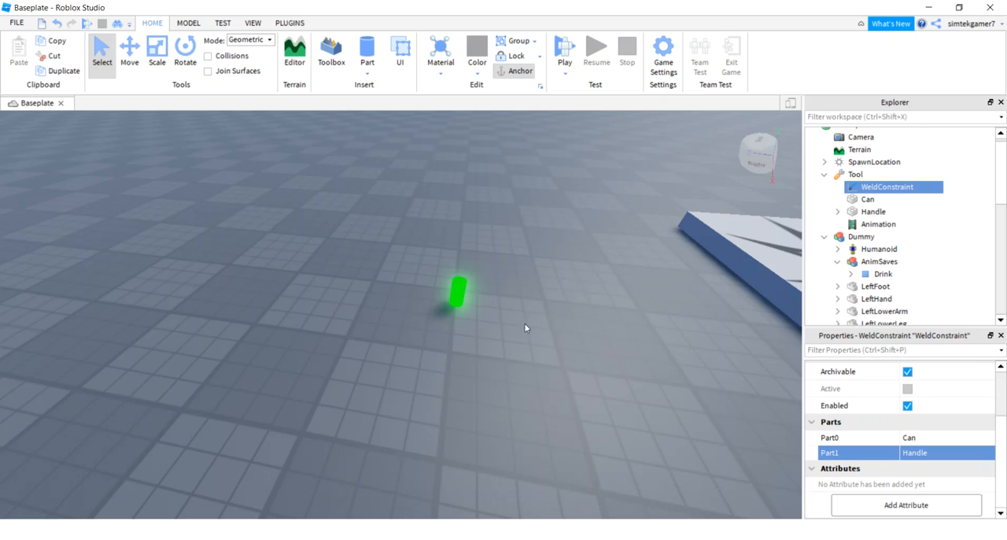
Step: Rename the Animation to DrinkAnim and the Tool to Potion
{"action": "left_click", "coordinate": [878, 223]}
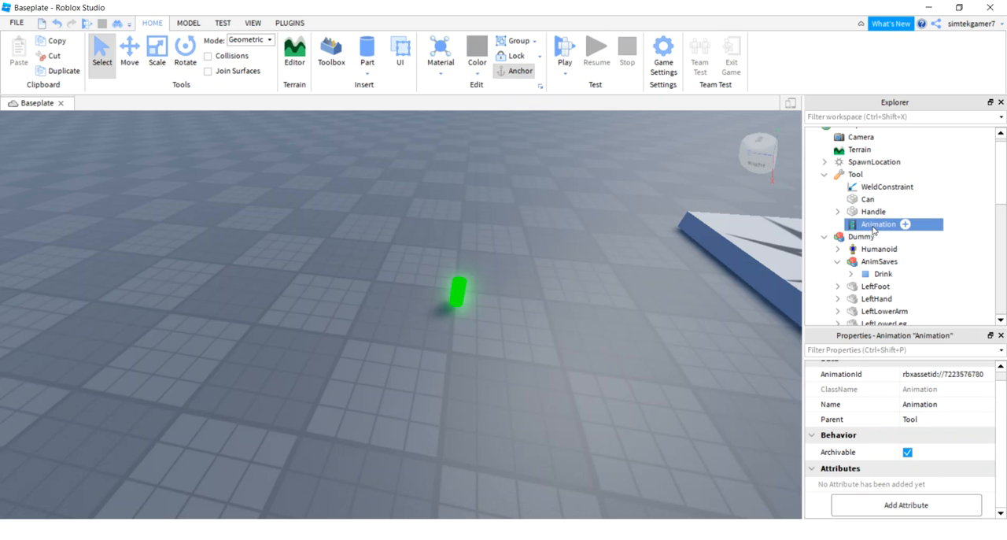
{"action": "double_click", "coordinate": [877, 223]}
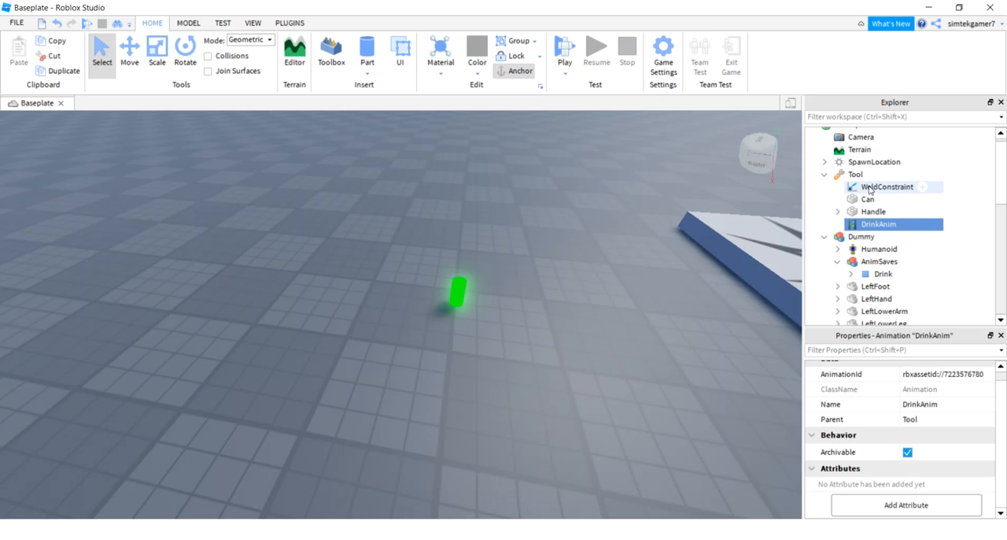
{"action": "left_click", "coordinate": [856, 173]}
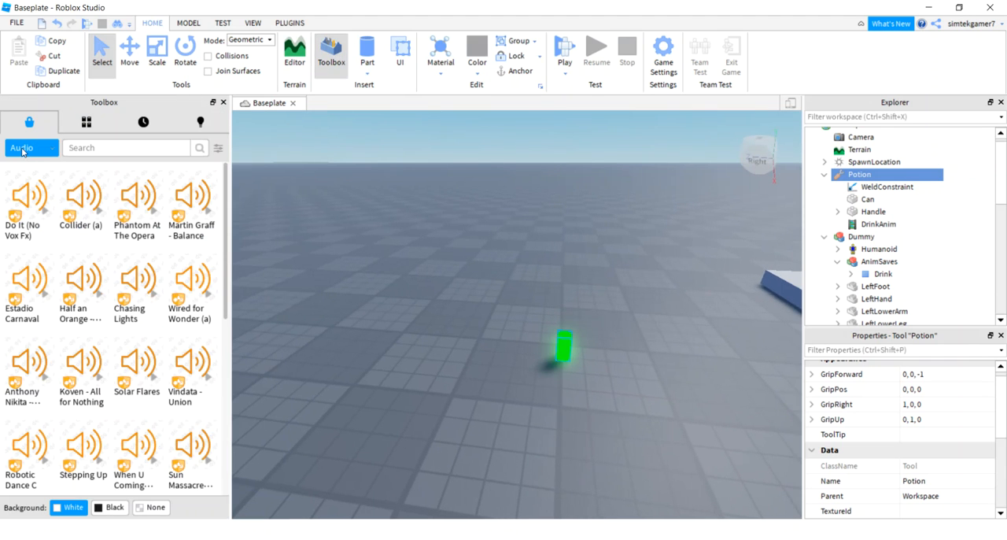
Step: Insert a 'Drinking' sound from the Toolbox into Potion and rename it Slurp
{"action": "left_click", "coordinate": [126, 148]}
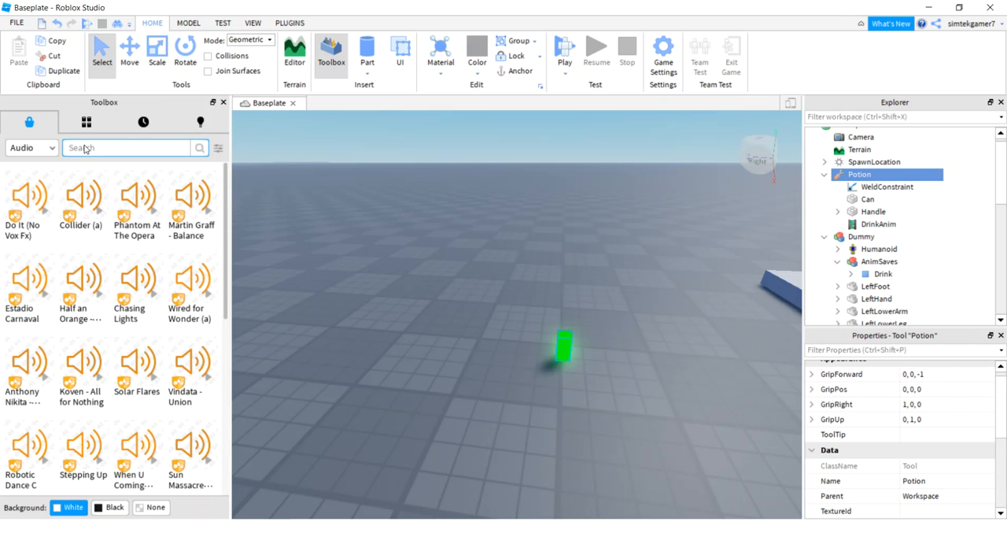
{"action": "type", "text": "Drinking sound"}
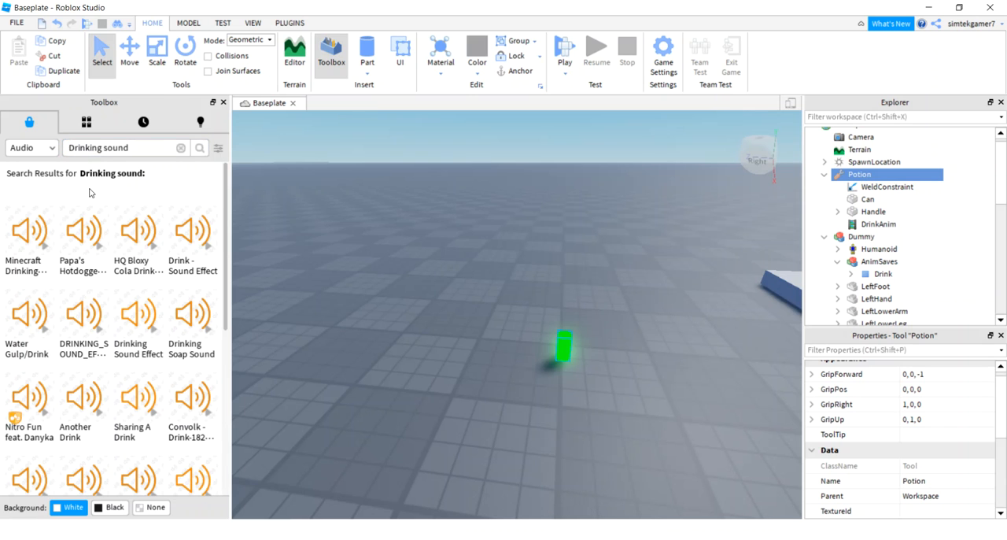
{"action": "mouse_move", "coordinate": [189, 236]}
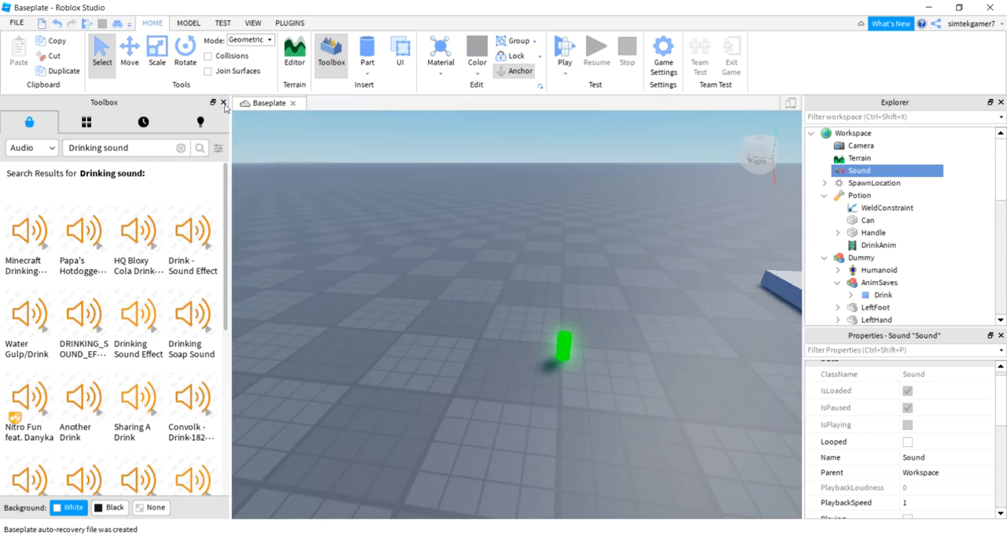
{"action": "mouse_move", "coordinate": [29, 229]}
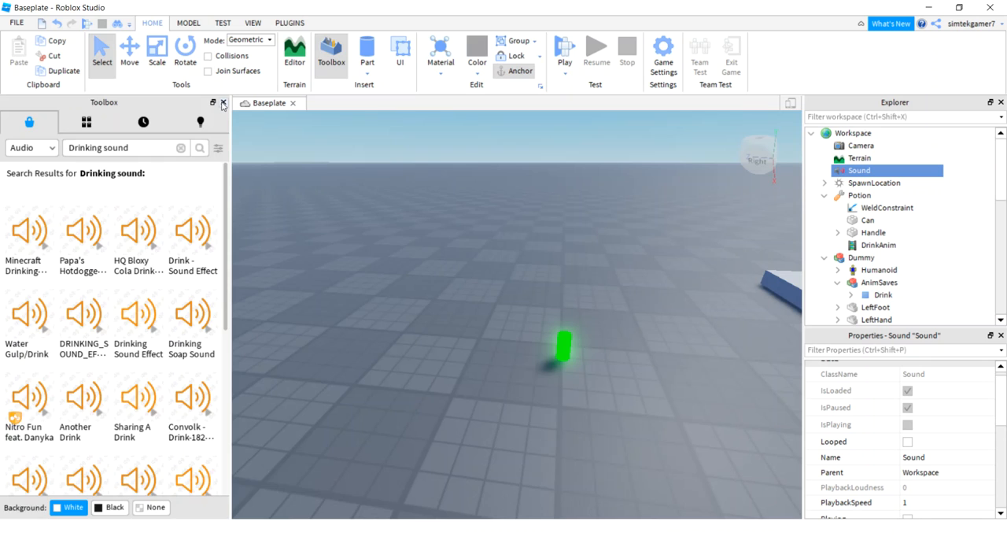
{"action": "left_click", "coordinate": [223, 104]}
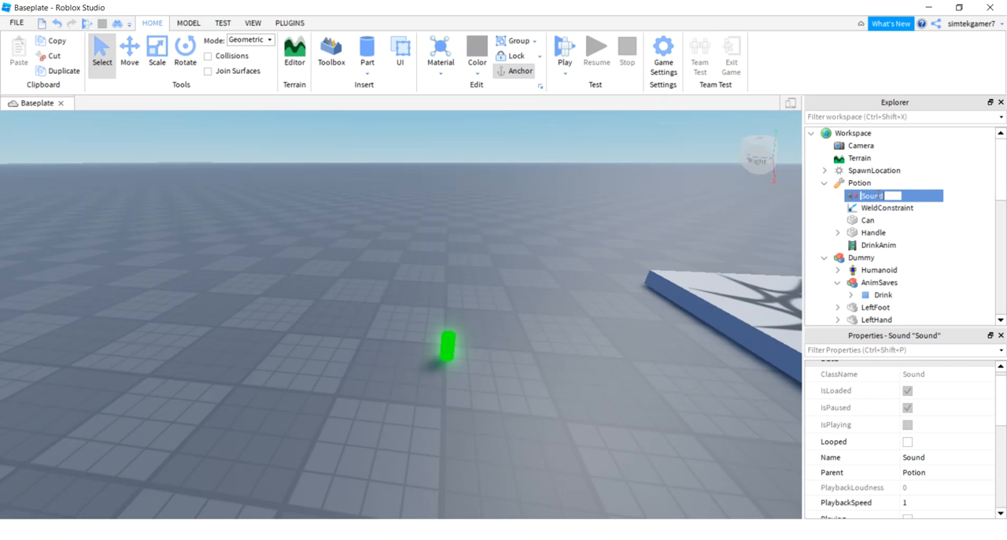
{"action": "type", "text": "Slurp"}
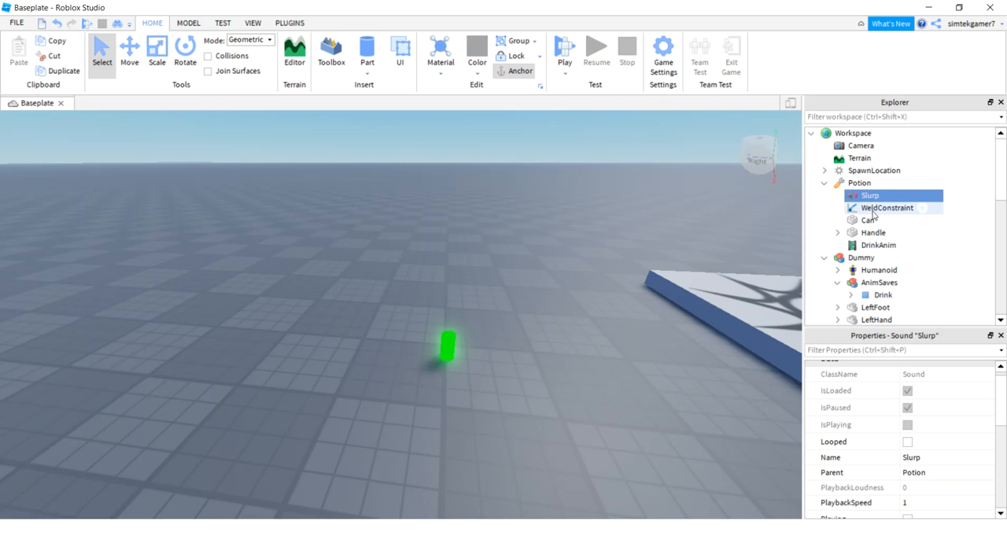
{"action": "left_click", "coordinate": [881, 182]}
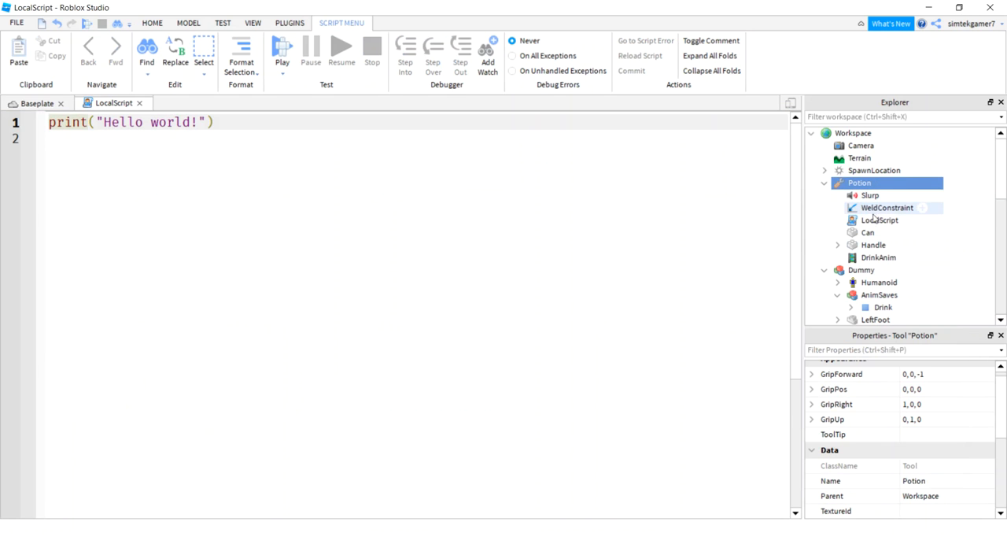
Step: Rename the LocalScript to Drink and define player as Players.LocalPlayer
{"action": "double_click", "coordinate": [879, 220]}
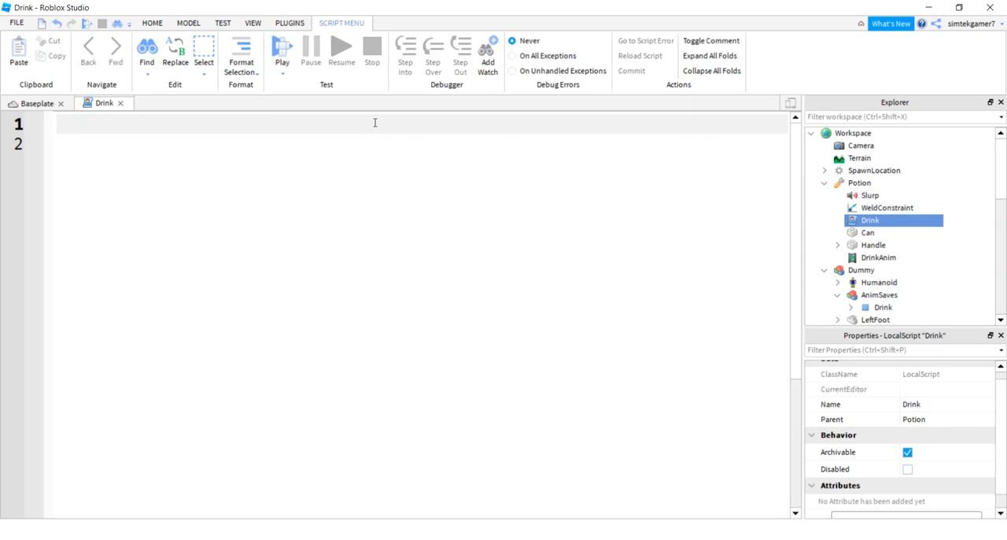
{"action": "type", "text": "local p"}
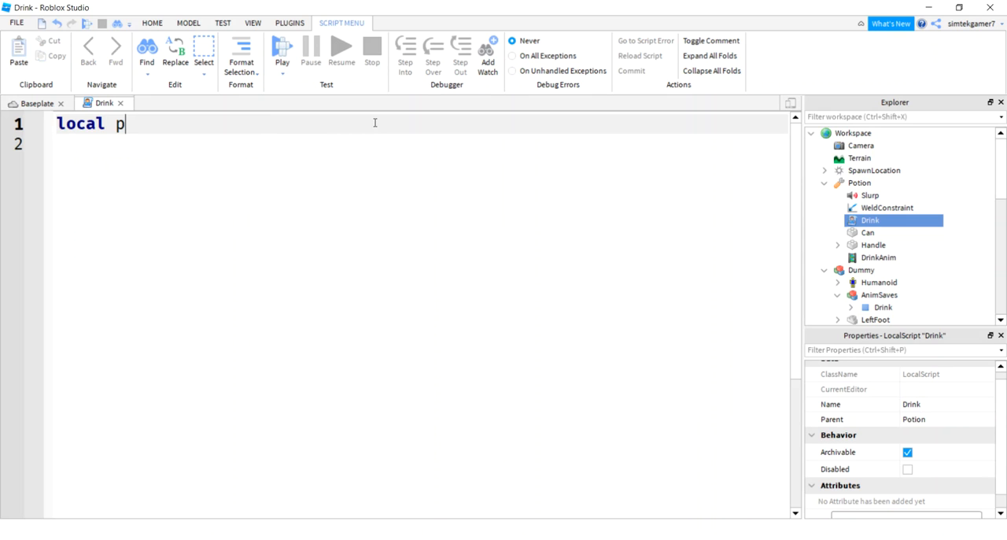
{"action": "type", "text": "layer ="}
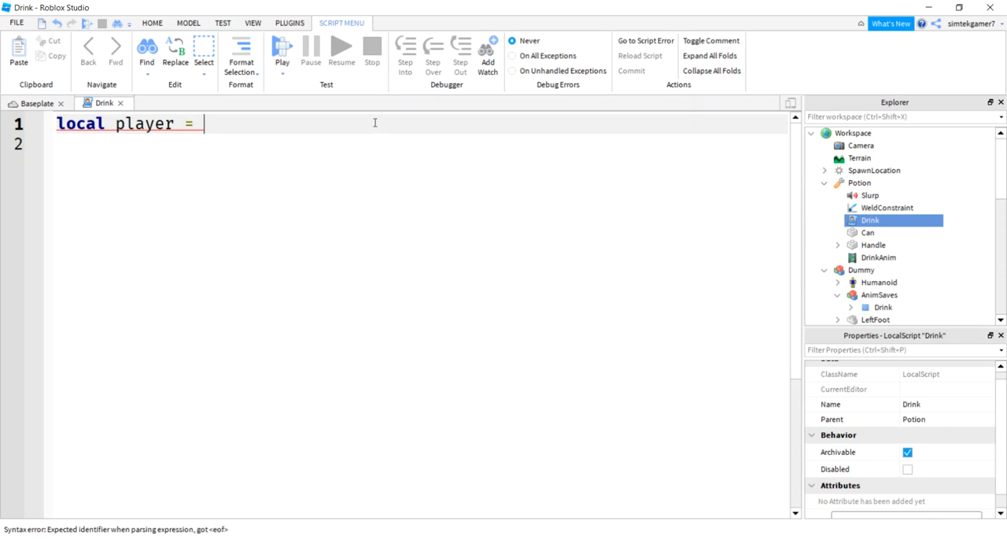
{"action": "type", "text": "game:"}
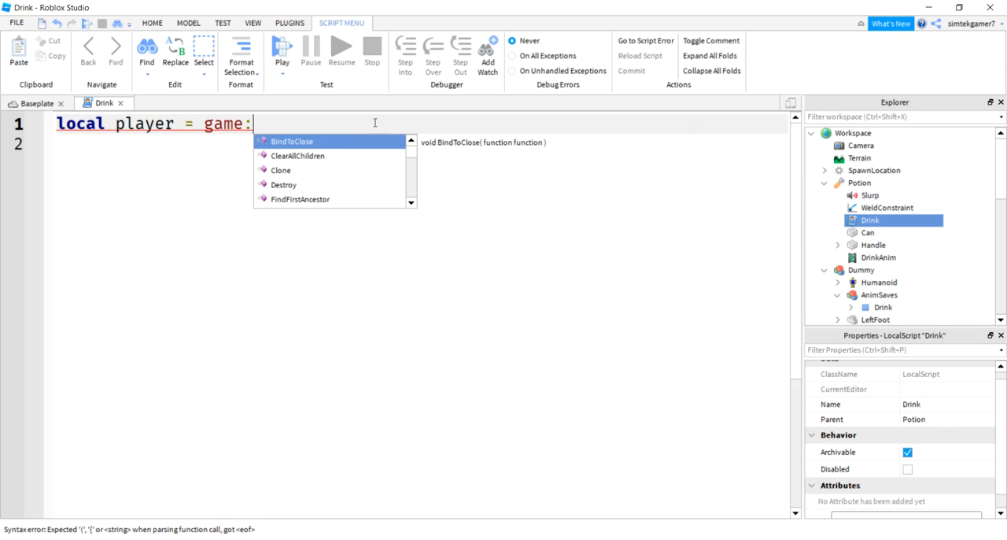
{"action": "type", "text": "GetService(\"Players\")."}
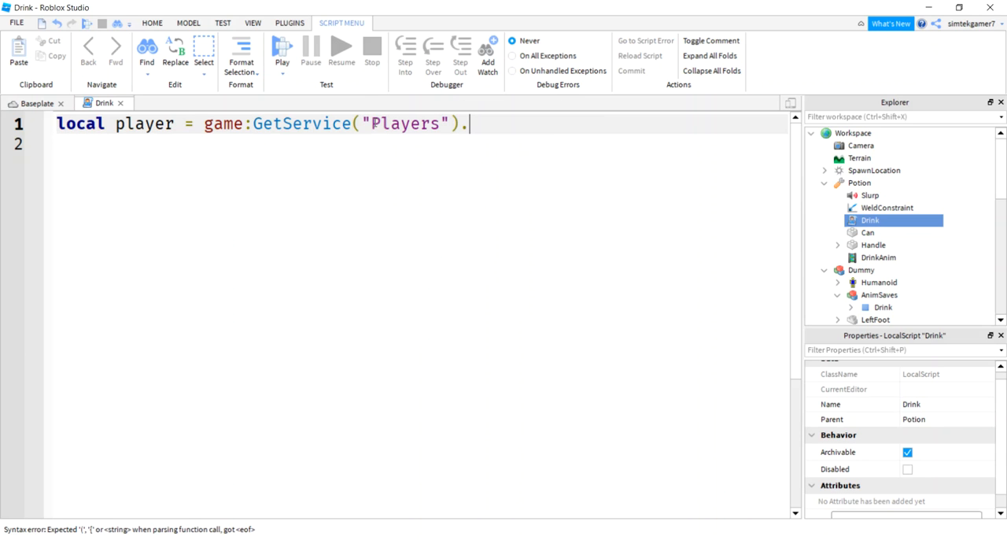
{"action": "type", "text": "LocalPla"}
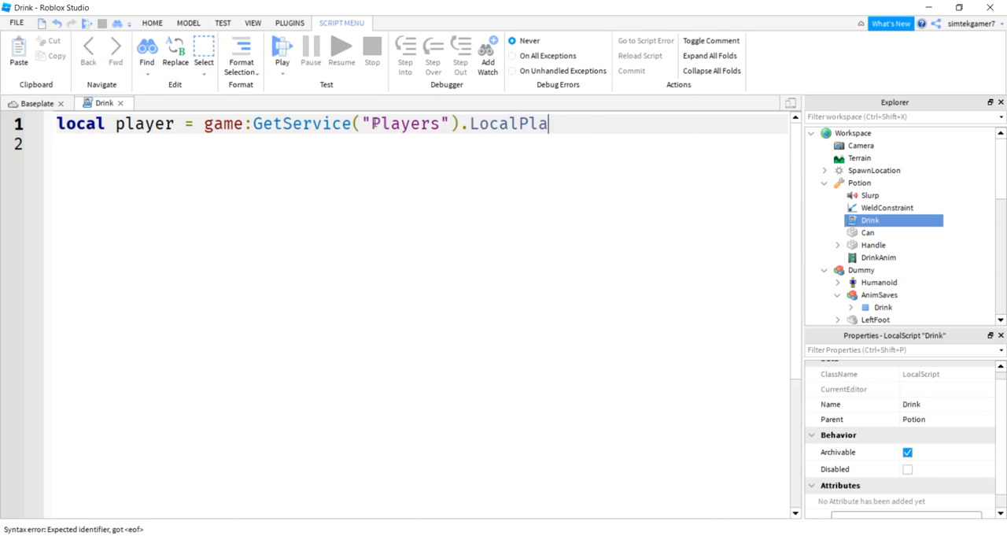
{"action": "type", "text": "yer"}
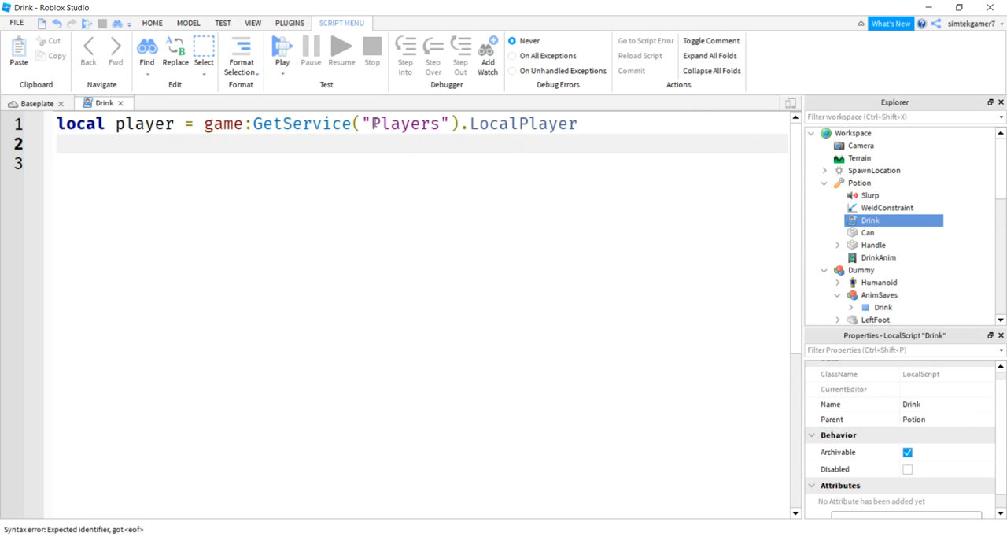
Step: Define char from player.Character (or CharacterAdded:Wait()) and hum via WaitForChild("Humanoid")
{"action": "type", "text": "local char = player.Character or"}
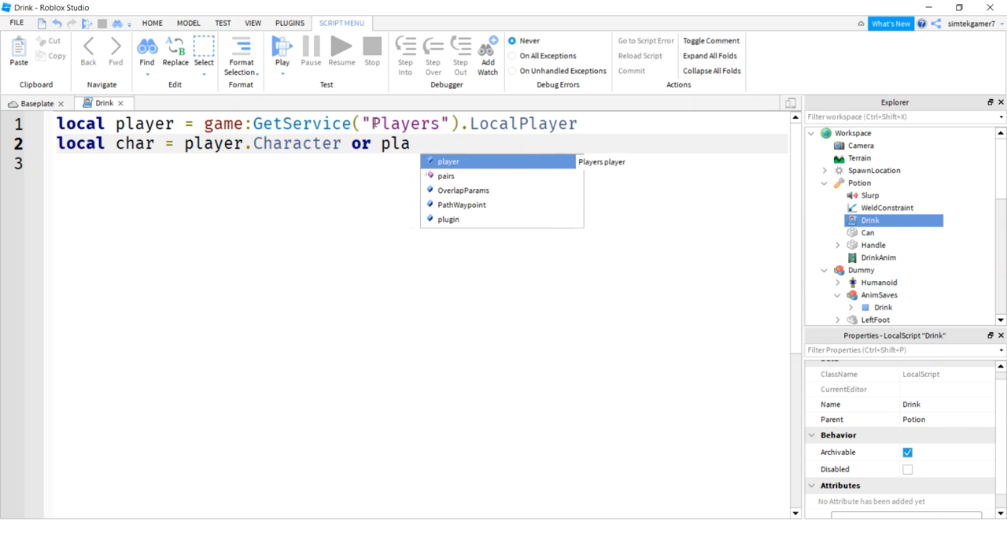
{"action": "type", "text": "player.CharacterAdded"}
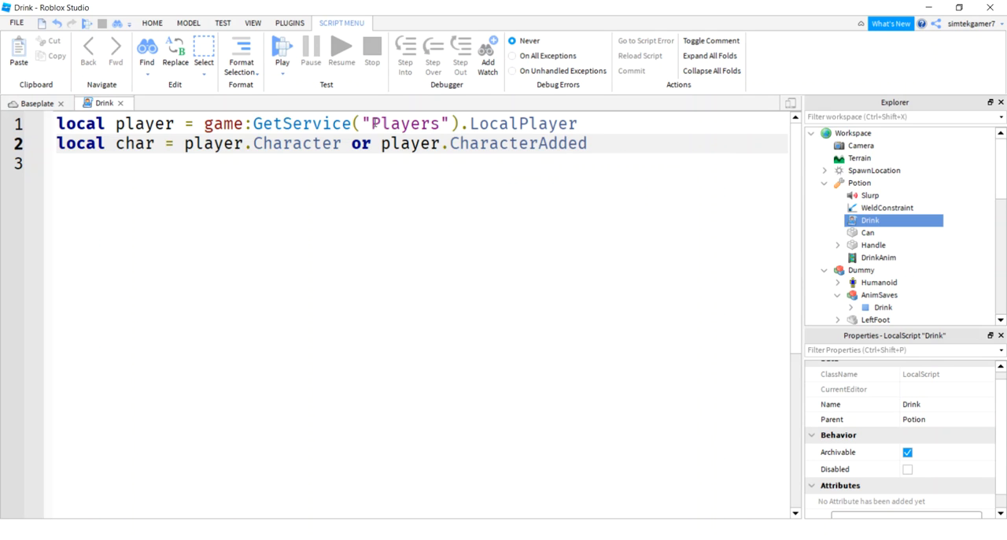
{"action": "type", "text": ":Wait()"}
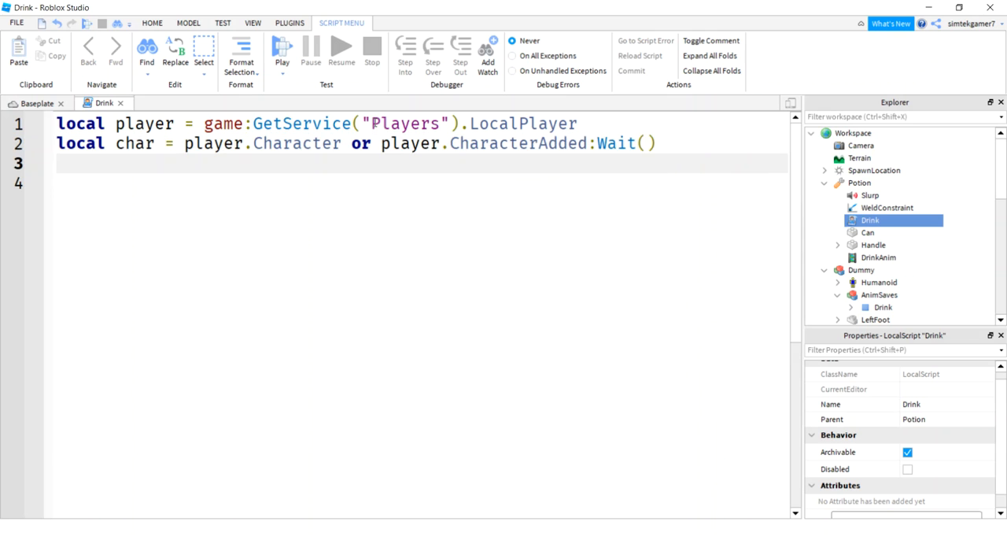
{"action": "type", "text": "local h"}
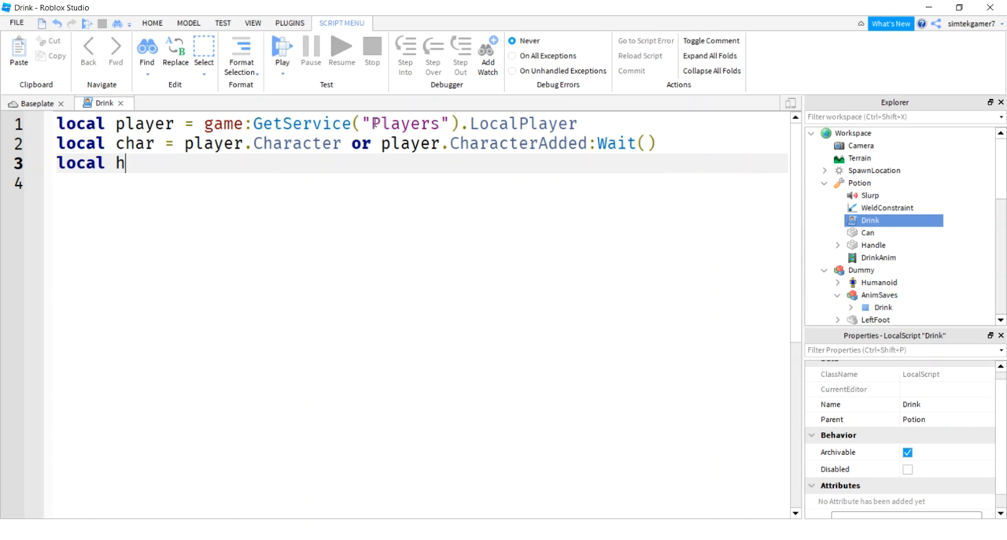
{"action": "type", "text": "um = char:"}
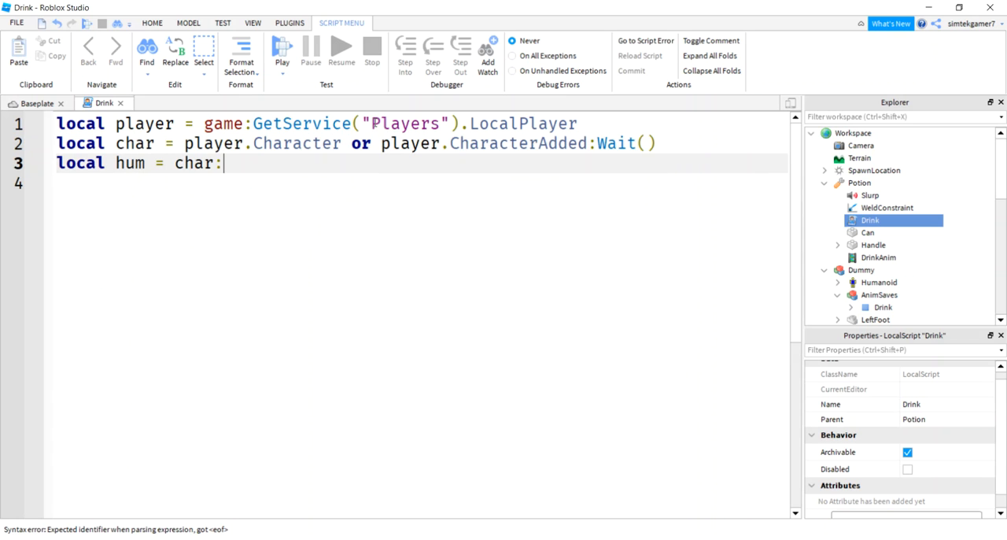
{"action": "type", "text": "WaitFor"}
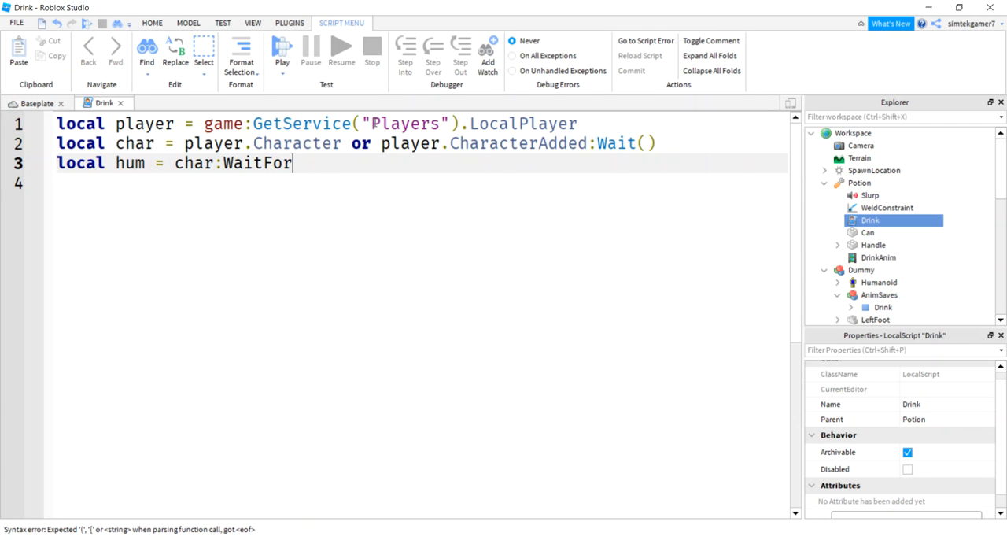
{"action": "type", "text": "Child(\"Huma\""}
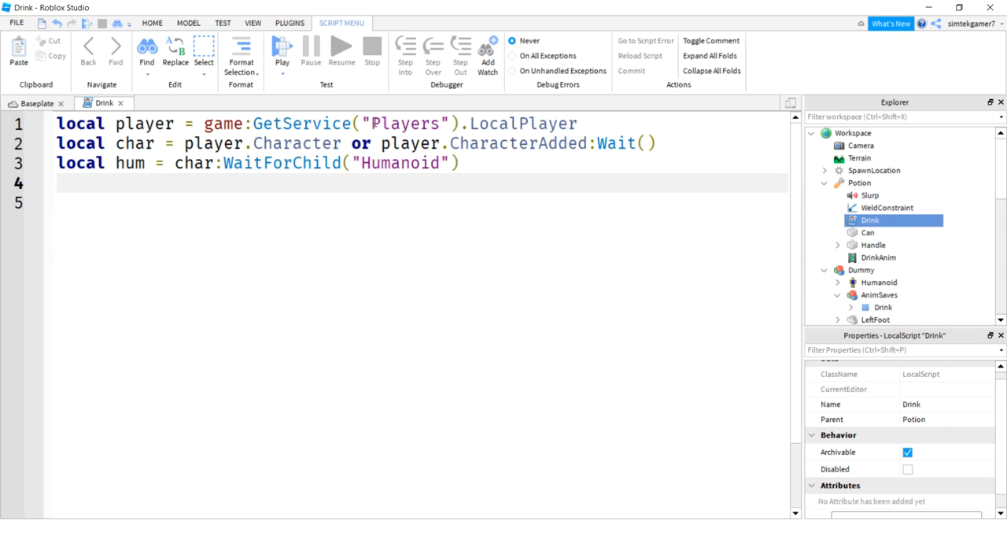
Step: Define animator as hum:WaitForChild("Animator")
{"action": "type", "text": "local"}
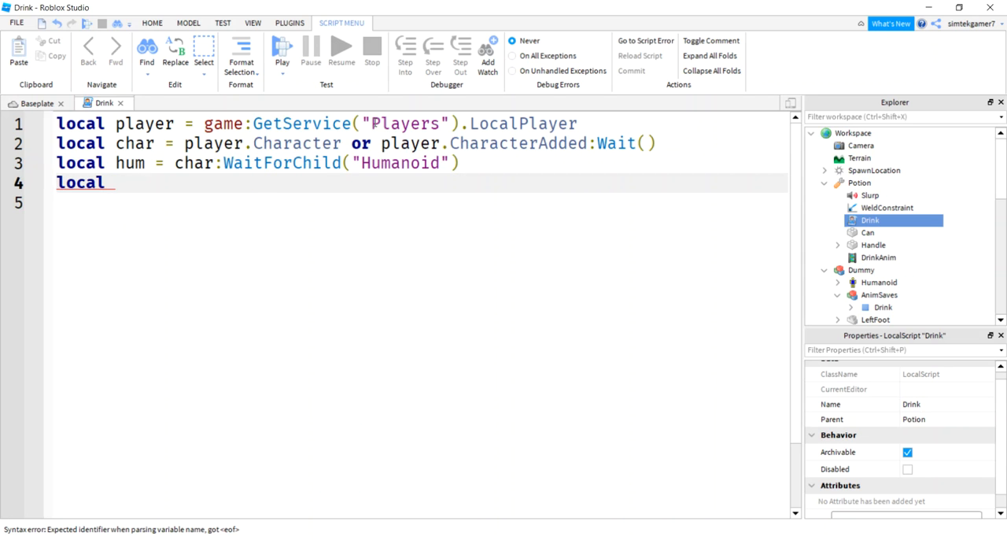
{"action": "type", "text": "a"}
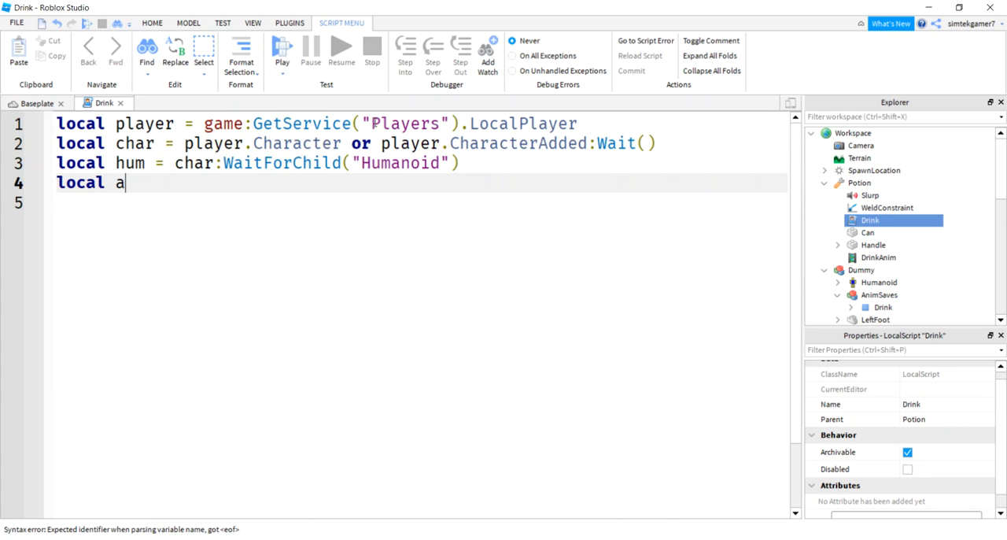
{"action": "type", "text": "nimator"}
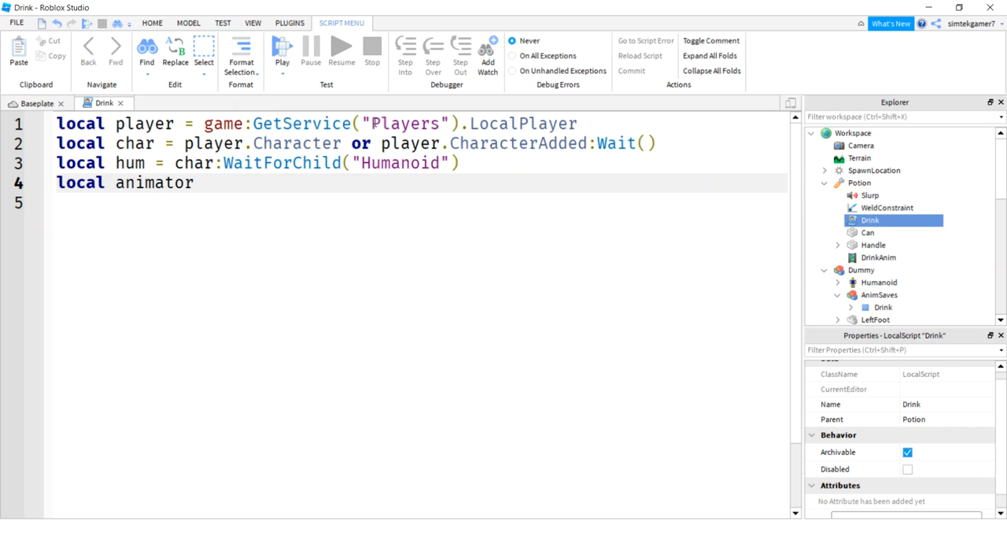
{"action": "left_click", "coordinate": [193, 183]}
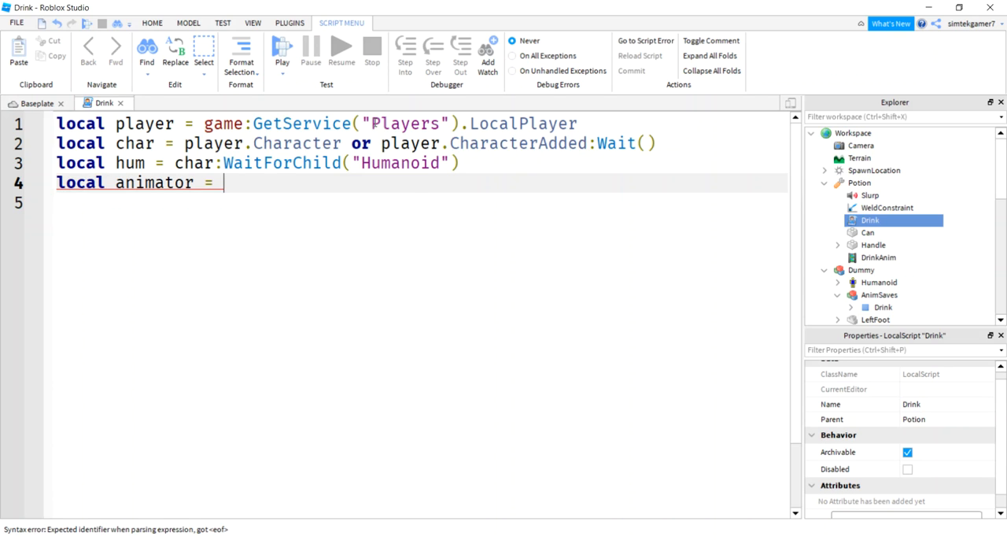
{"action": "type", "text": "hum:WaitForChild(\""}
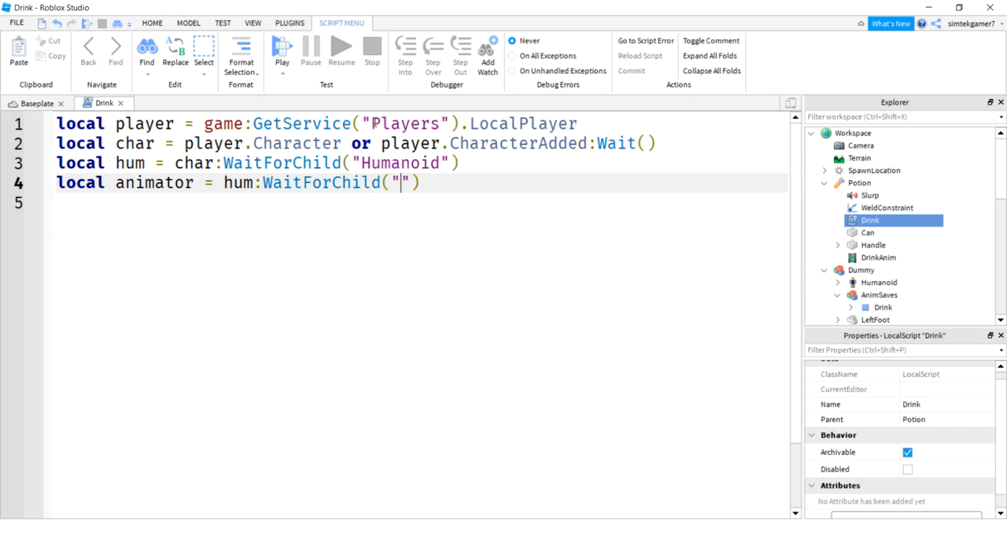
{"action": "type", "text": "An"}
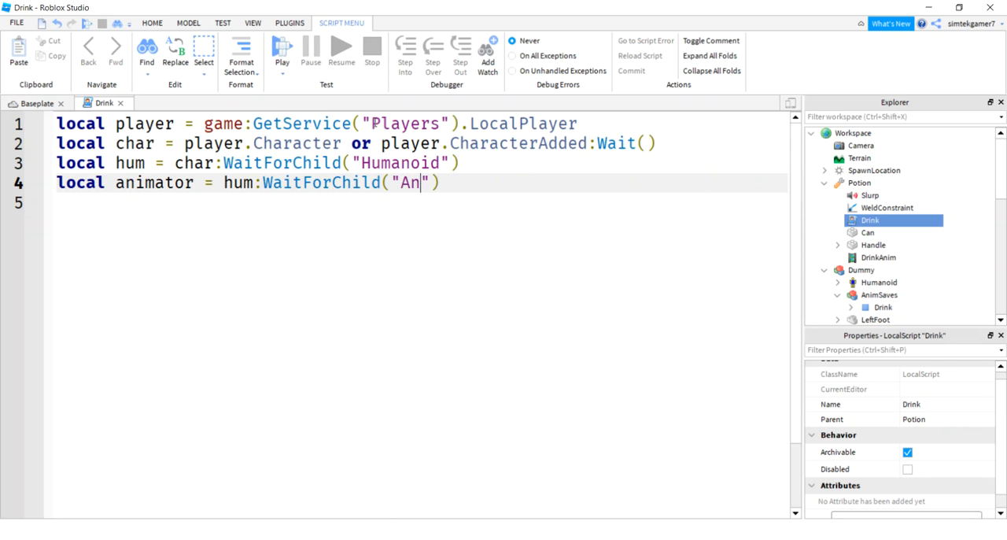
{"action": "type", "text": "imator"}
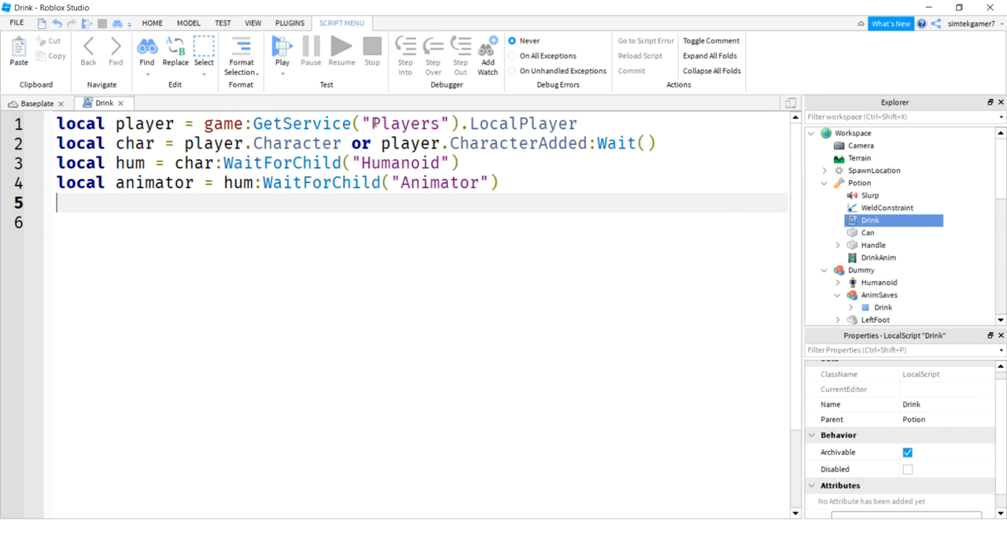
Step: Define anim as script.Parent.DrinkAnim and track as animator:LoadAnimation(anim)
{"action": "type", "text": "local an"}
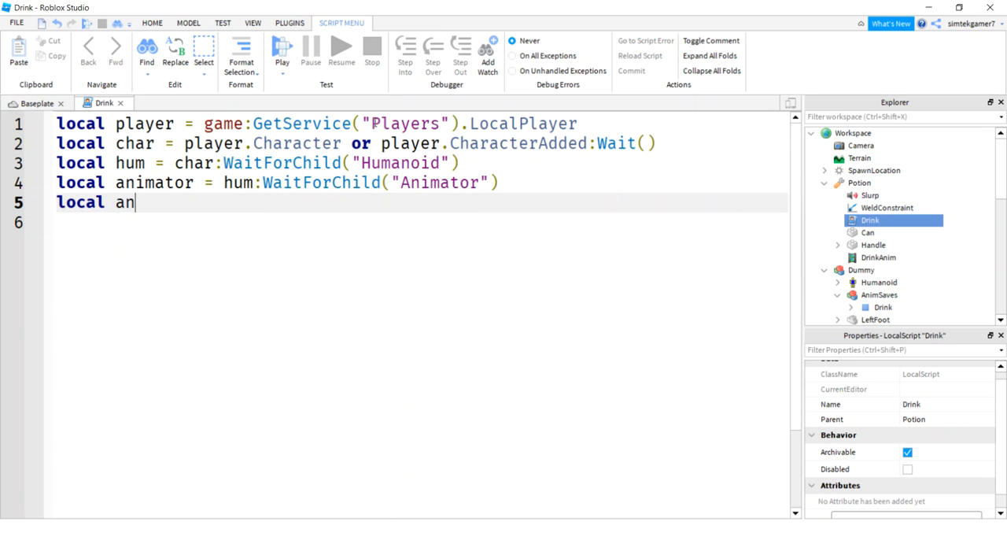
{"action": "type", "text": "im ="}
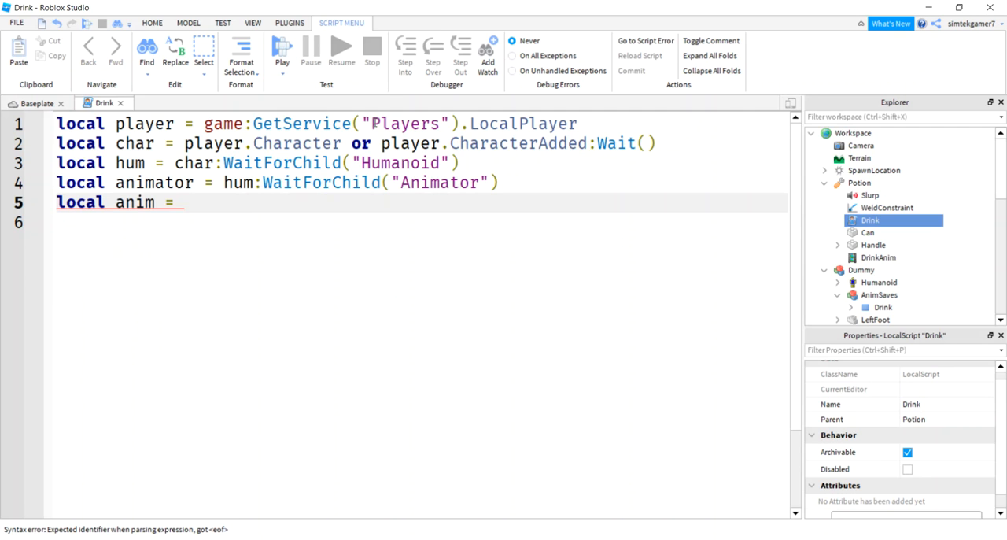
{"action": "type", "text": "script.Parent"}
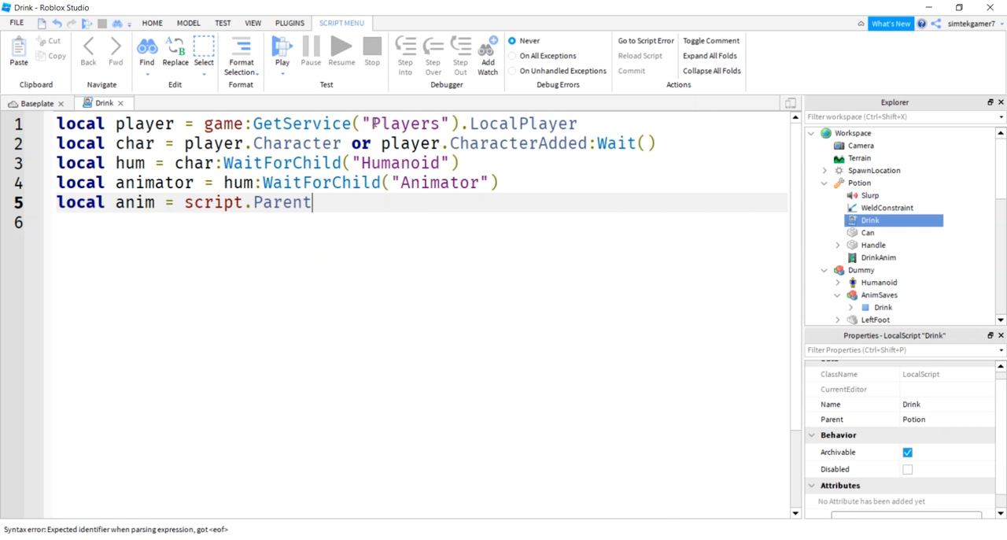
{"action": "type", "text": ".DrinkAnim"}
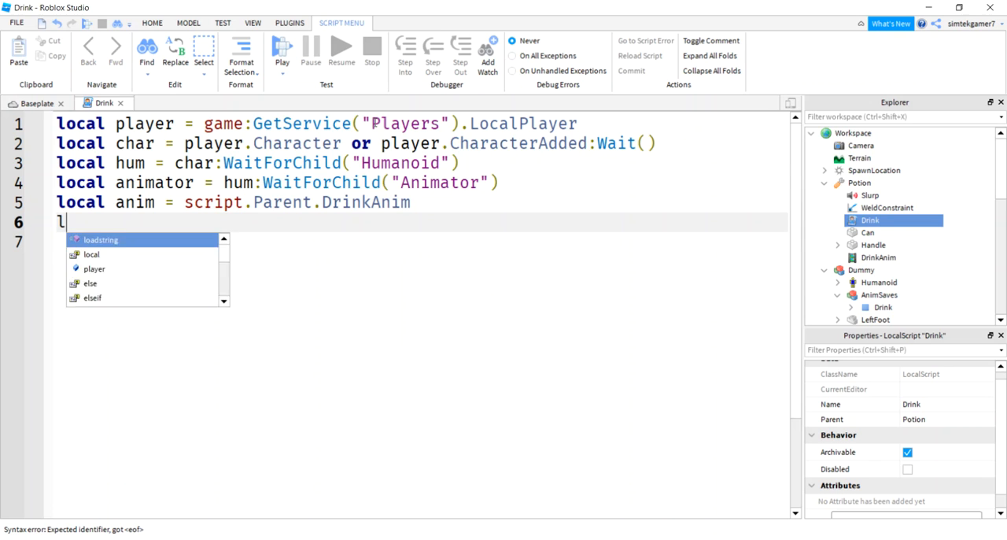
{"action": "type", "text": "track = an"}
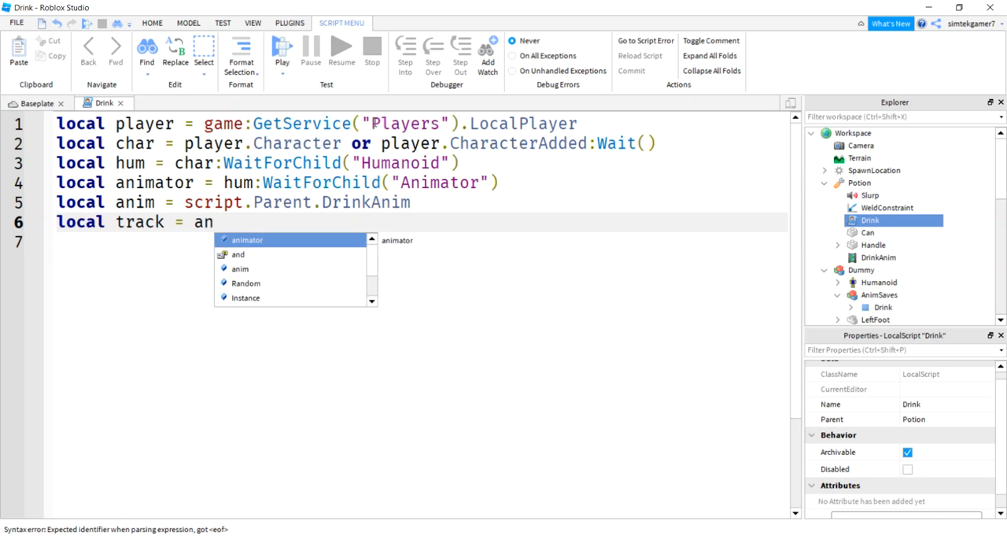
{"action": "type", "text": "imator"}
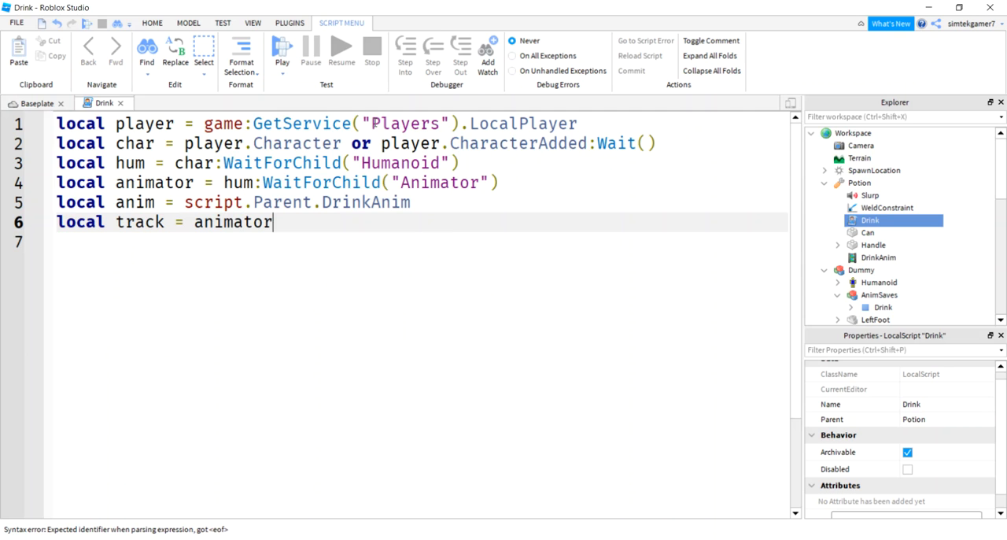
{"action": "type", "text": ":"}
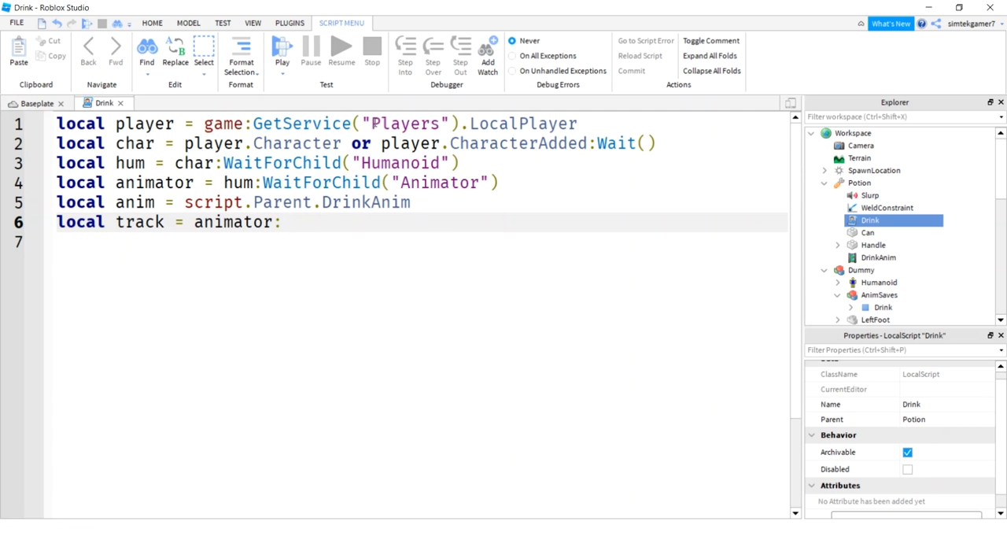
{"action": "type", "text": "Load"}
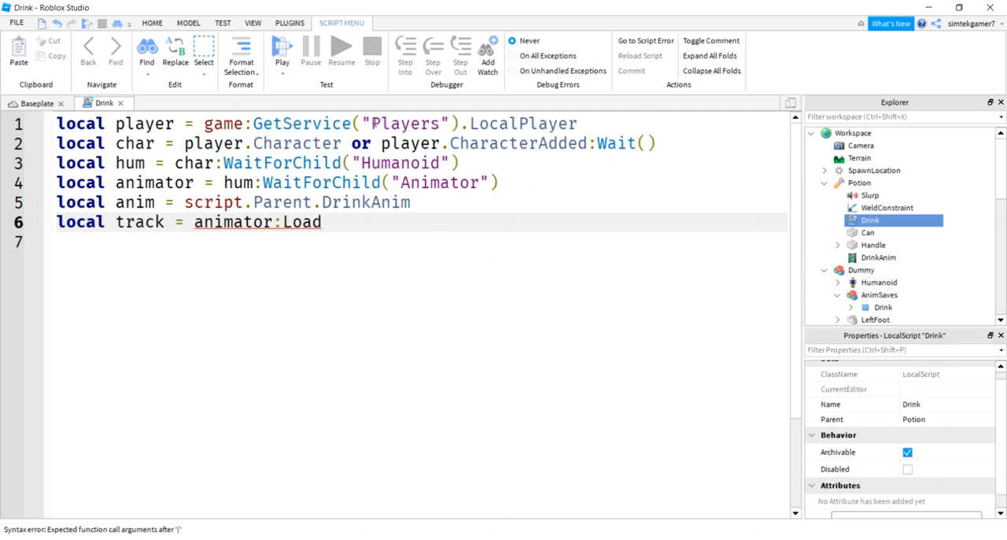
{"action": "type", "text": "Animation()"}
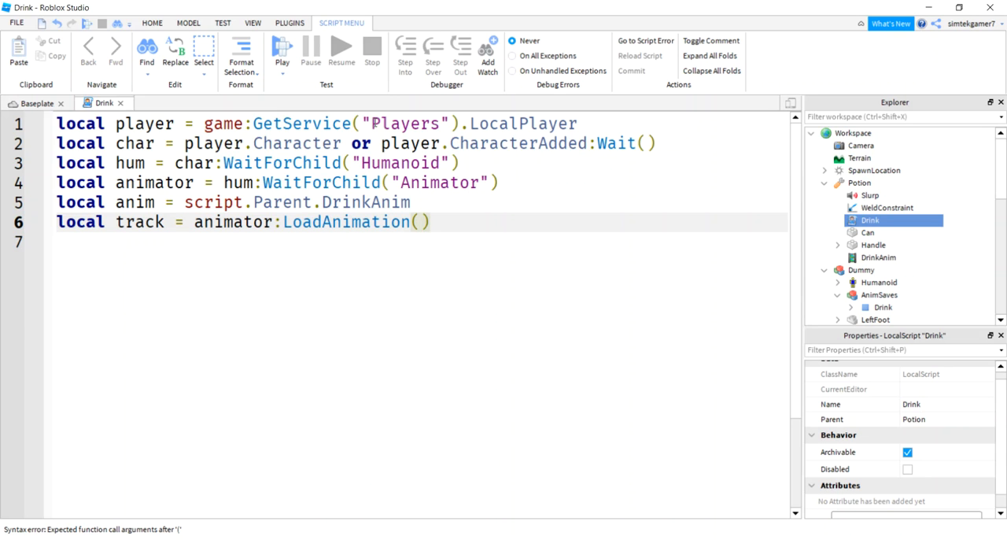
{"action": "type", "text": "anim"}
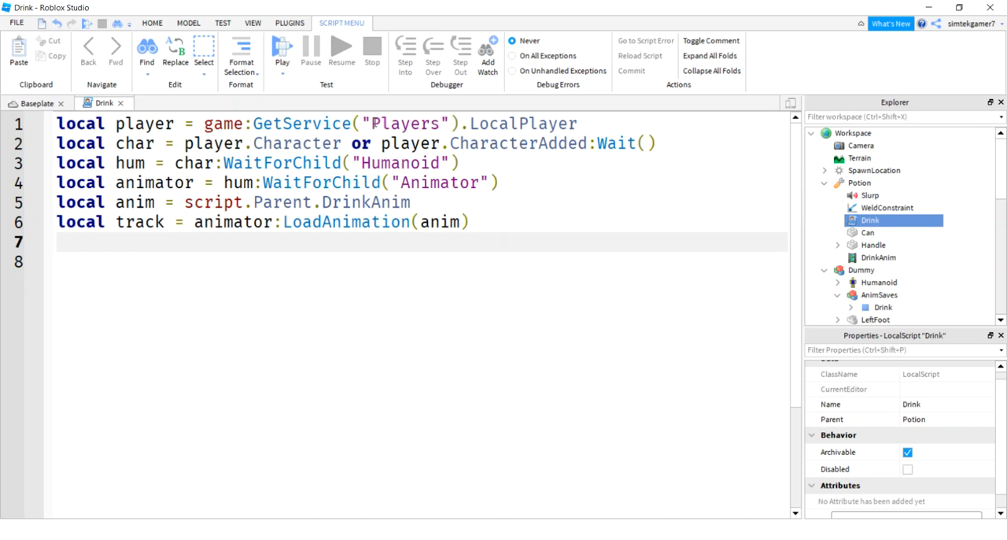
Step: Define uis as UserInputService and drinkKey as Enum.KeyCode.F
{"action": "type", "text": "local uis ="}
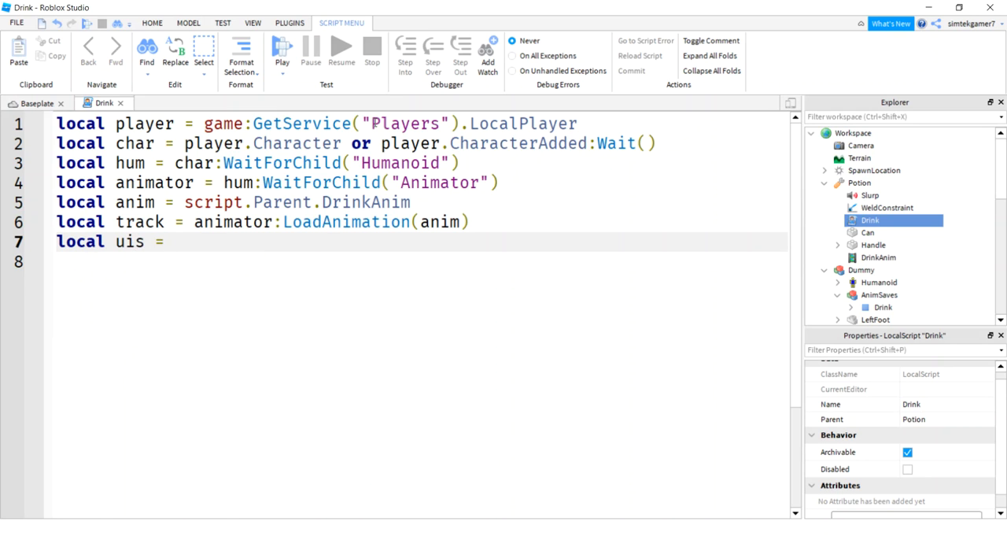
{"action": "type", "text": "game:GetService(\""}
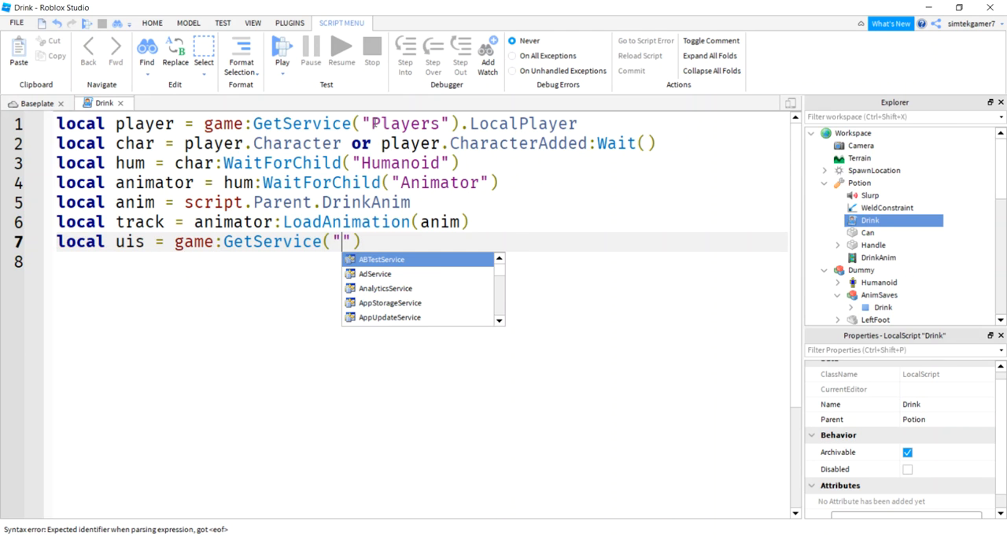
{"action": "type", "text": "UserInputService"}
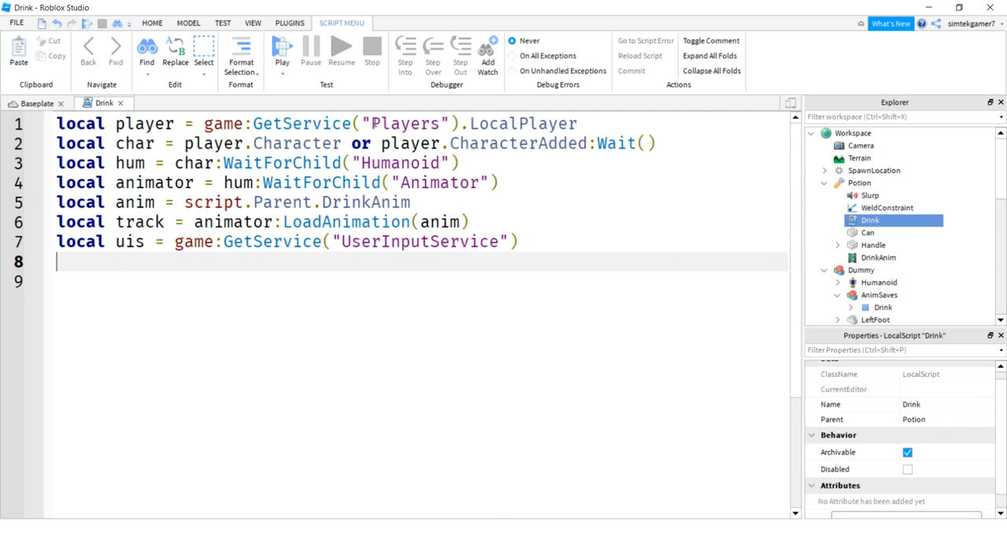
{"action": "type", "text": "local"}
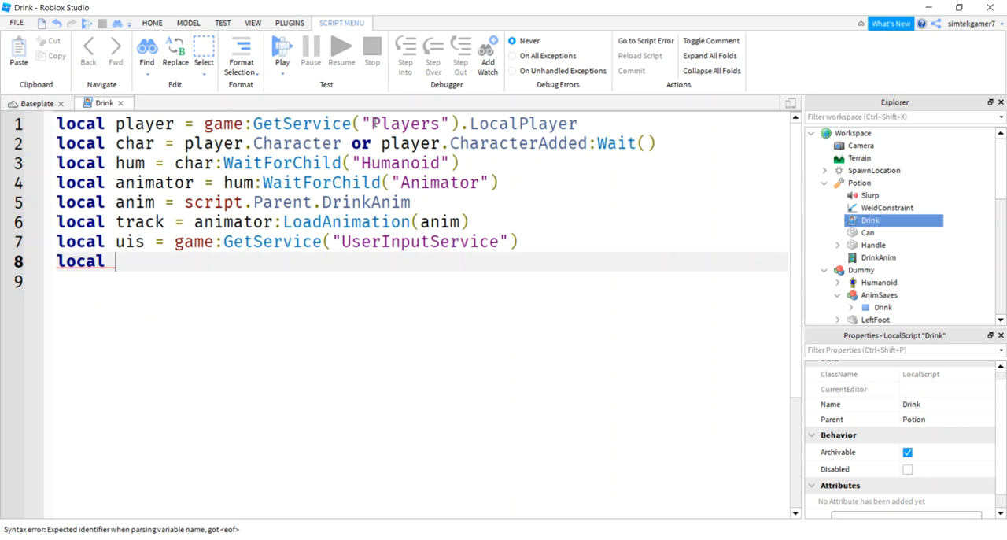
{"action": "type", "text": "drink"}
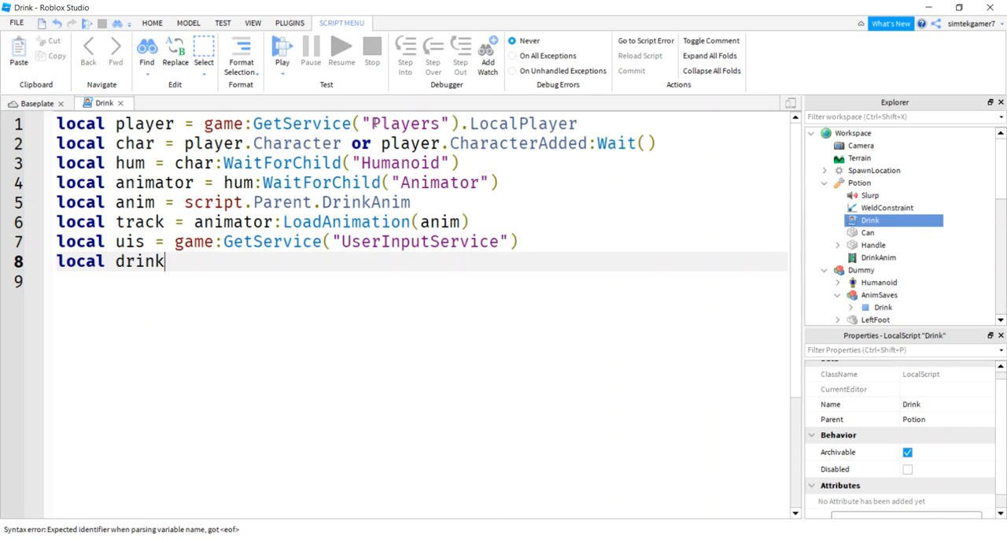
{"action": "type", "text": "Key ="}
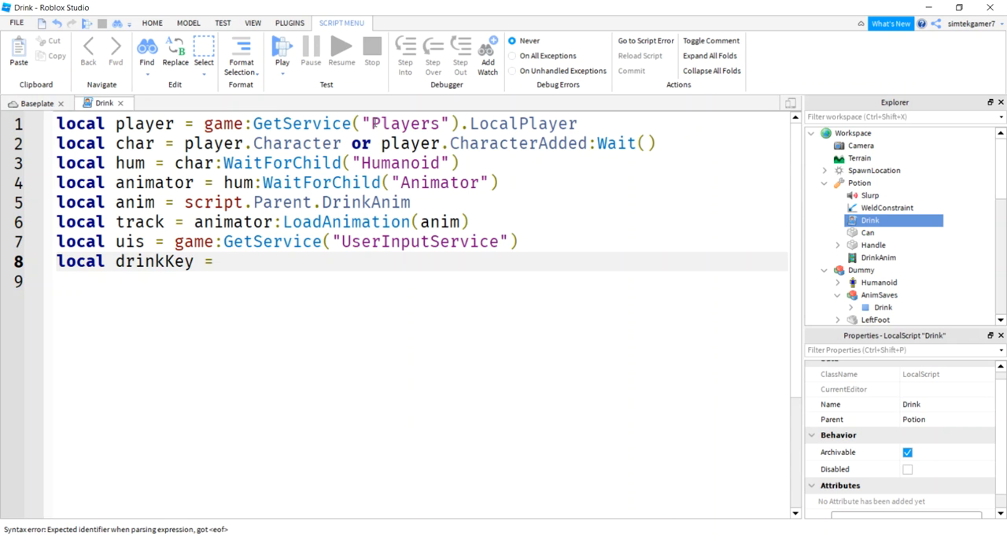
{"action": "type", "text": "Enum."}
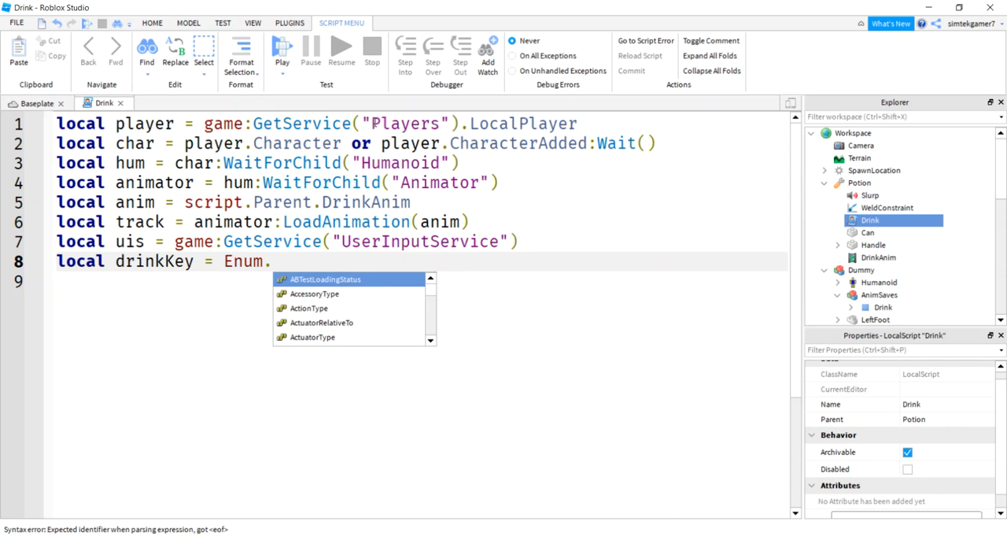
{"action": "type", "text": "KeyCode.F"}
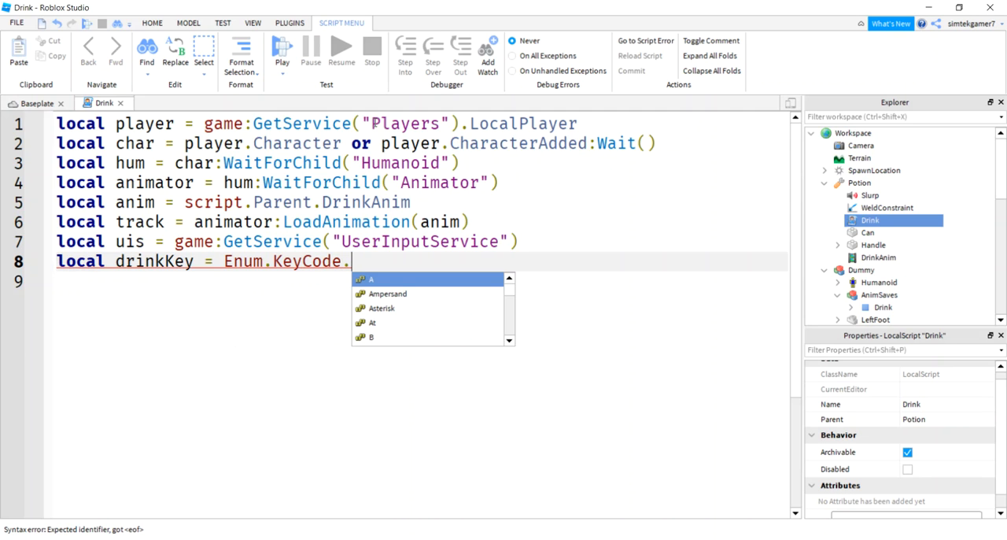
{"action": "type", "text": "F"}
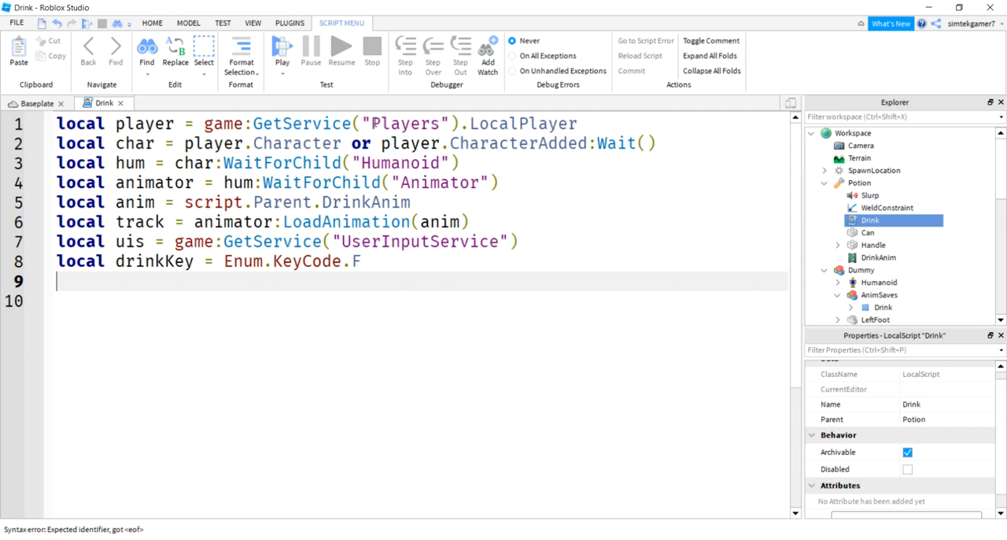
Step: Define isFinished = true and sound = script.Parent.Slurp
{"action": "type", "text": "local is"}
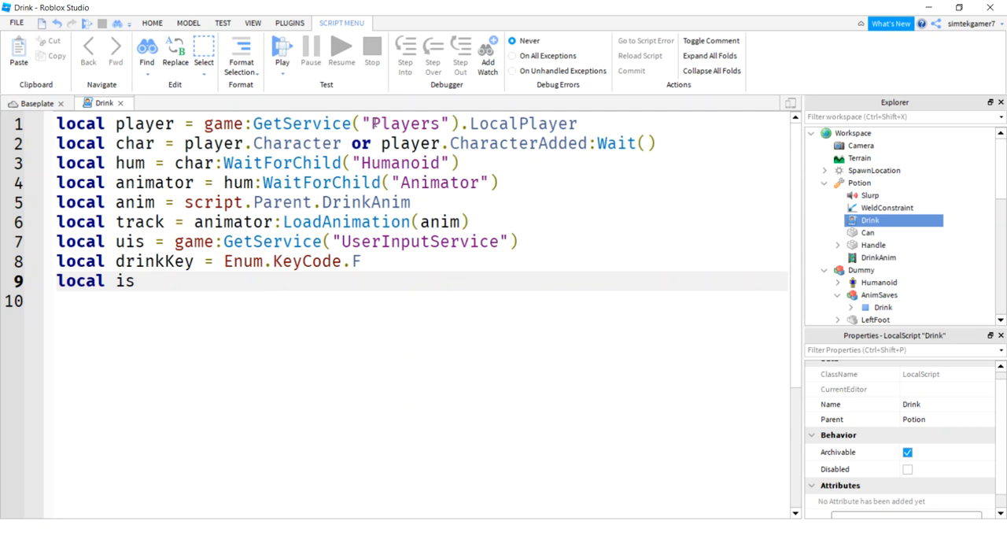
{"action": "type", "text": "Finished ="}
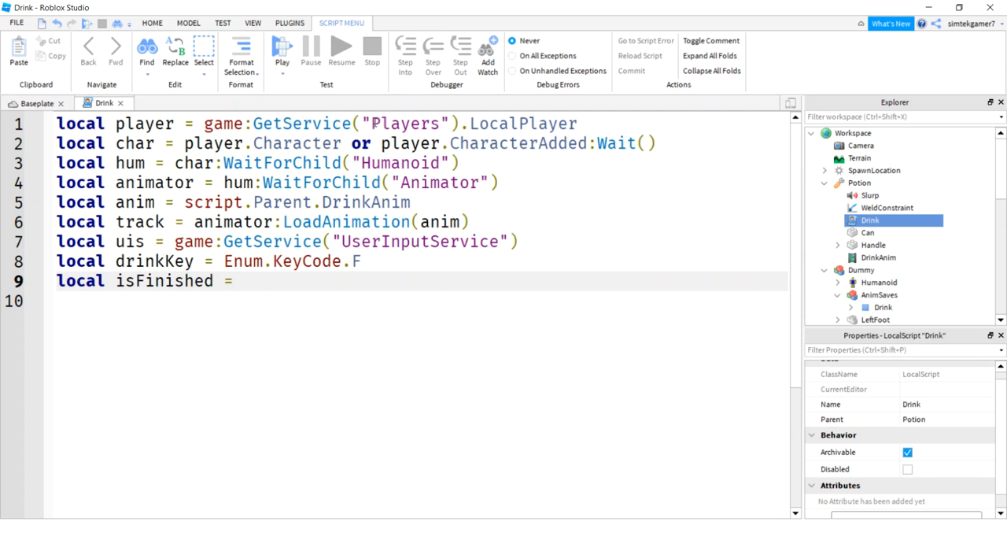
{"action": "type", "text": "true"}
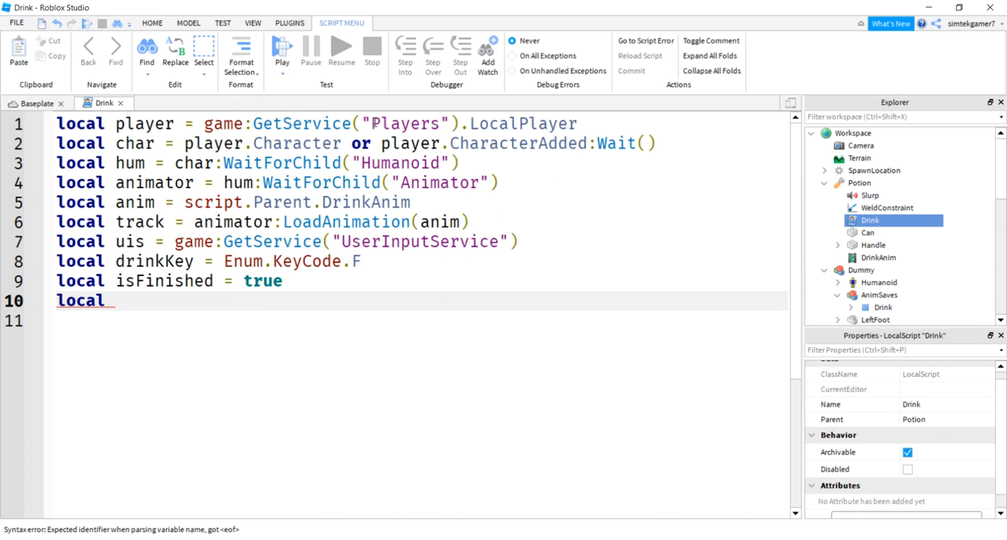
{"action": "type", "text": "sound ="}
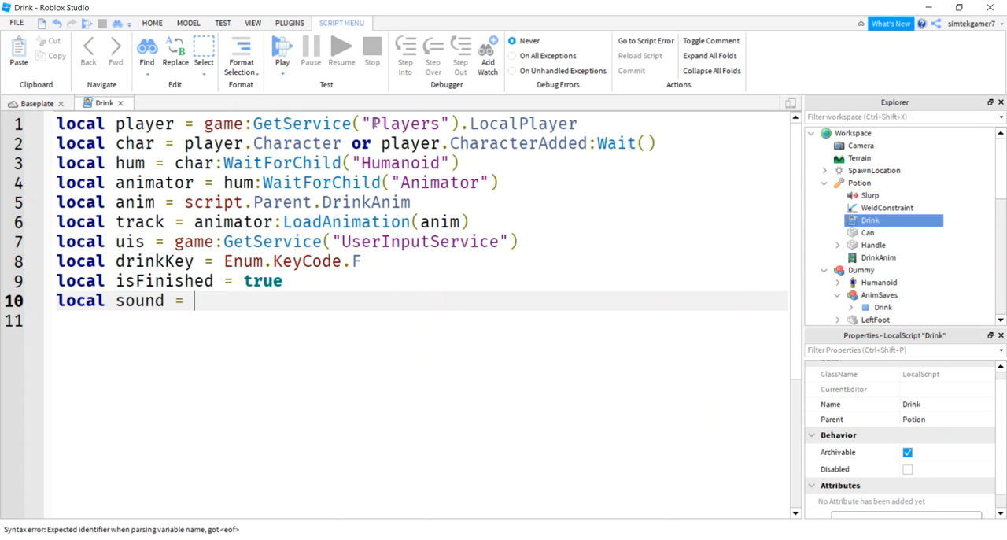
{"action": "type", "text": "script."}
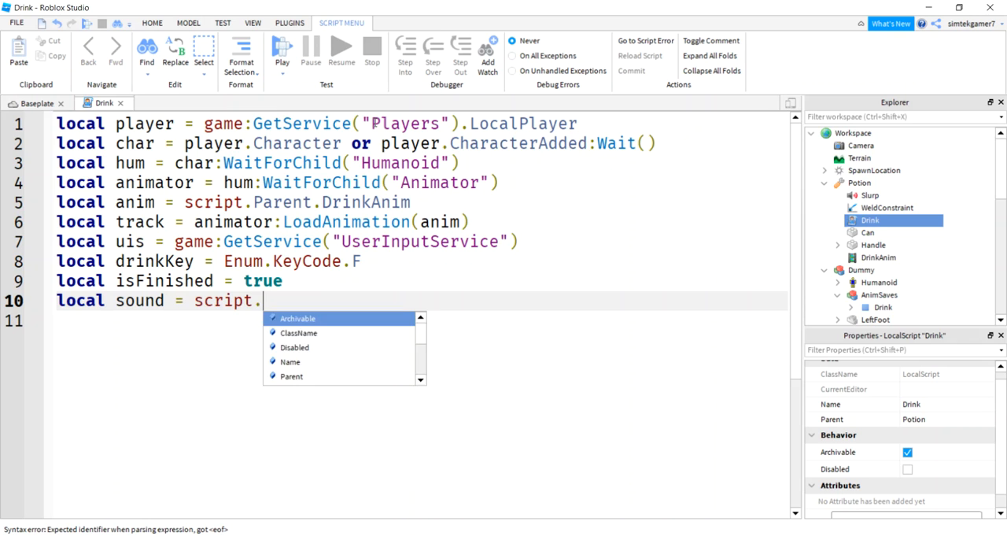
{"action": "type", "text": "Parent."}
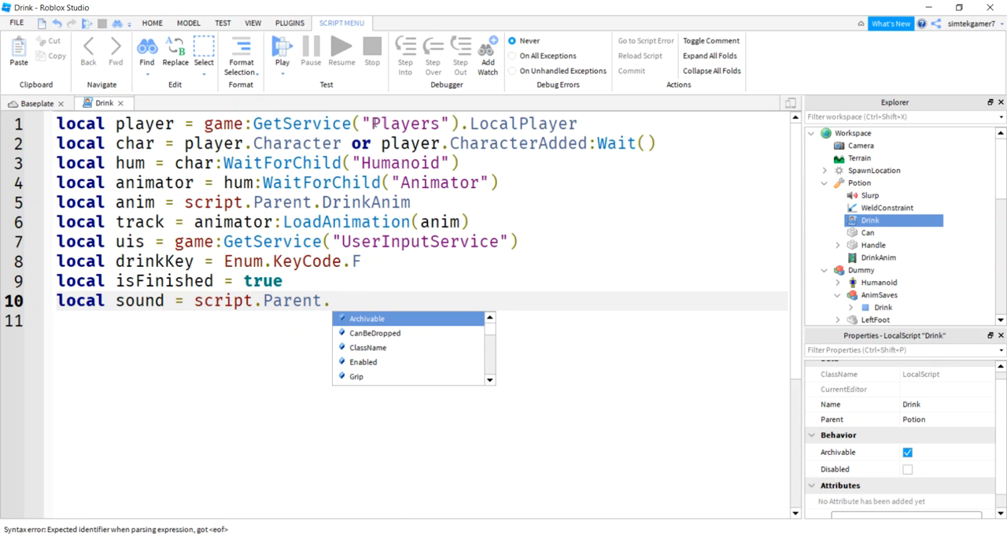
{"action": "type", "text": "Slurp"}
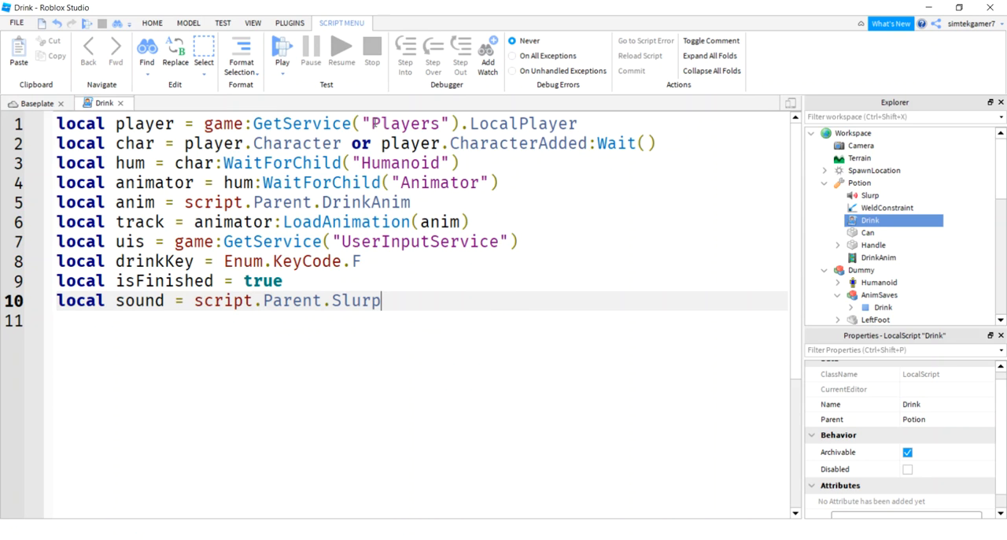
{"action": "type", "text": "local"}
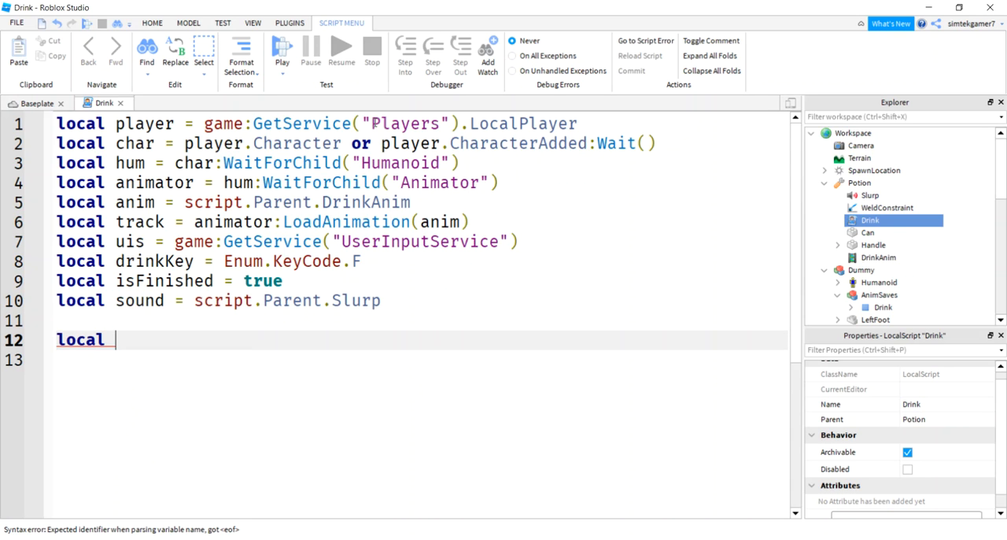
Step: Write local function playAnim(input) and connect it with uis.InputBegan:Connect(playAnim)
{"action": "type", "text": "function pla"}
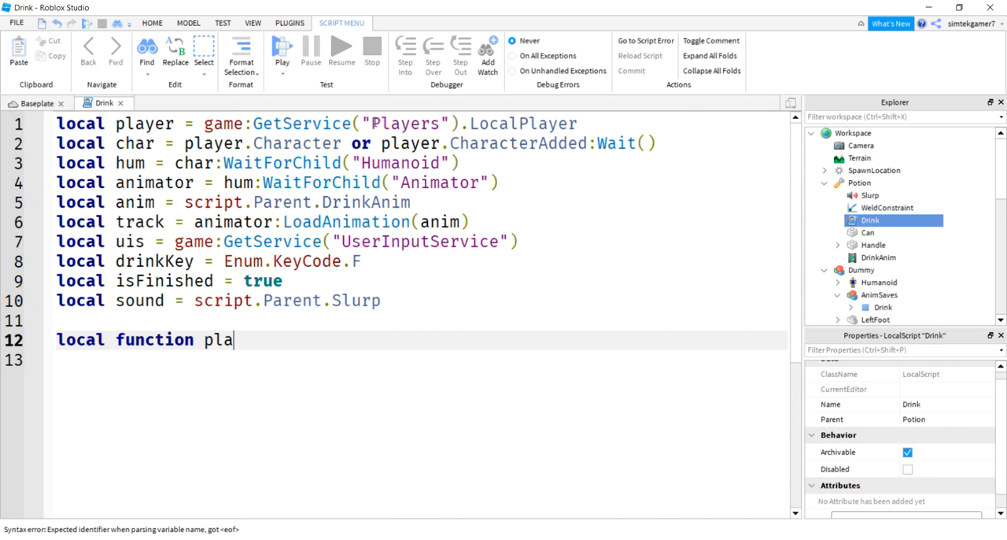
{"action": "type", "text": "yAnim()"}
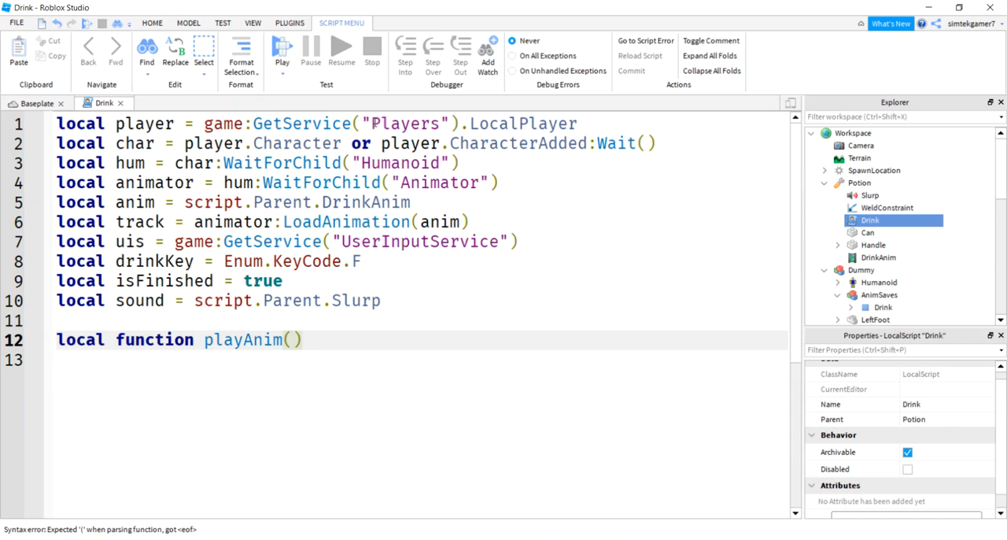
{"action": "type", "text": "input"}
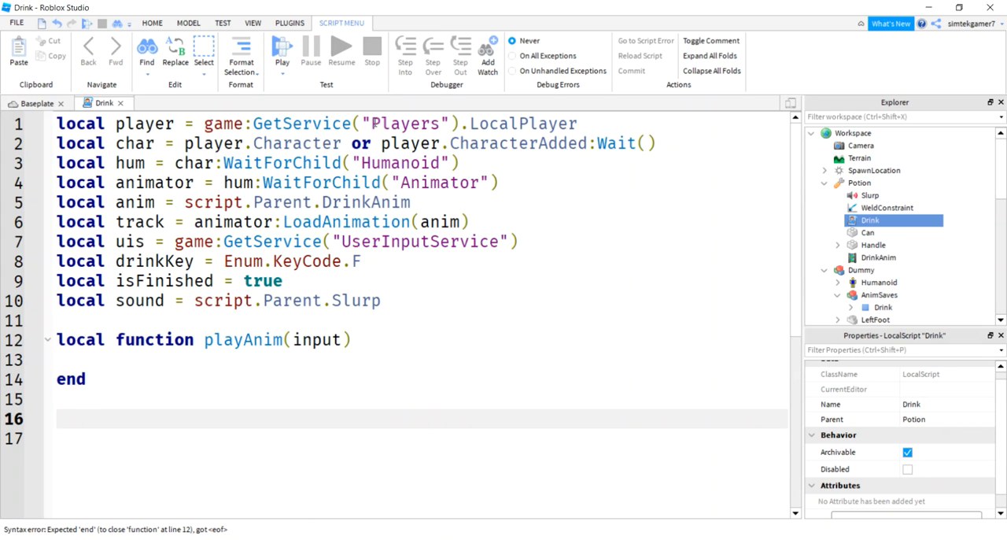
{"action": "type", "text": "uis.InputBegan:Co"}
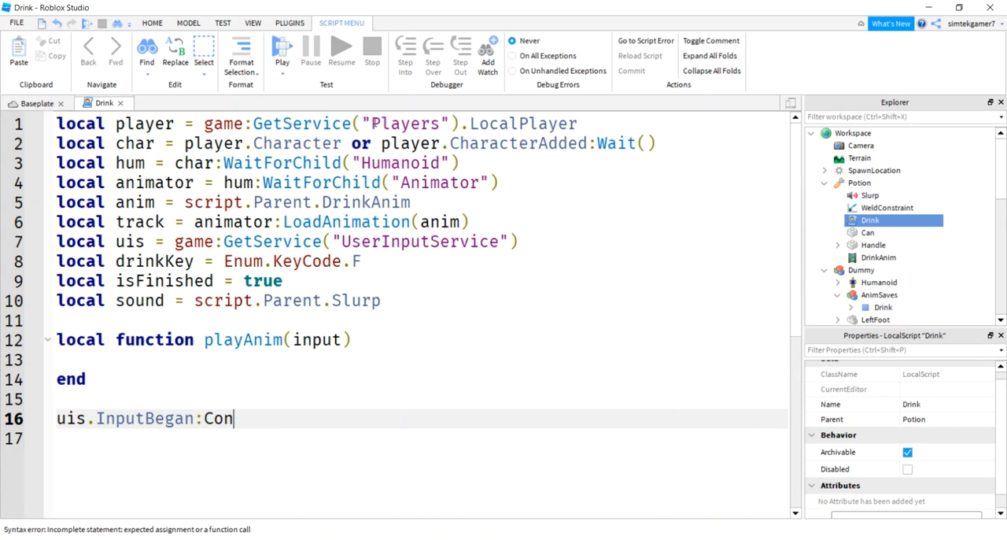
{"action": "type", "text": "nect()"}
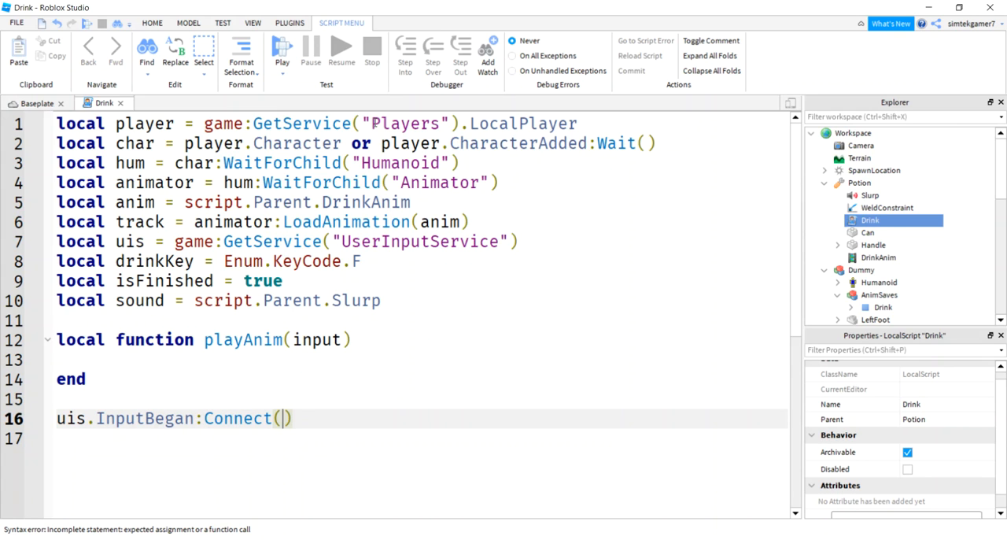
{"action": "type", "text": "playAnim"}
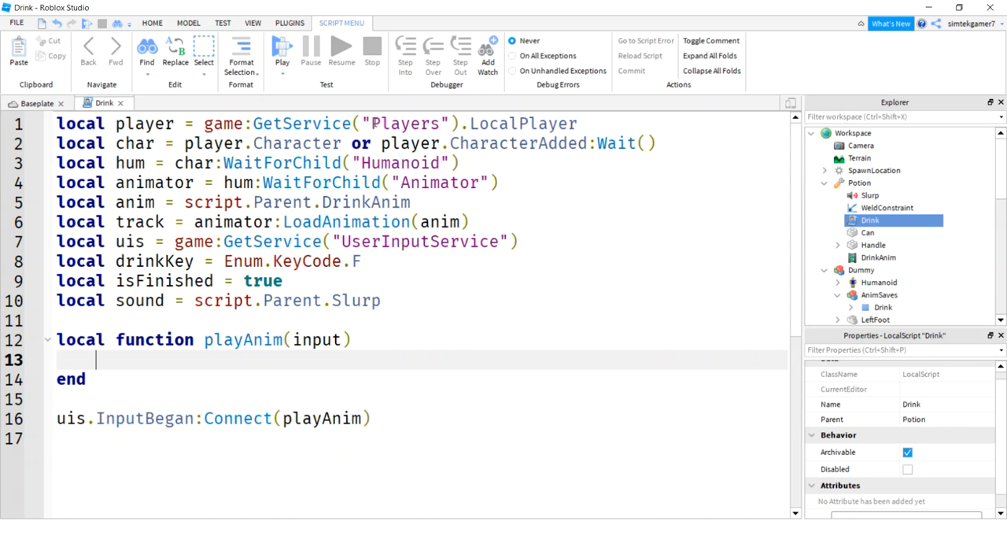
Step: Add the check 'if input.KeyCode == drinkKey and isFinished then'
{"action": "type", "text": "if"}
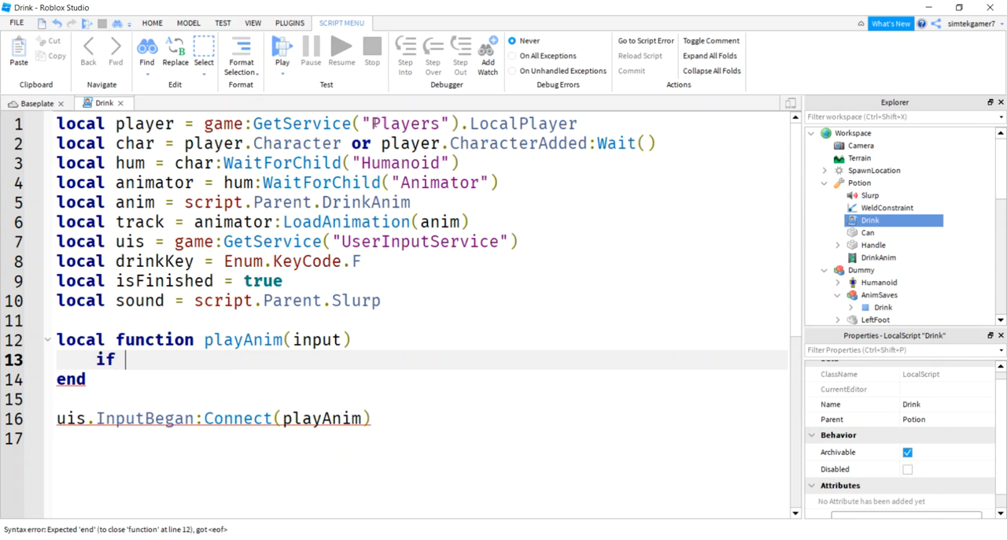
{"action": "type", "text": "input"}
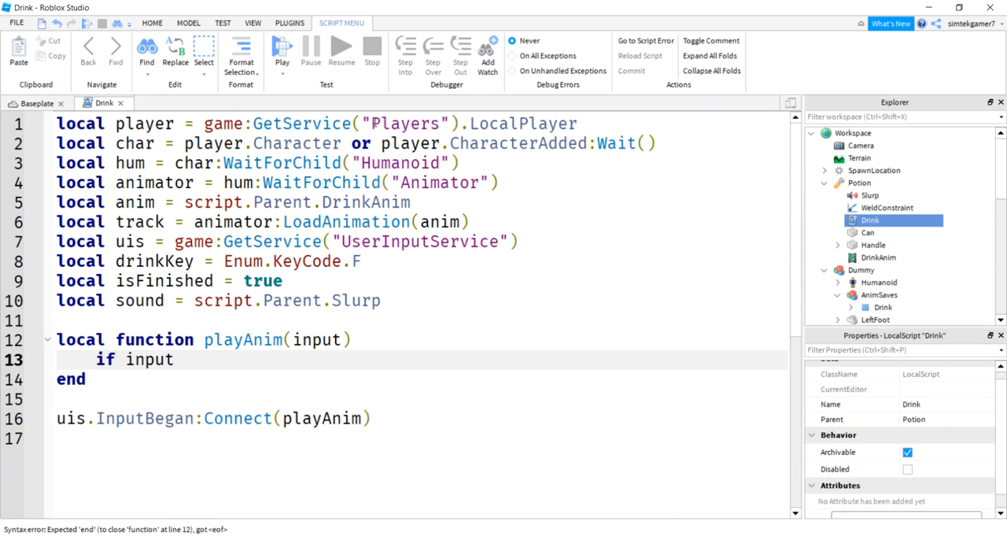
{"action": "type", "text": ".Keyc"}
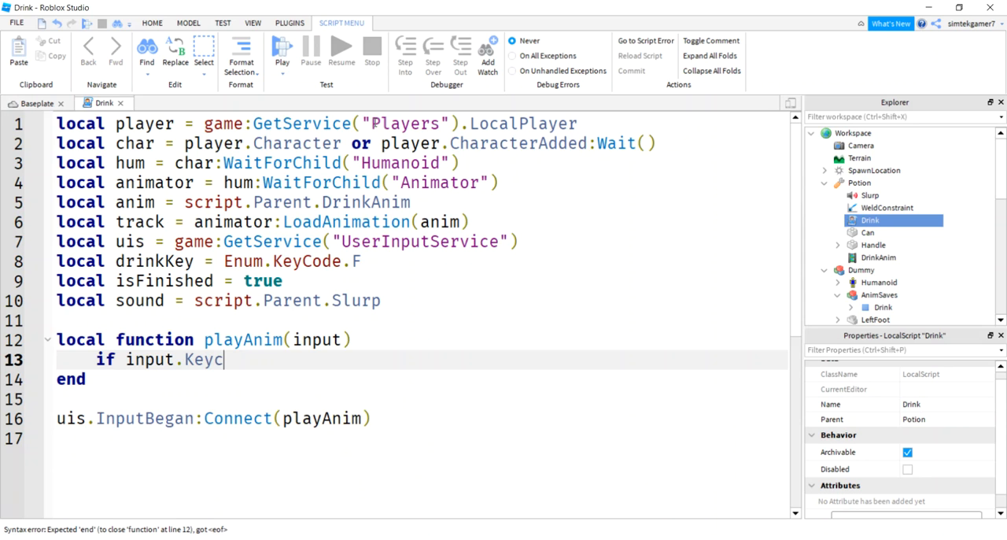
{"action": "type", "text": "ode"}
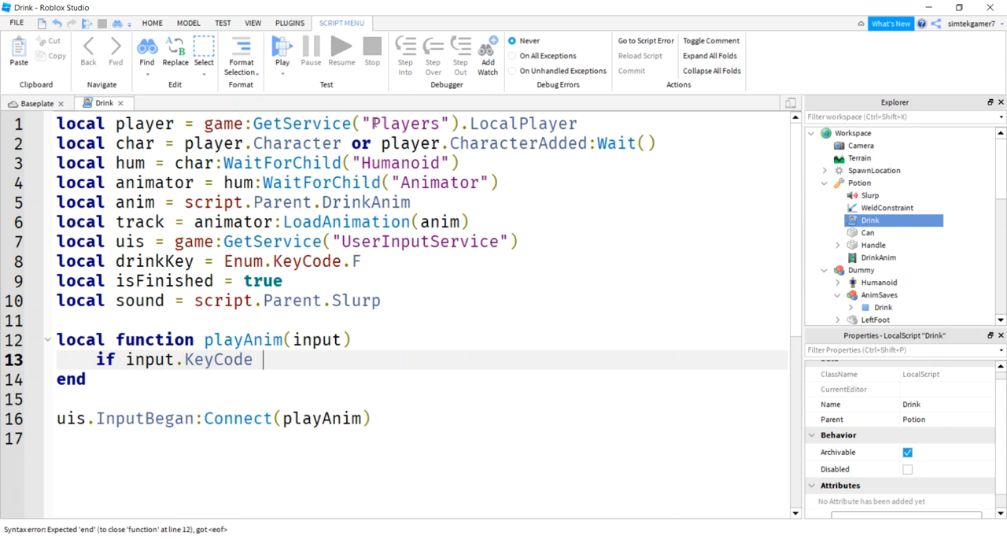
{"action": "type", "text": "== drinkKey and isFinished then"}
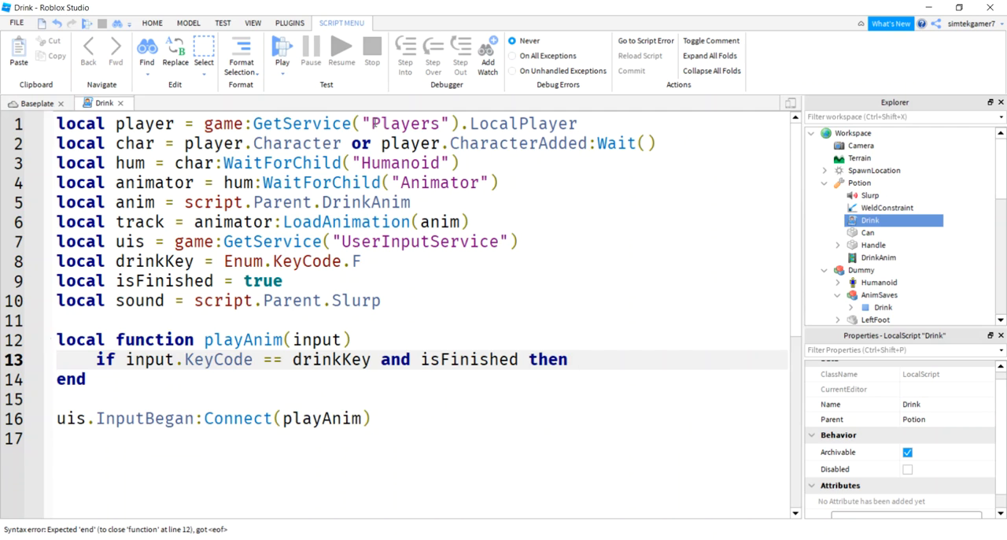
{"action": "type", "text": "is"}
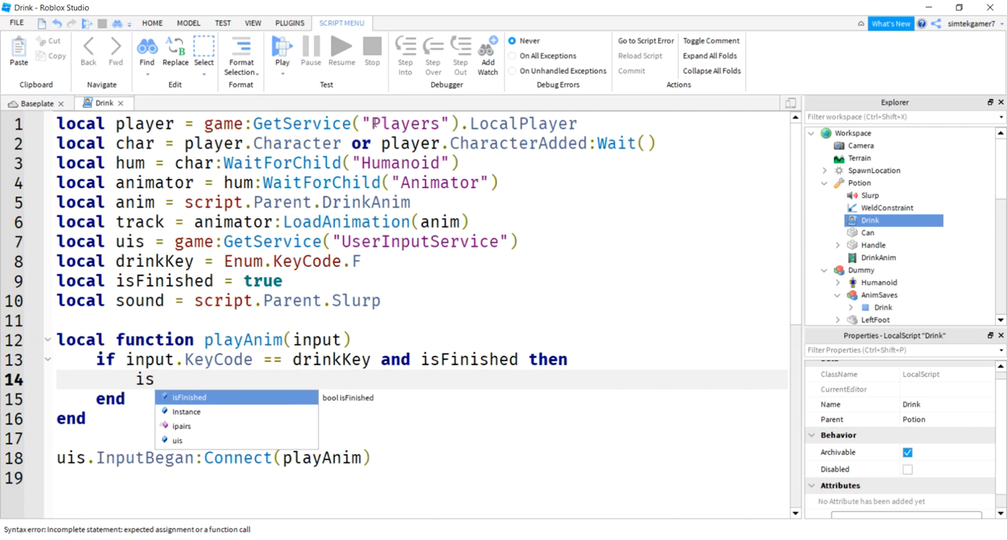
Step: Inside the if block set isFinished = false, track:Play(), wait(track.Length/4), and reset isFinished = true at the end
{"action": "type", "text": "Finished = false"}
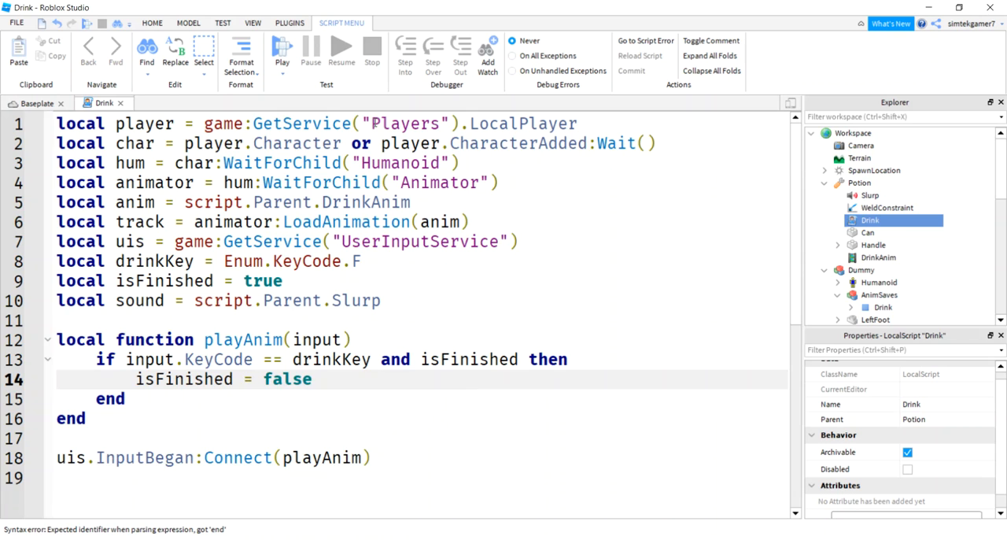
{"action": "key", "text": "Enter"}
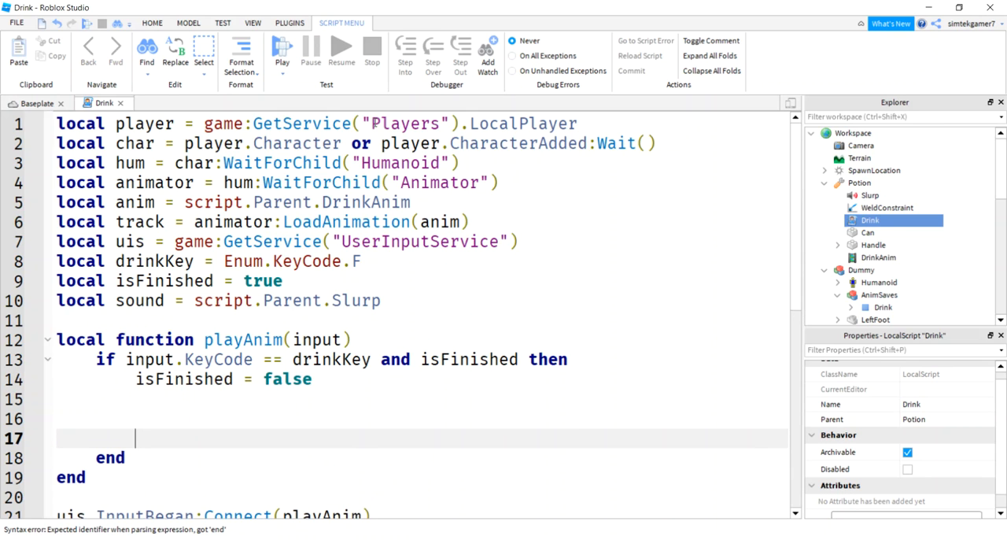
{"action": "type", "text": "isFinished ="}
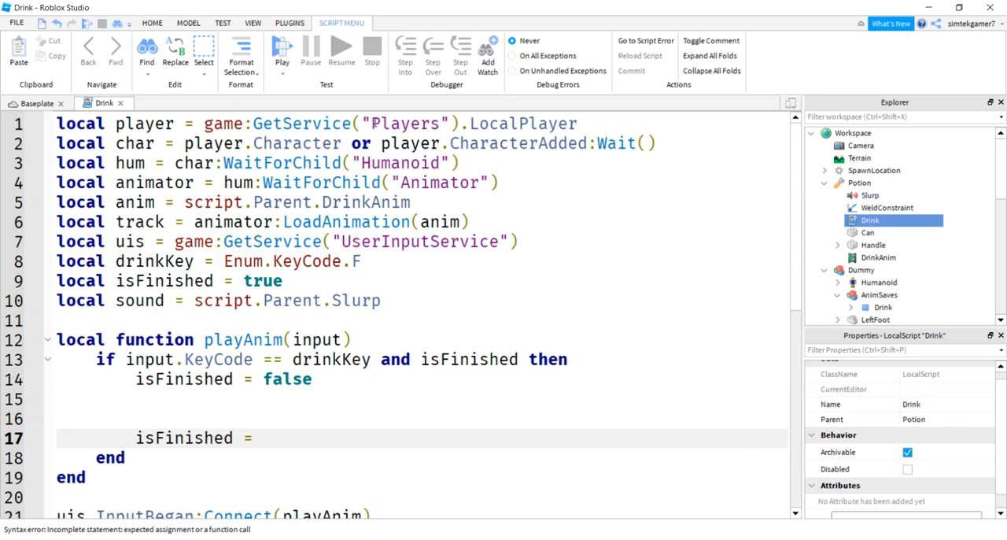
{"action": "type", "text": "true"}
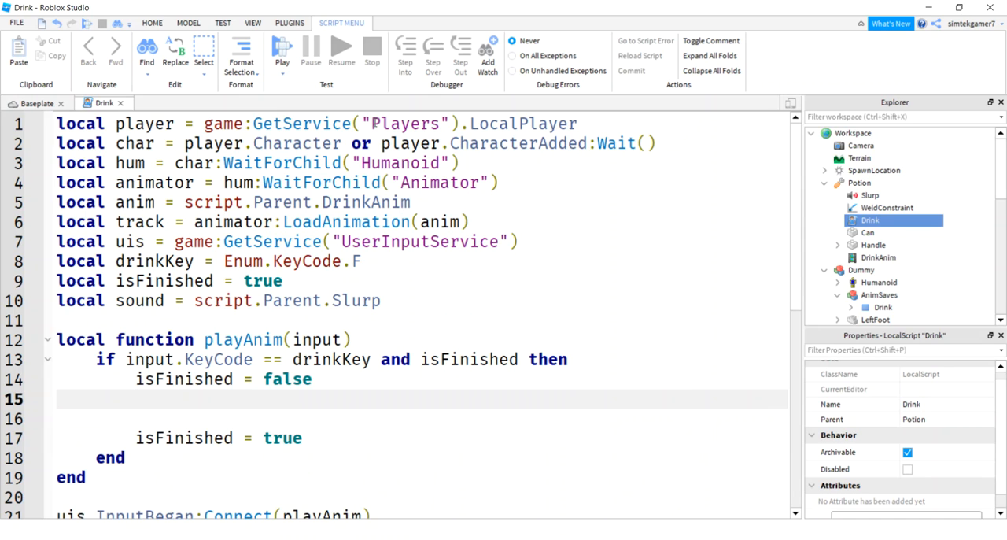
{"action": "type", "text": "track:Play"}
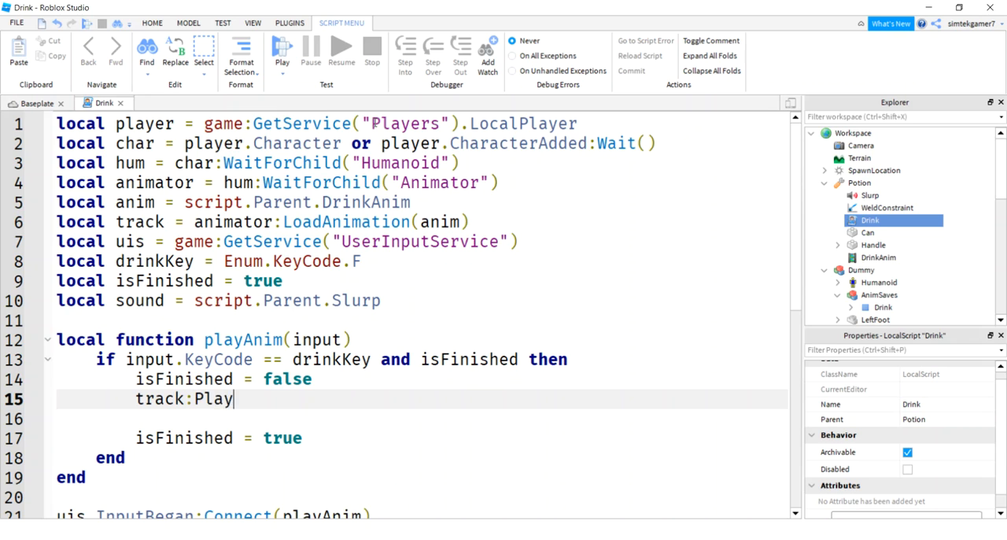
{"action": "type", "text": "()"}
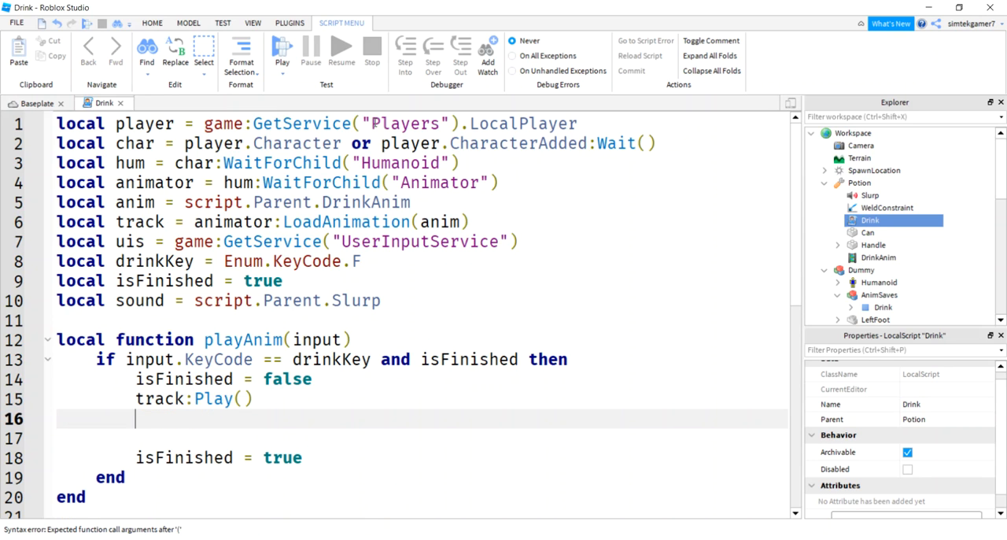
{"action": "type", "text": "wait("}
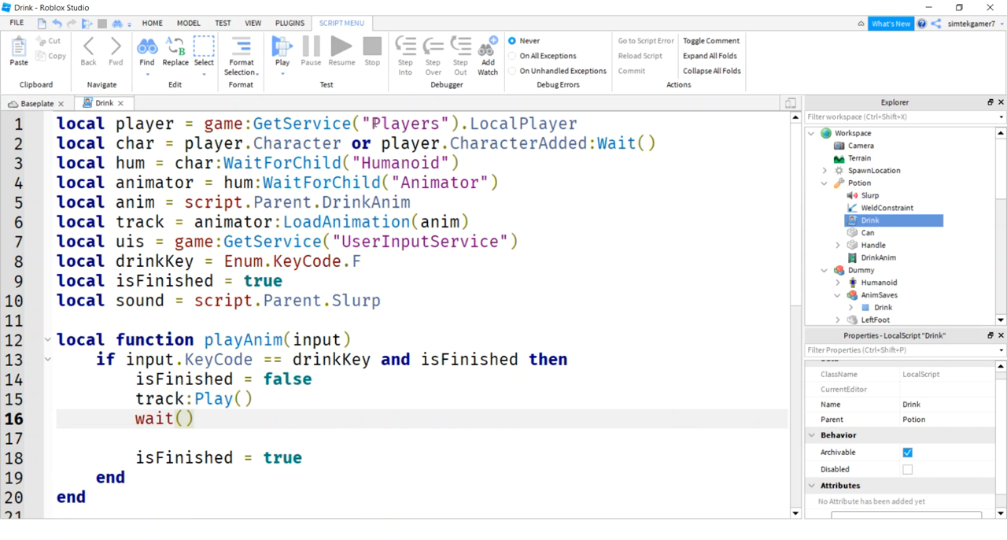
{"action": "type", "text": "track."}
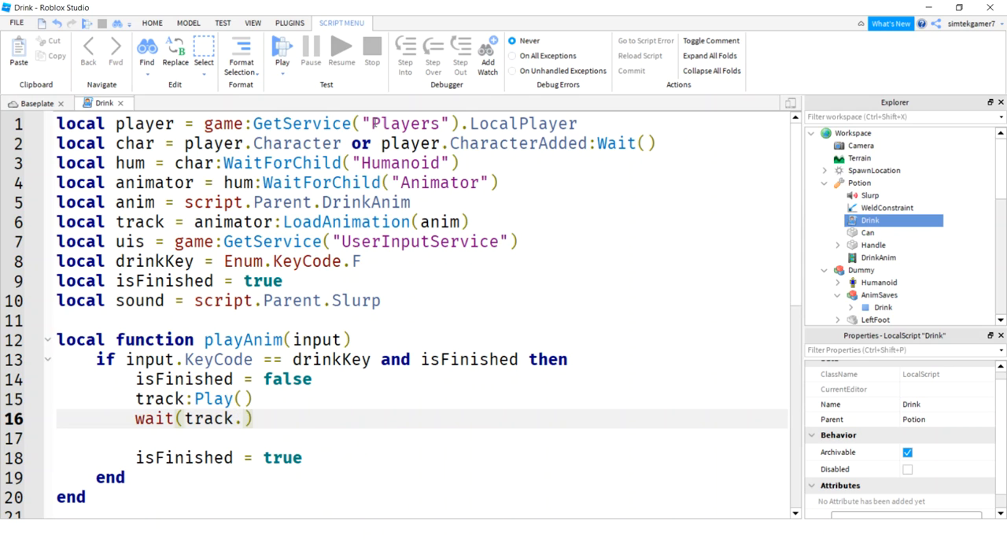
{"action": "type", "text": "Length"}
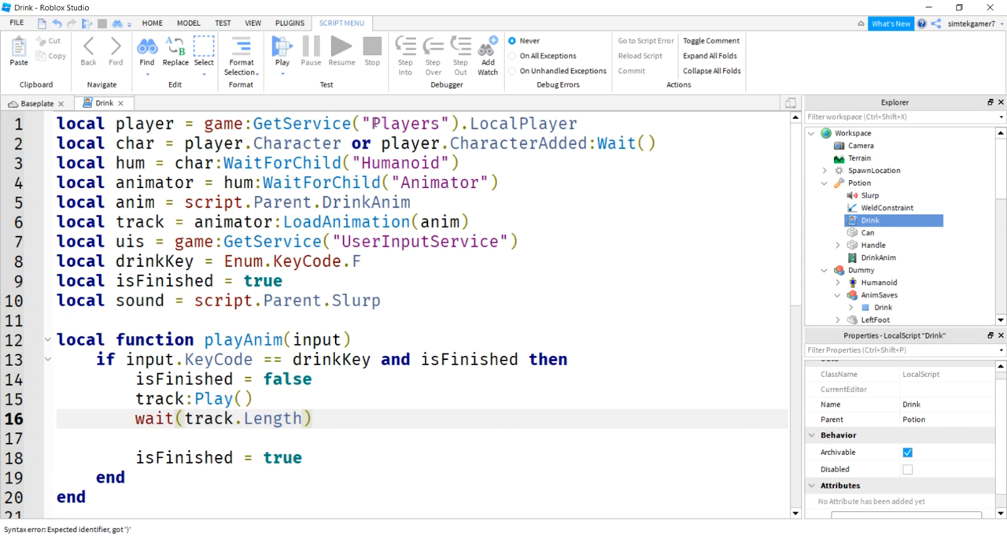
{"action": "type", "text": "/4"}
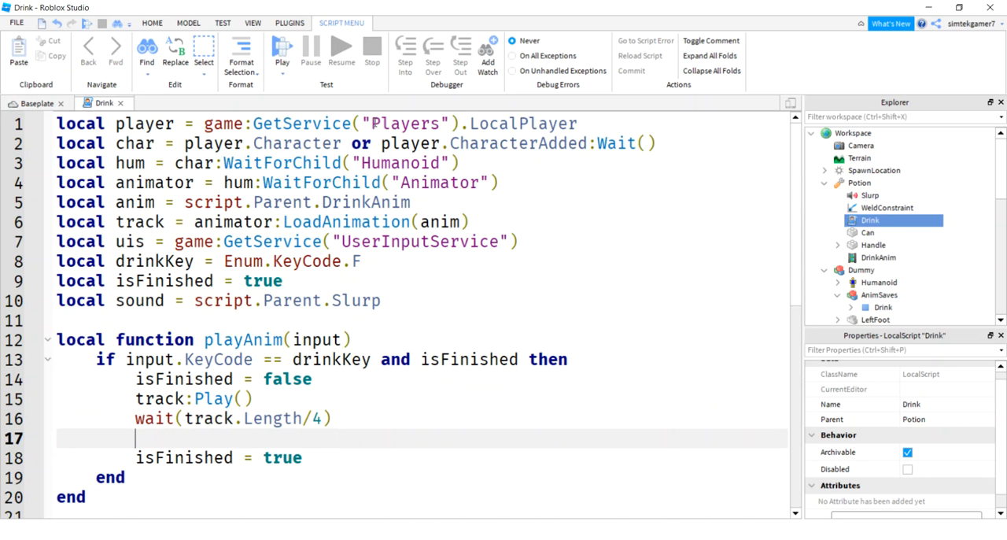
Step: Add sound:Play() and track.Stopped:Wait() before the reset, then start a play test
{"action": "type", "text": "sound:POlay("}
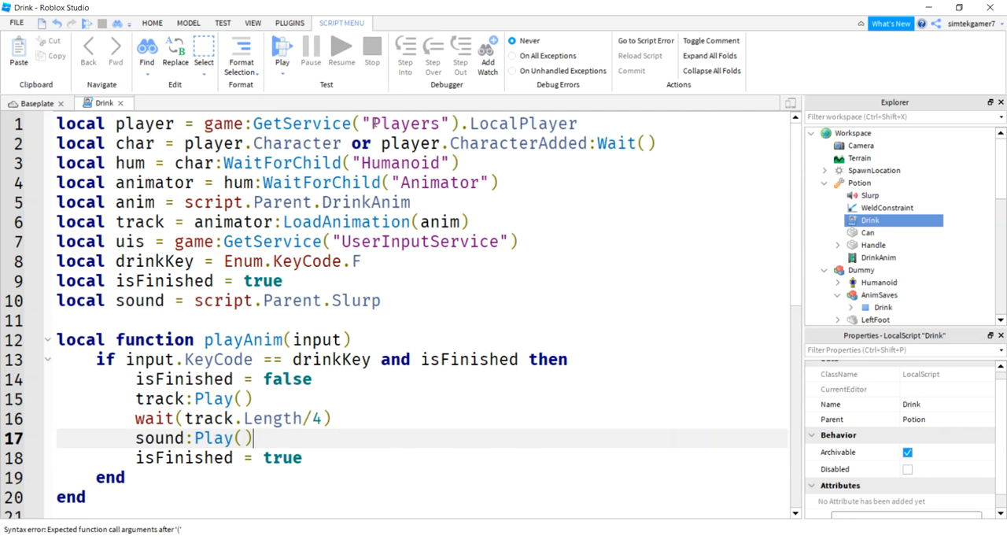
{"action": "type", "text": "track."}
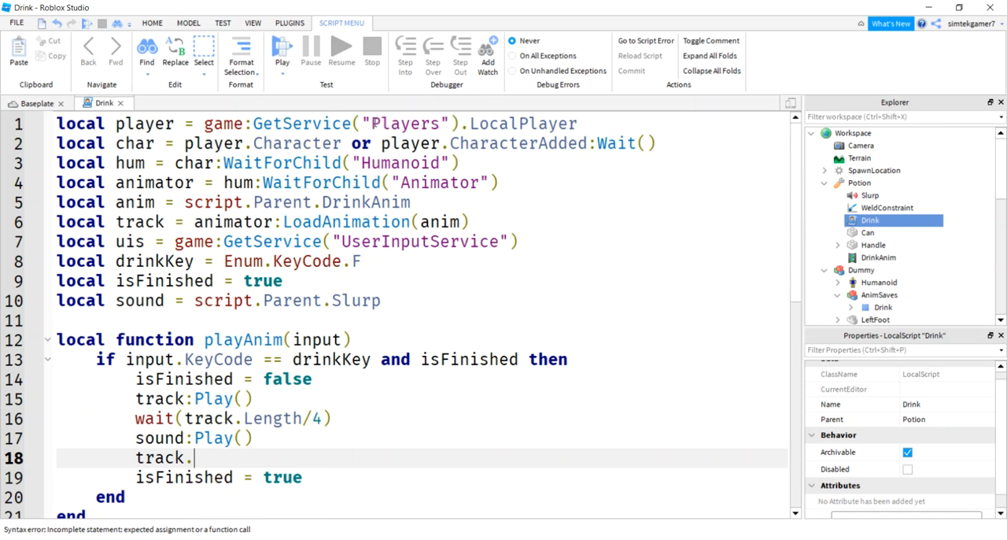
{"action": "type", "text": "Stopped"}
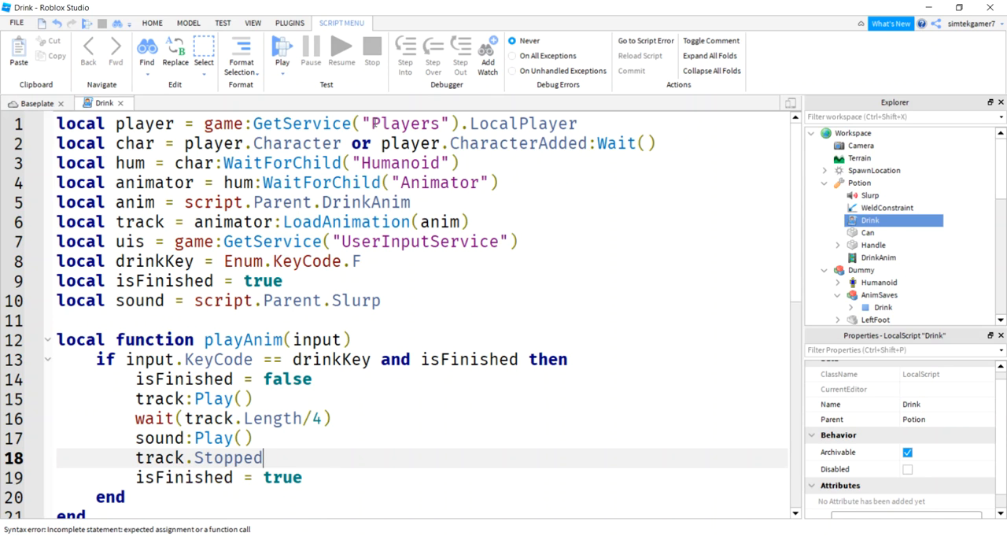
{"action": "type", "text": ":"}
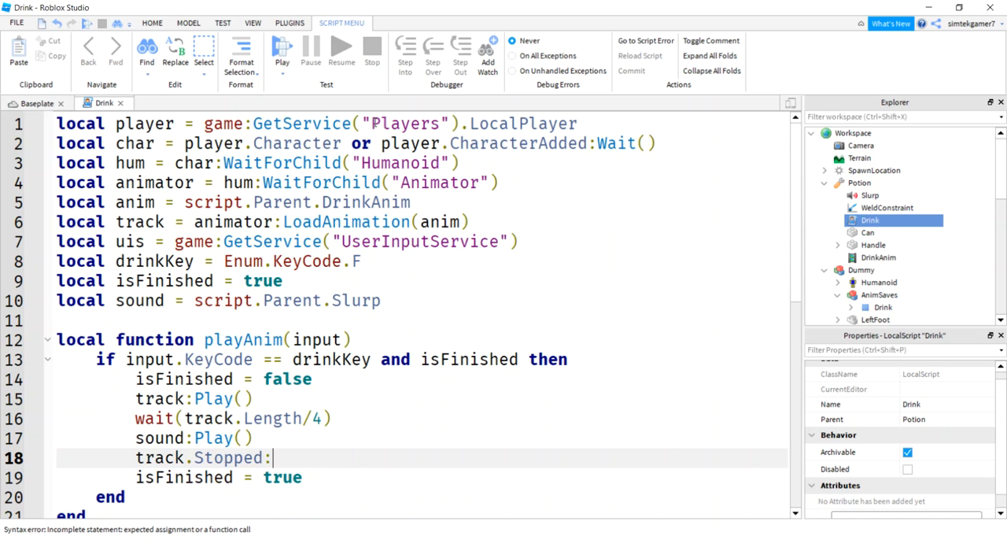
{"action": "type", "text": "Wait()"}
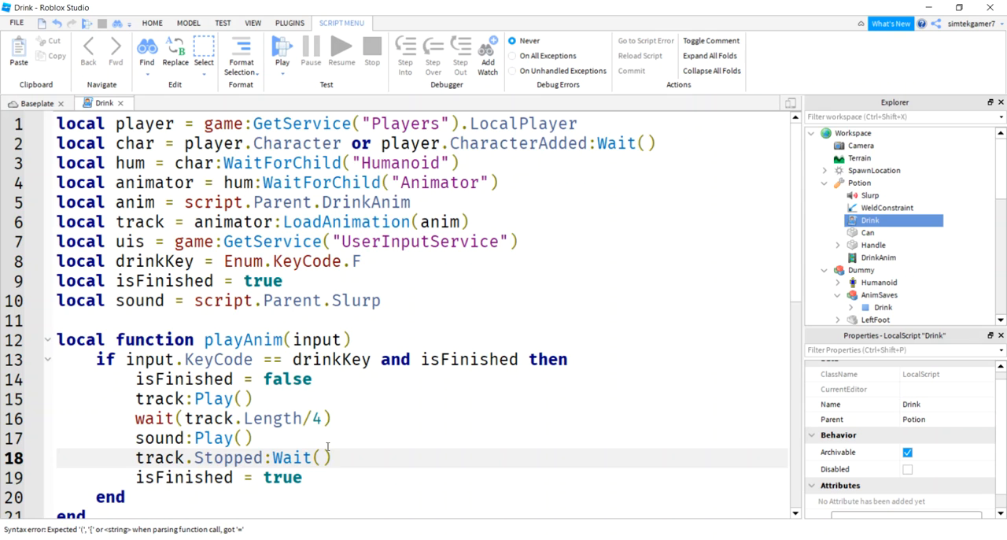
{"action": "scroll", "scroll_direction": "down", "scroll_amount": 3}
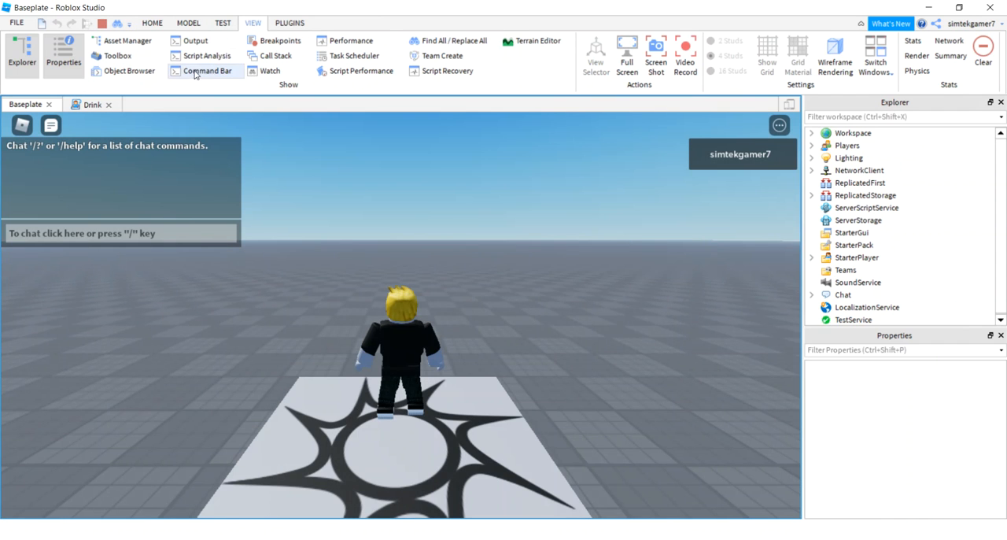
Step: Start a playtest with the Output window showing while holding the Potion
{"action": "left_click", "coordinate": [195, 41]}
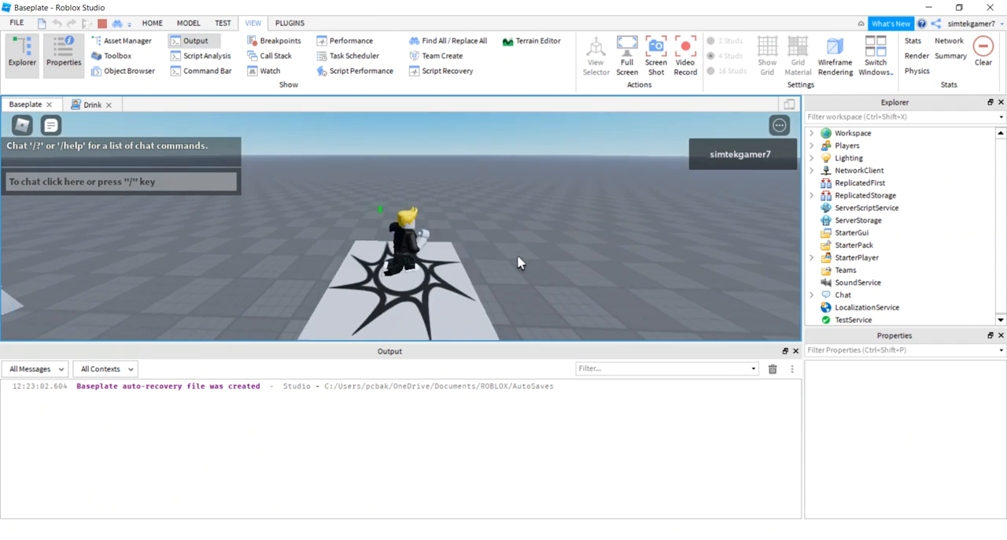